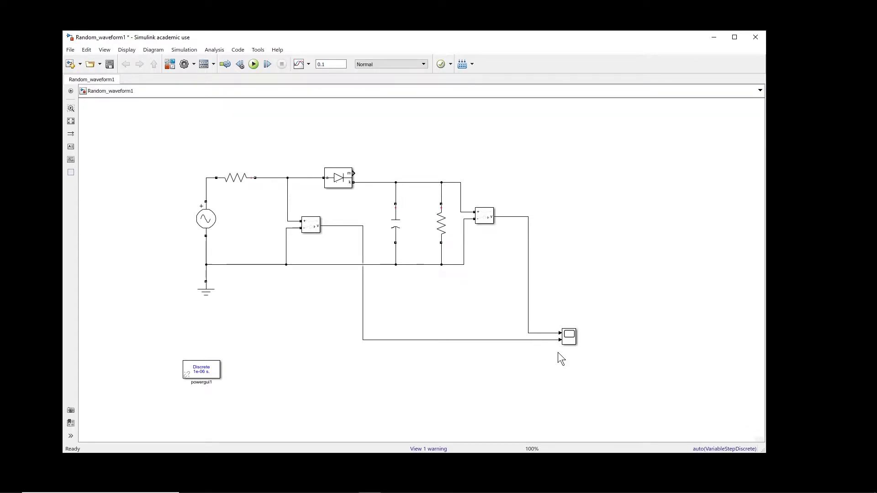
pyautogui.moveTo(546, 398)
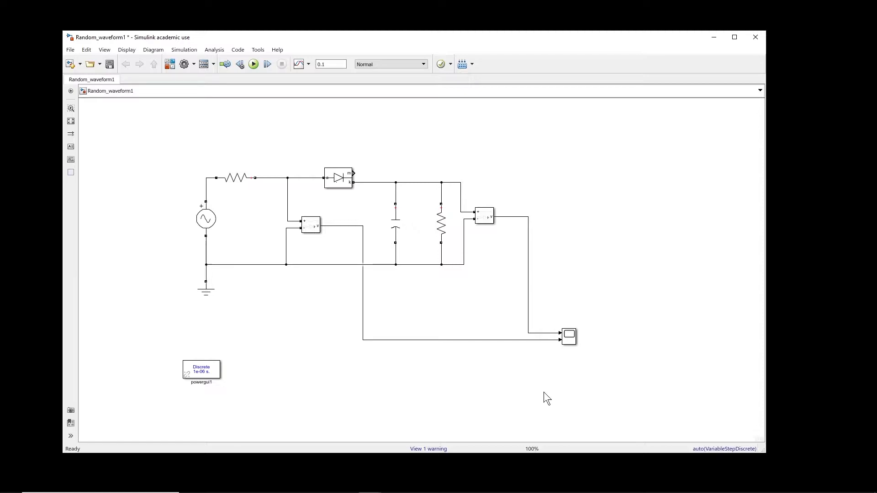
pyautogui.moveTo(300, 309)
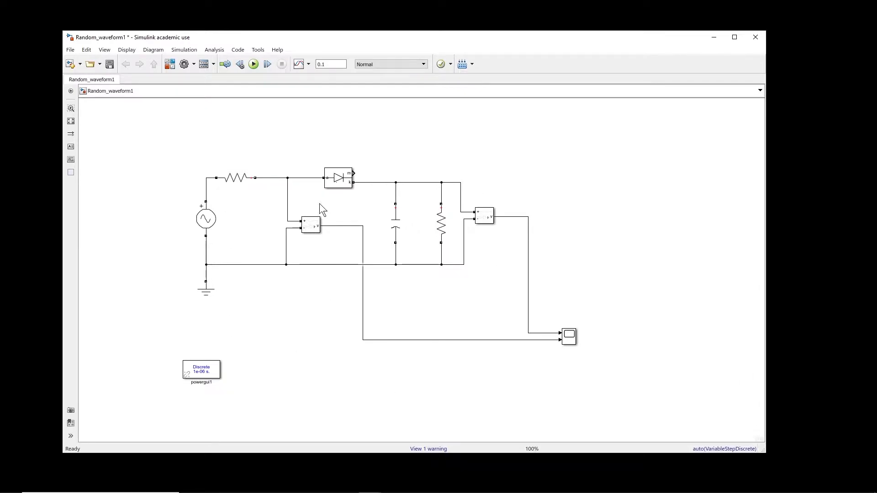
pyautogui.moveTo(246, 242)
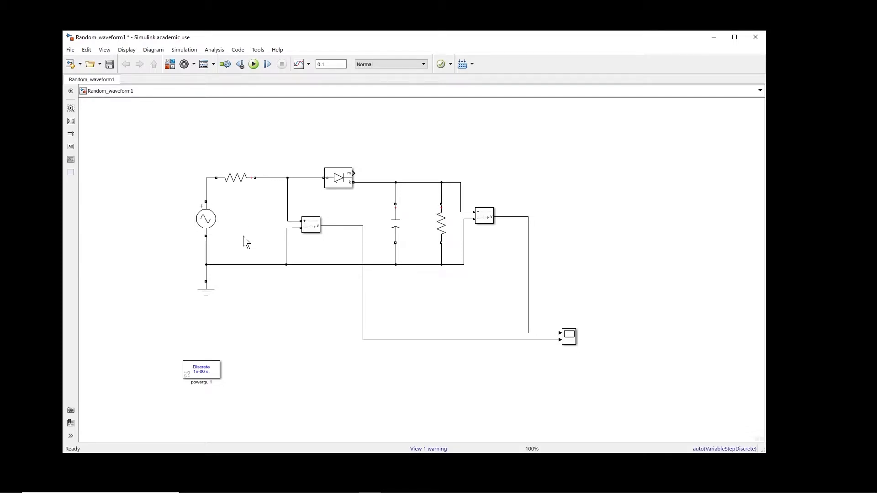
# - Run the rectifier simulation and view the sine input with the smoothed output on Scope4
pyautogui.click(206, 219)
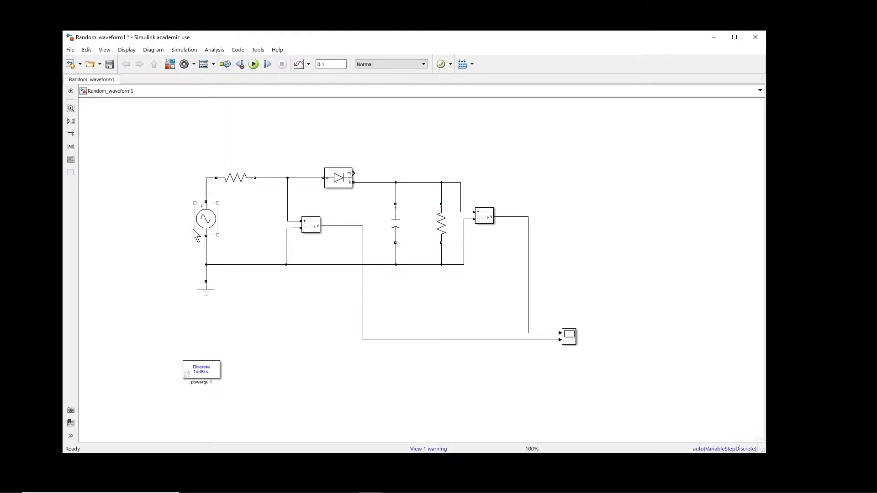
pyautogui.click(345, 203)
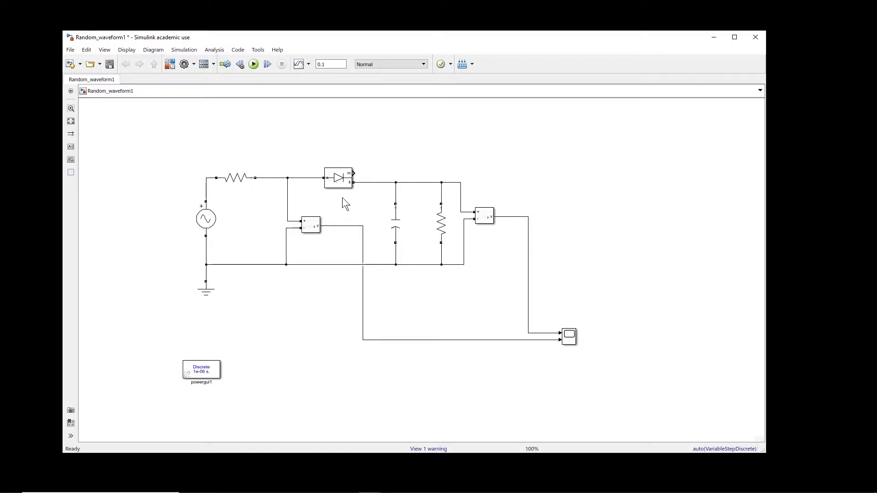
pyautogui.moveTo(395, 236)
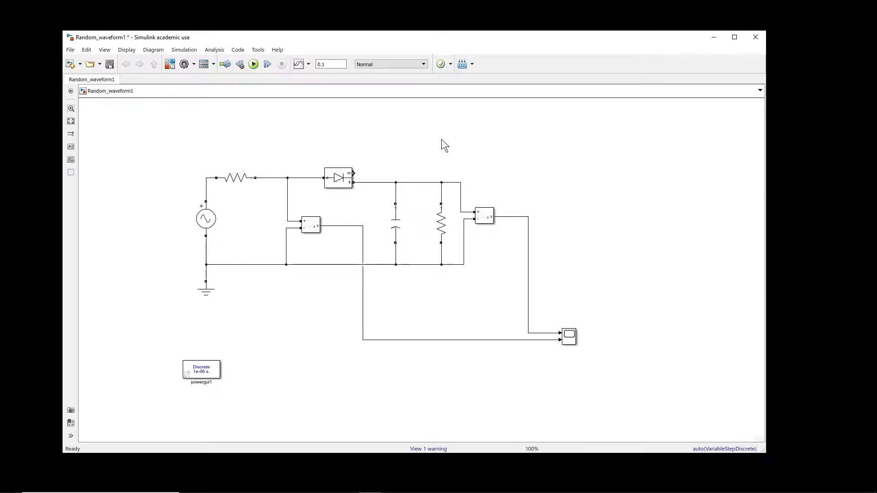
pyautogui.click(441, 224)
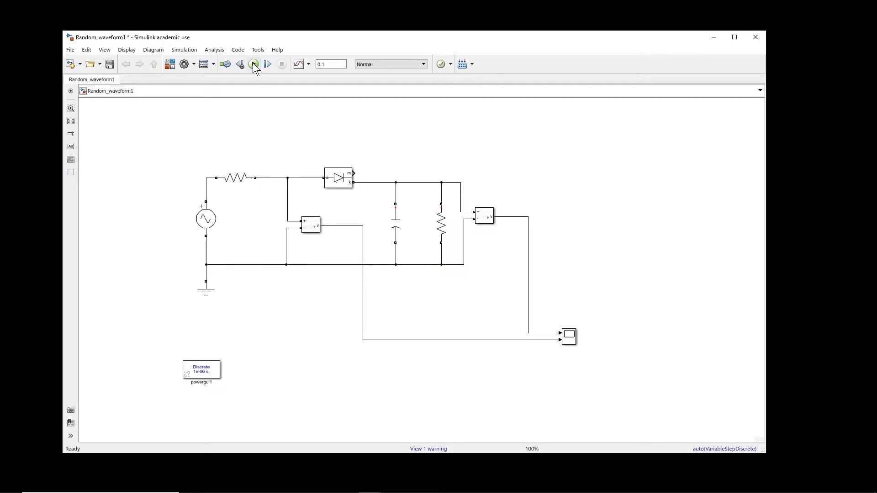
pyautogui.click(253, 64)
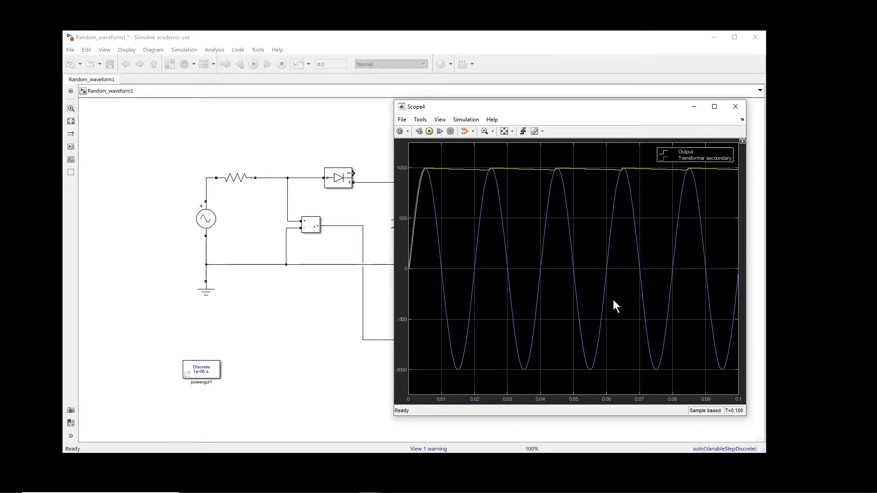
pyautogui.moveTo(726, 173)
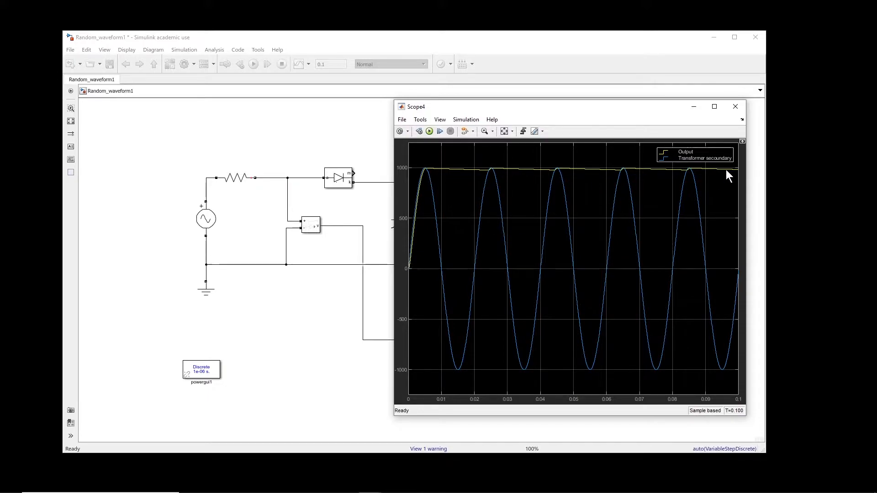
pyautogui.moveTo(434, 276)
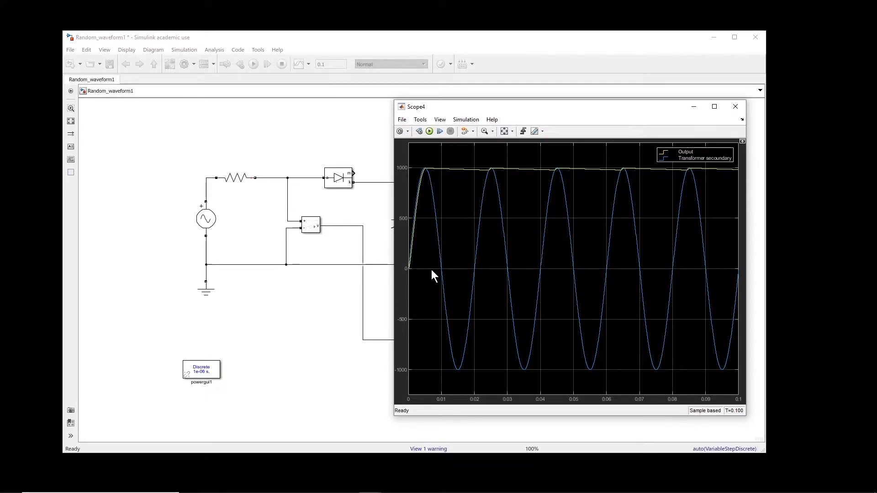
pyautogui.moveTo(453, 237)
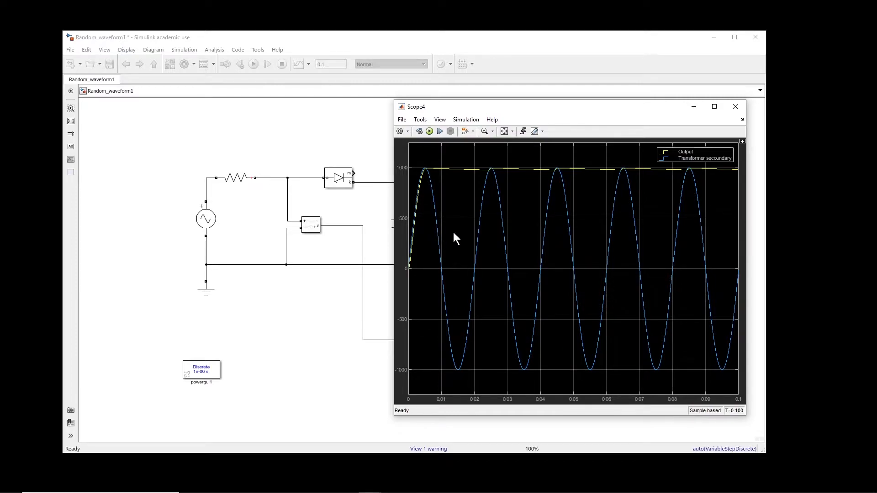
pyautogui.moveTo(191, 255)
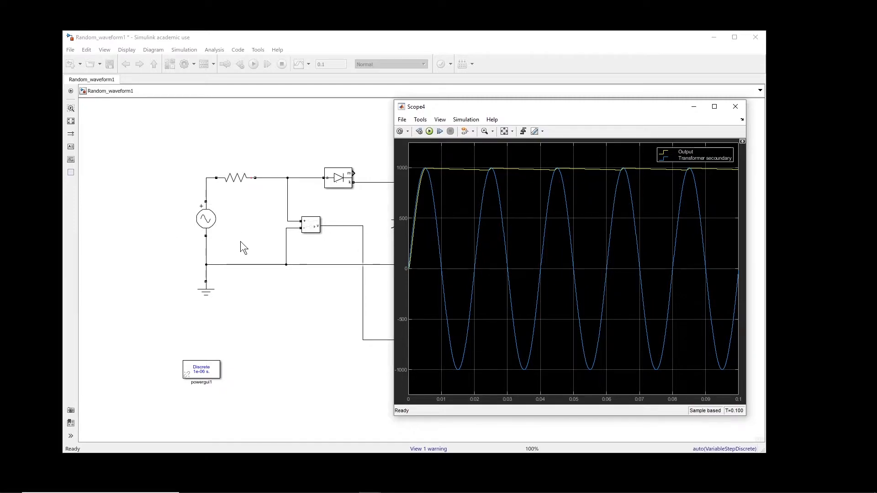
# - Add a Controlled Voltage Source from the Library Browser after searching 'voltage source'
pyautogui.click(735, 106)
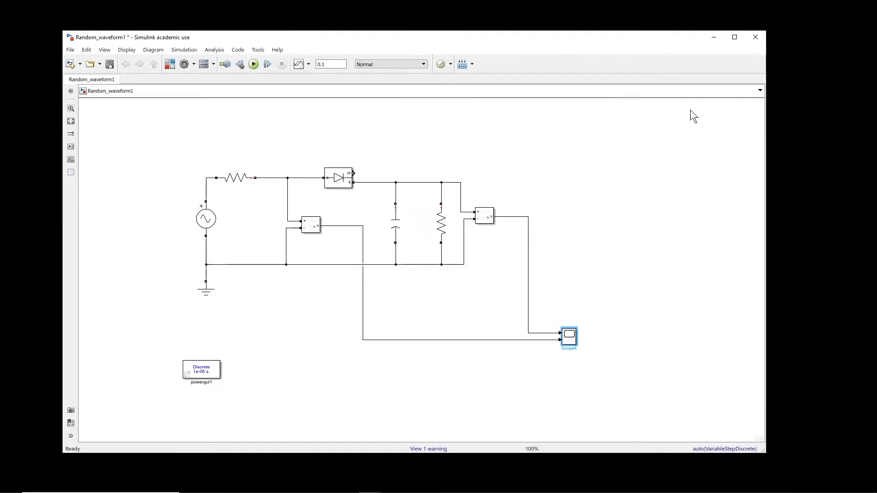
pyautogui.click(206, 219)
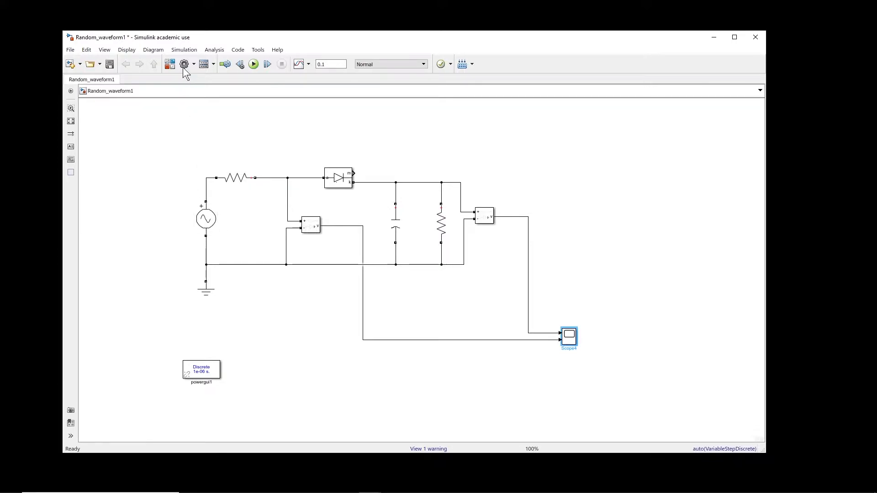
pyautogui.click(184, 64)
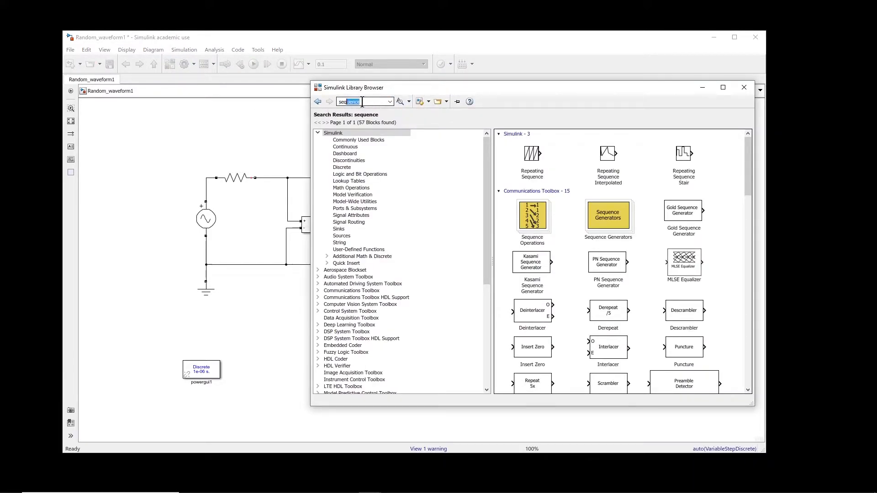
pyautogui.write('voltage sour')
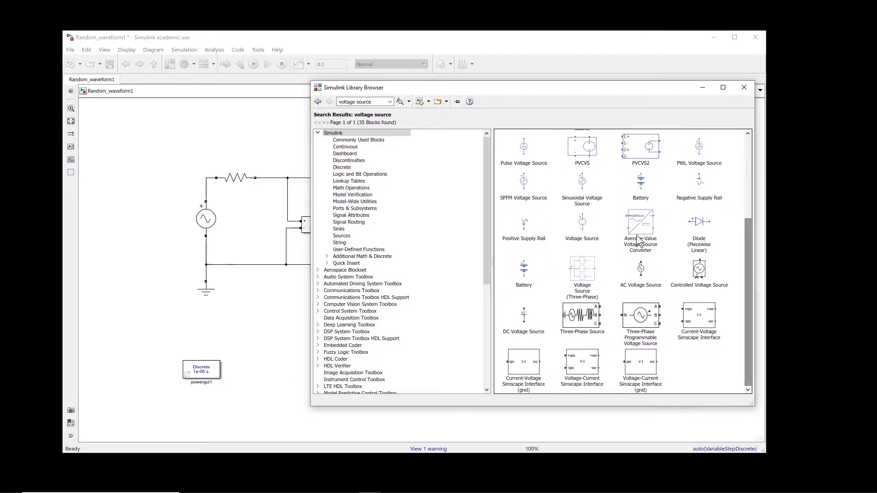
pyautogui.click(699, 268)
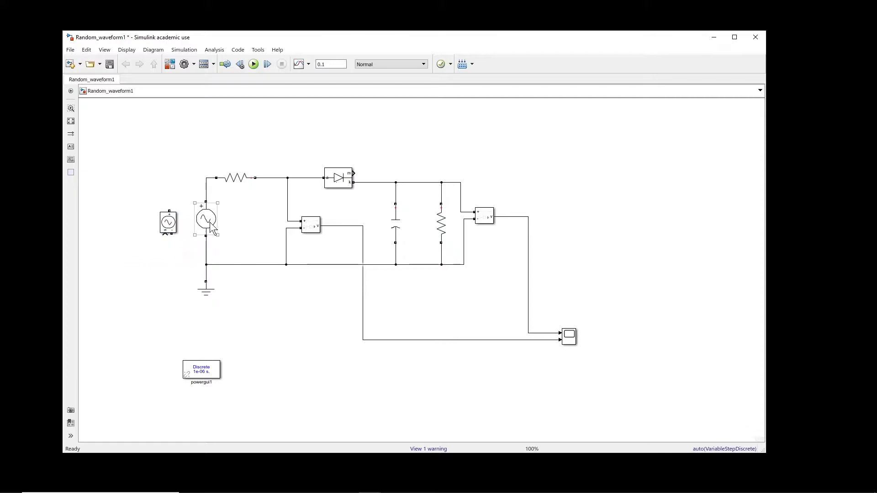
# - Wire the Controlled Voltage Source in place of the original AC source
pyautogui.click(206, 219)
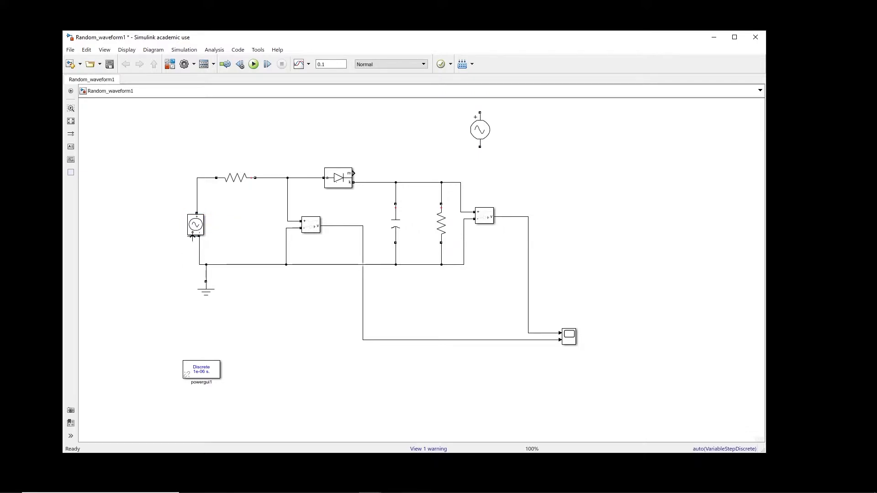
pyautogui.click(195, 225)
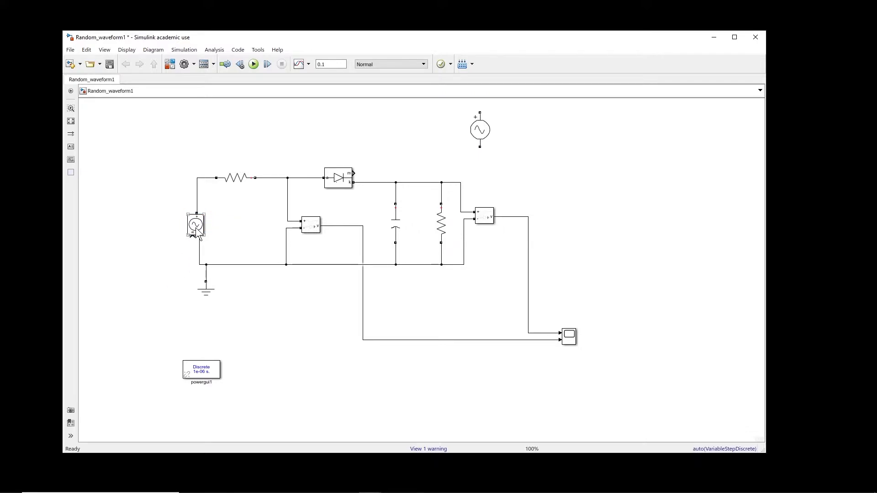
pyautogui.click(441, 222)
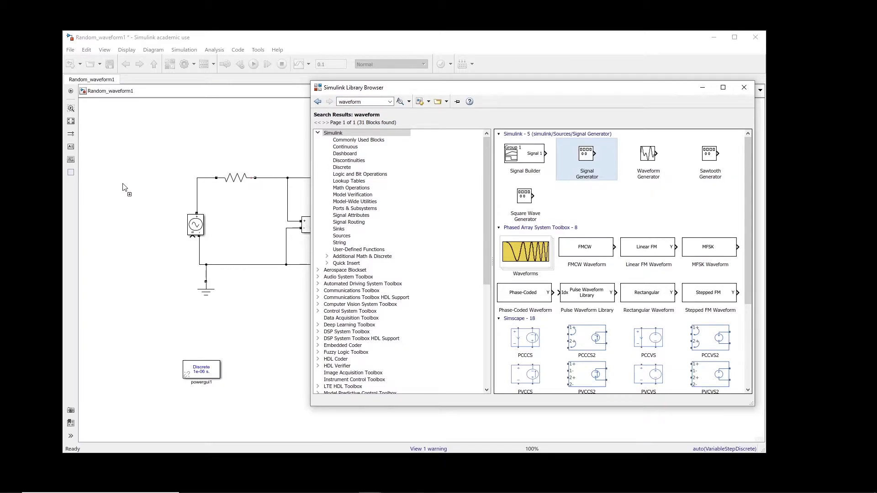
pyautogui.moveTo(143, 195)
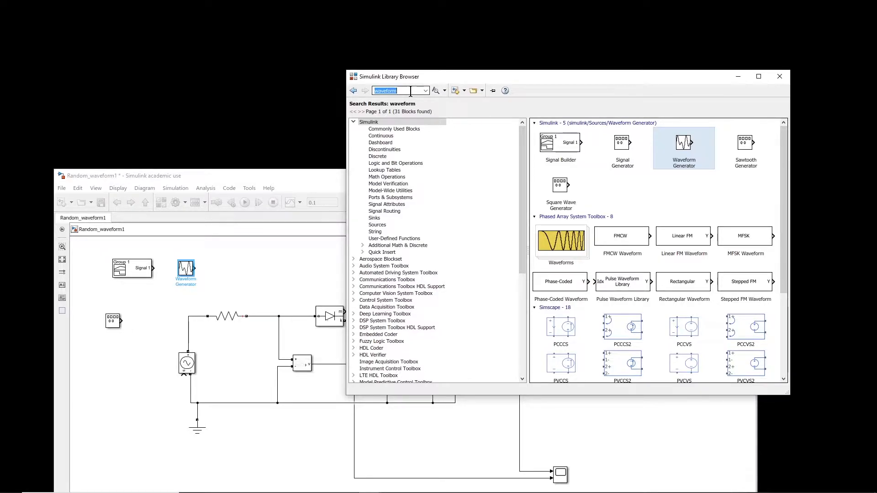
# - Search 'sequence' and 'from workspace' to add Repeating Sequence and From Workspace blocks
pyautogui.write('seque')
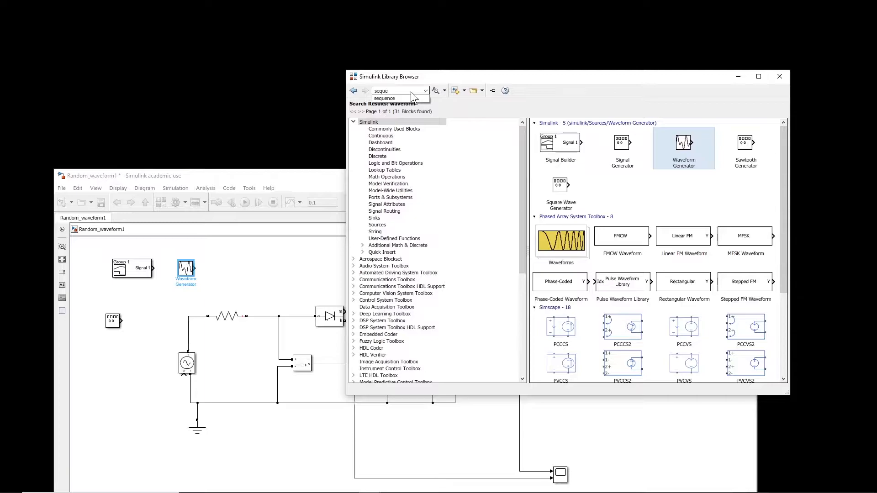
pyautogui.click(384, 98)
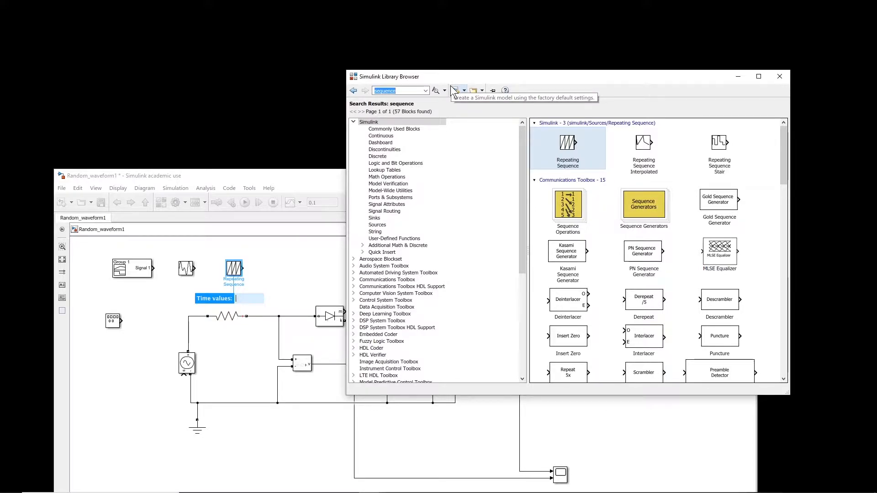
pyautogui.write('fr')
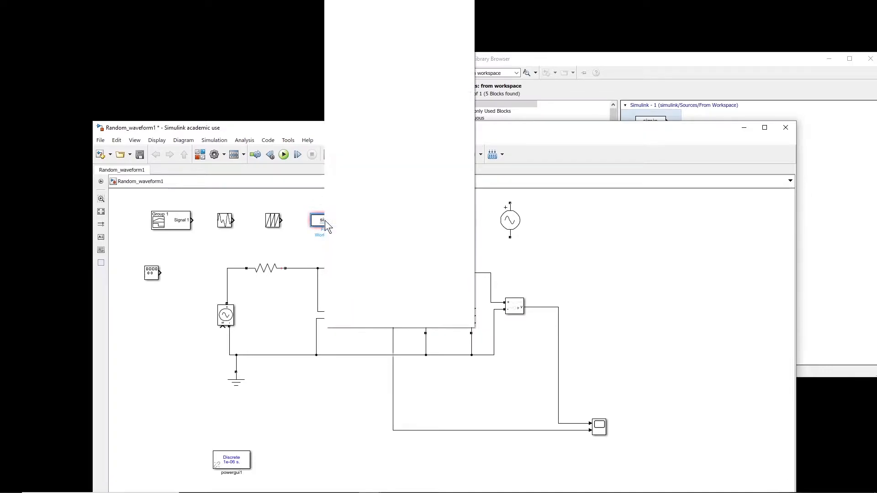
# - Connect the Signal Generator output to the Controlled Voltage Source input
pyautogui.rightClick(318, 220)
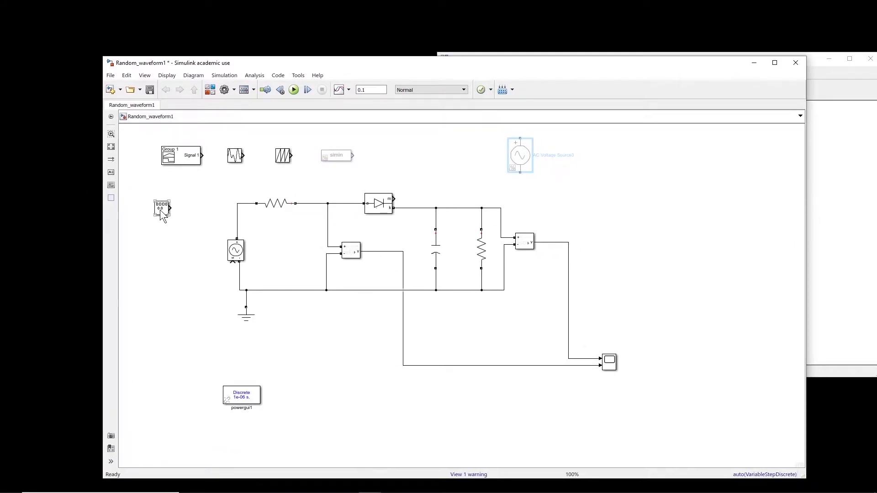
pyautogui.moveTo(163, 210); pyautogui.dragTo(161, 280)
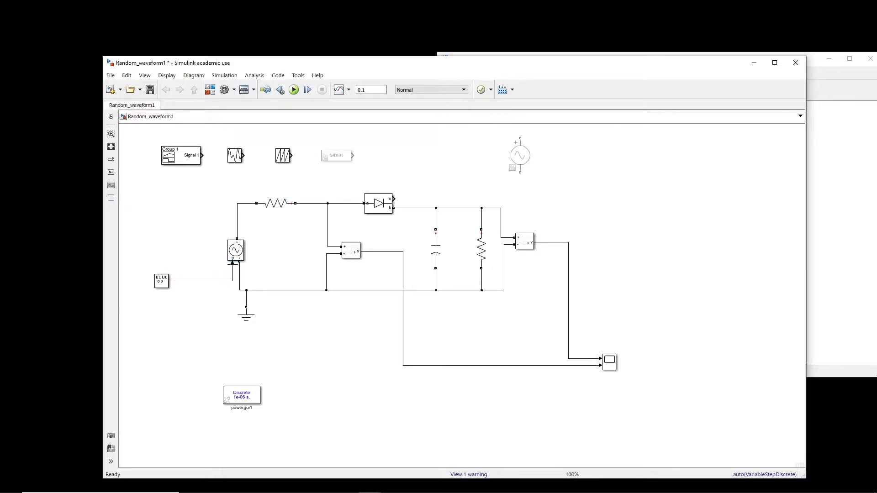
# - Set the Signal Generator to a square wave, amplitude 1000, frequency 50, and confirm
pyautogui.doubleClick(161, 281)
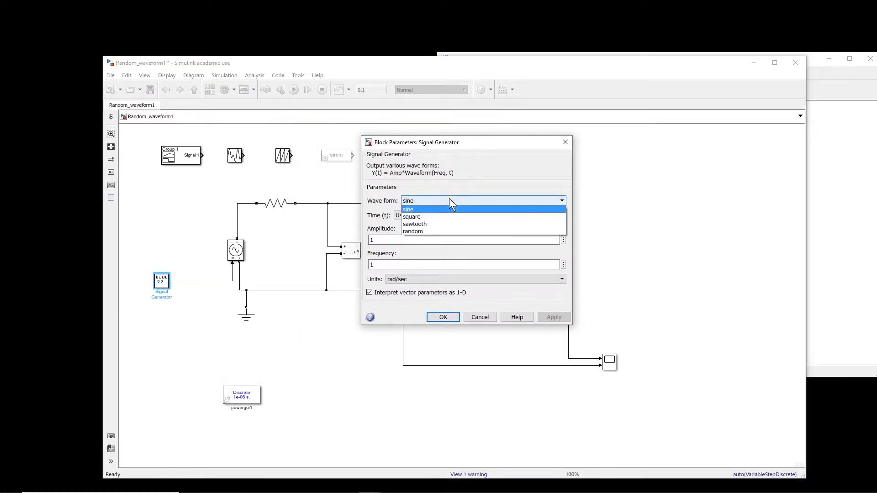
pyautogui.moveTo(414, 217)
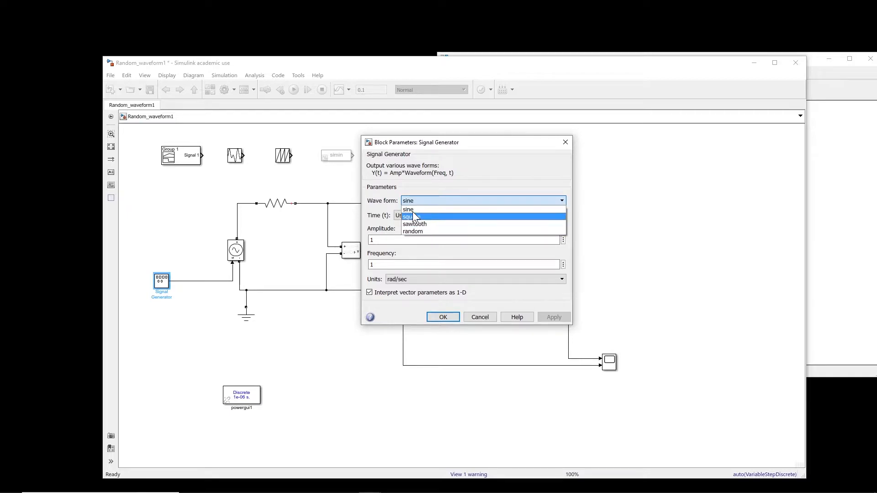
pyautogui.moveTo(421, 238)
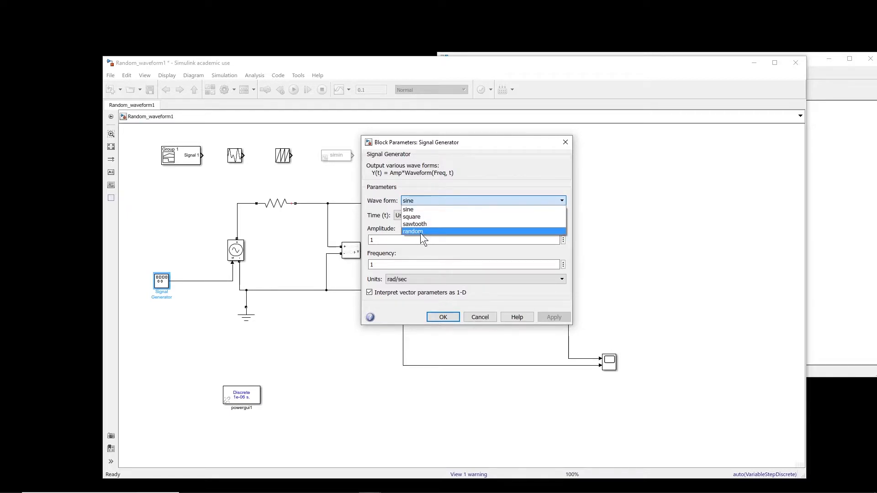
pyautogui.click(407, 209)
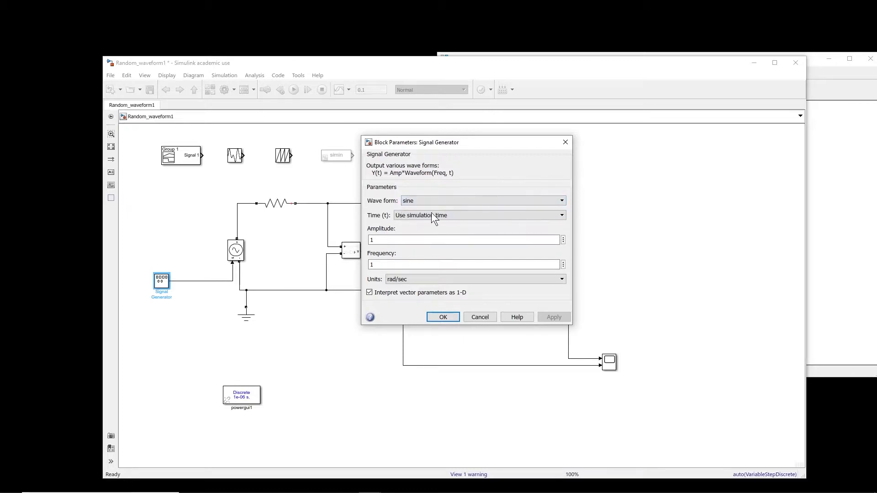
pyautogui.click(480, 201)
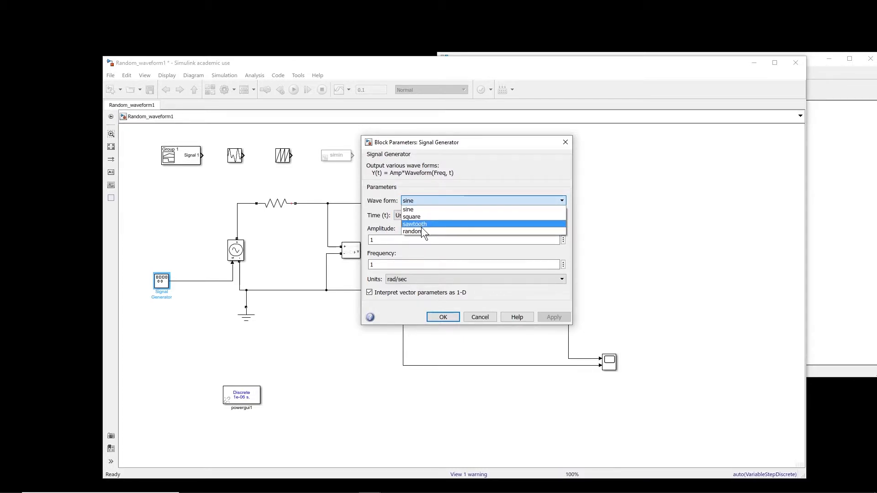
pyautogui.moveTo(419, 224)
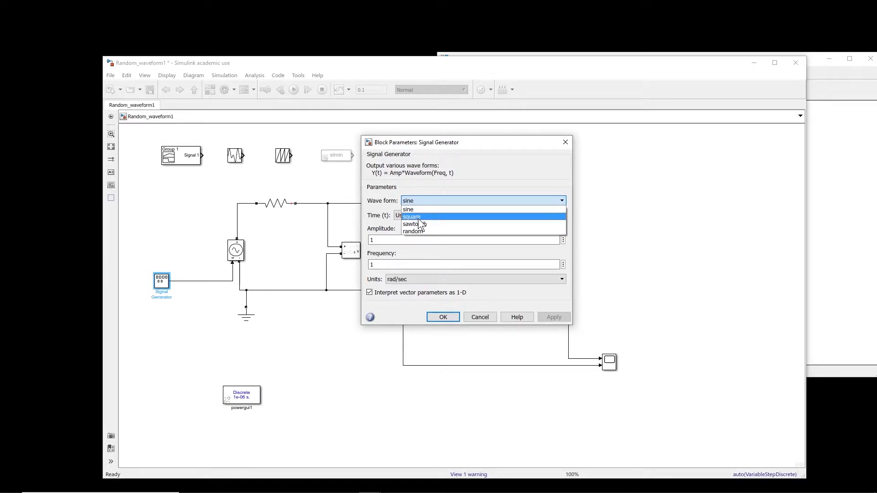
pyautogui.click(411, 217)
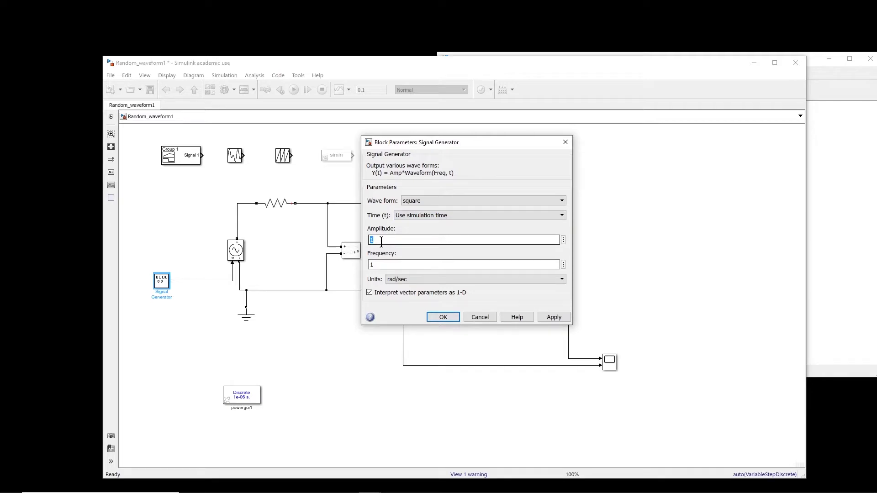
pyautogui.write('1000')
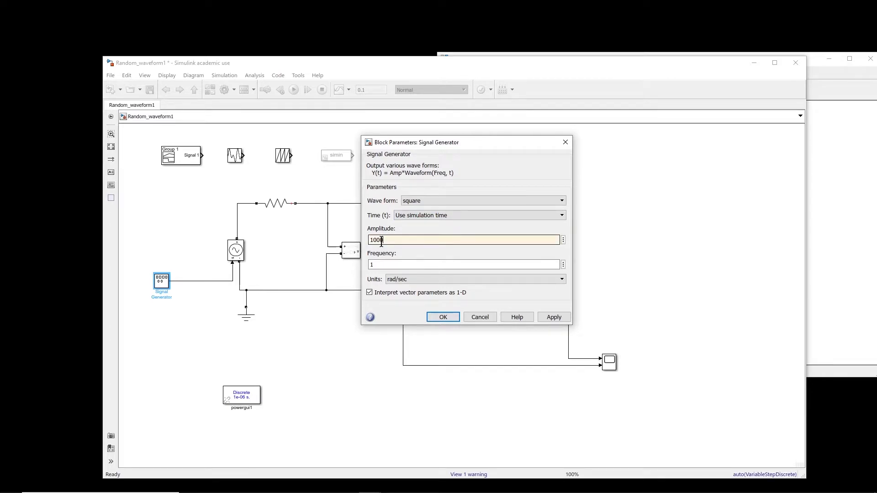
pyautogui.write('5')
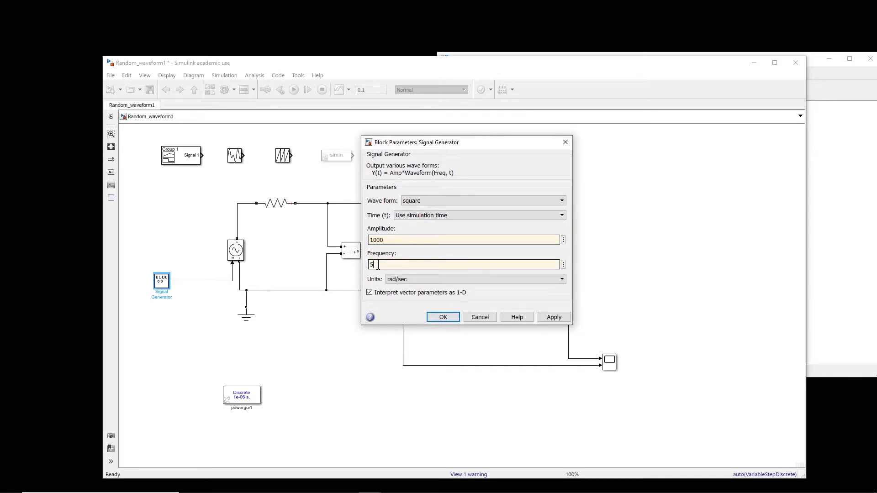
pyautogui.write('0')
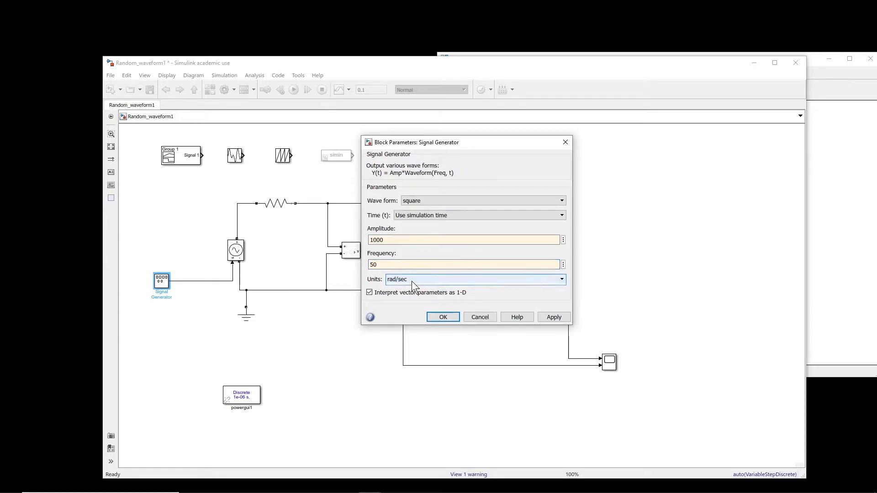
pyautogui.click(443, 317)
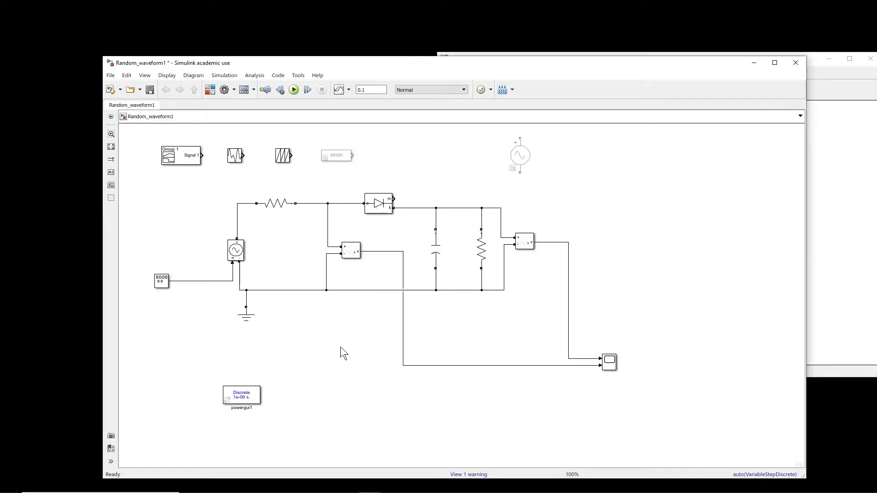
pyautogui.moveTo(295, 90)
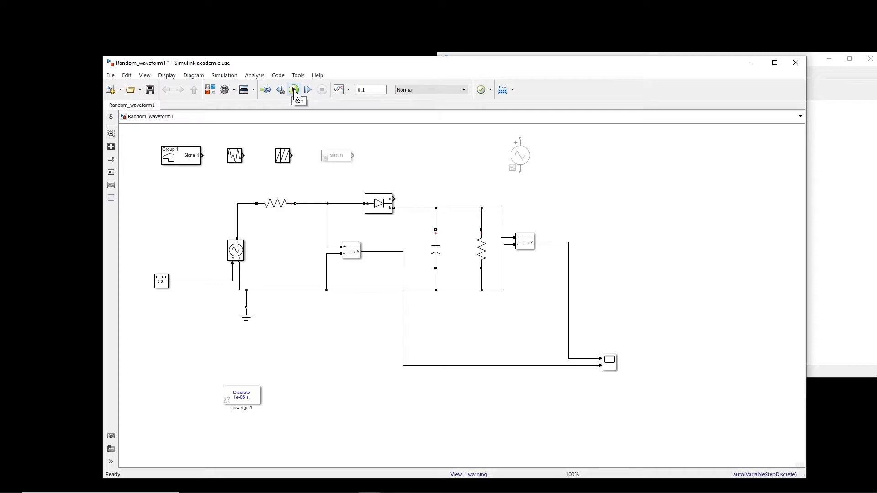
# - Run the square-wave case, review the generator settings and run again
pyautogui.click(293, 89)
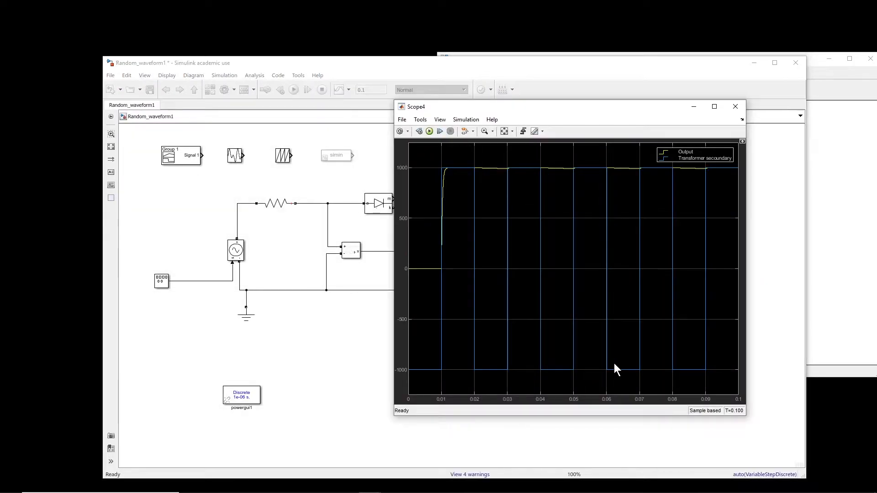
pyautogui.moveTo(471, 246)
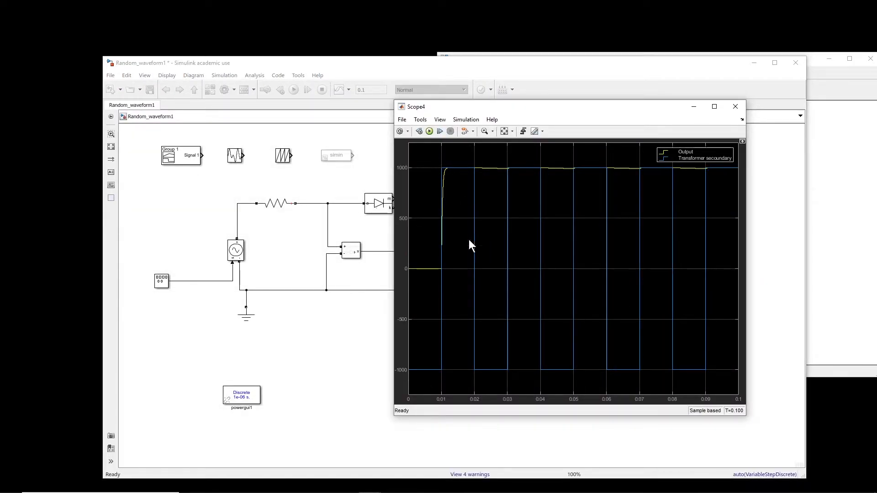
pyautogui.moveTo(546, 258)
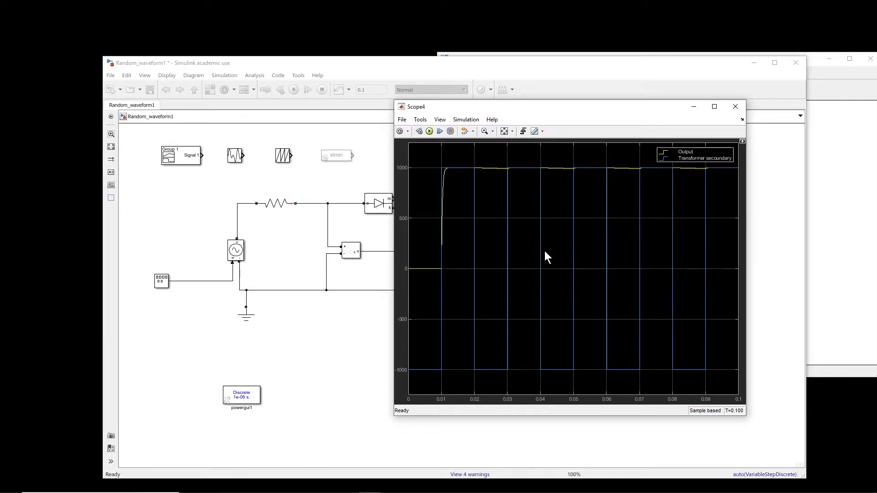
pyautogui.doubleClick(162, 280)
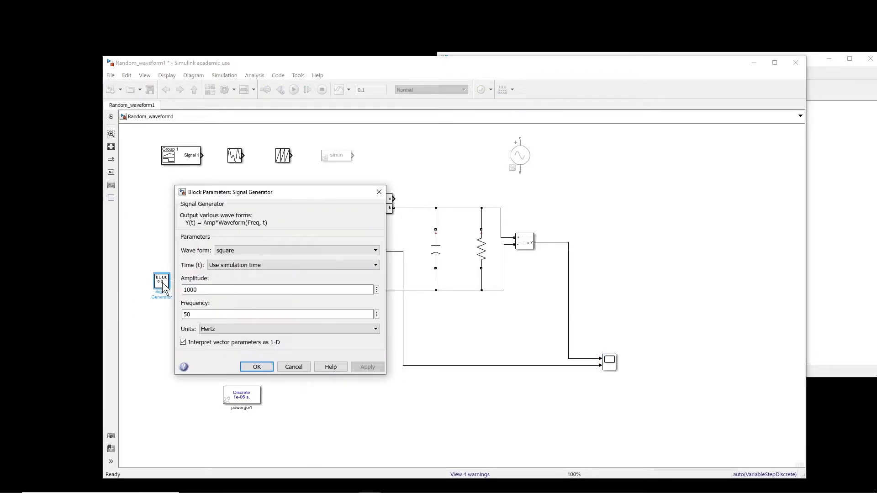
pyautogui.click(256, 367)
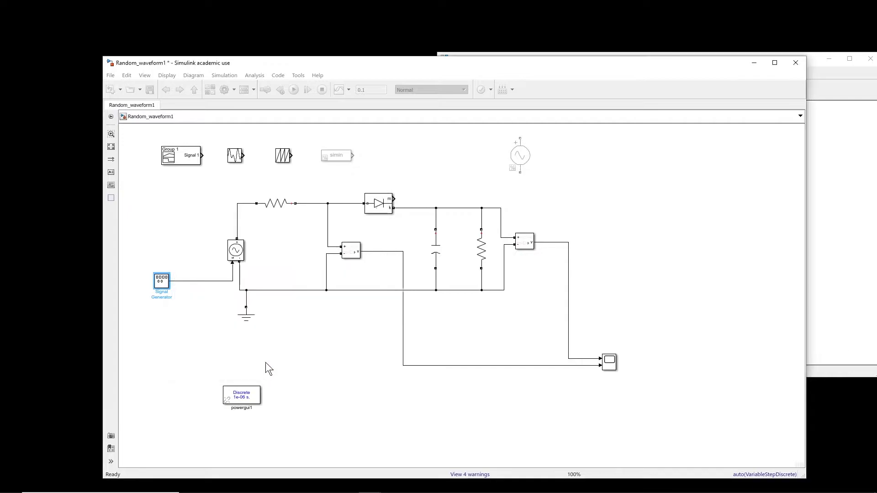
pyautogui.click(293, 89)
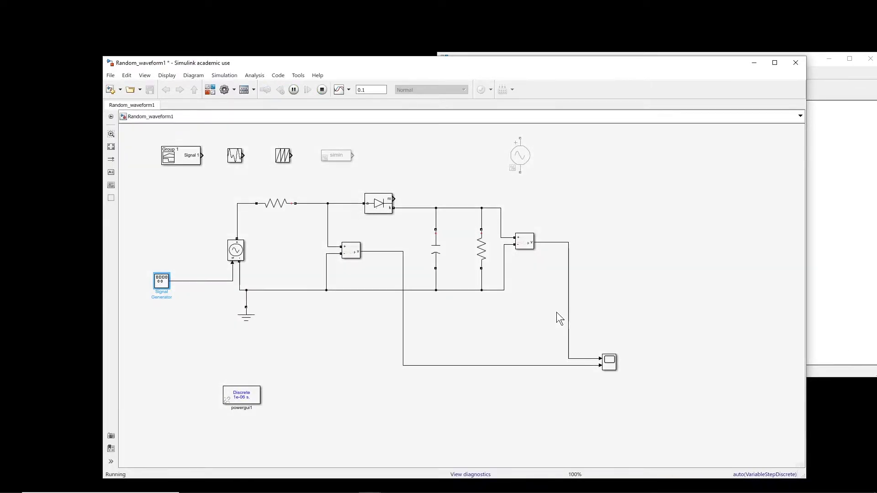
# - View the output and transformer waveforms on Scope4, then close it
pyautogui.click(608, 362)
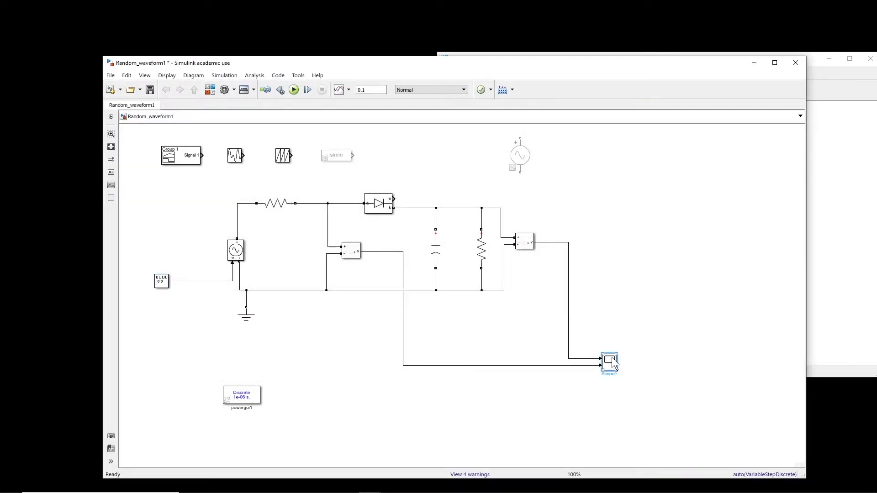
pyautogui.doubleClick(609, 361)
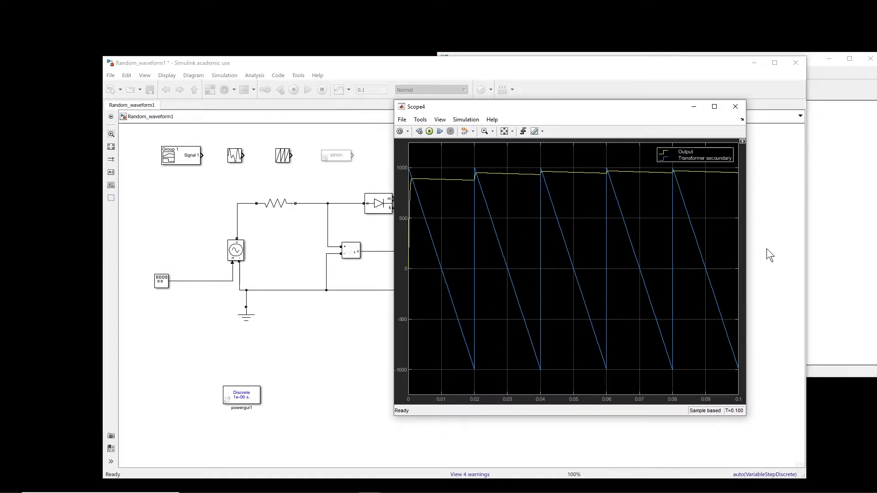
pyautogui.click(735, 106)
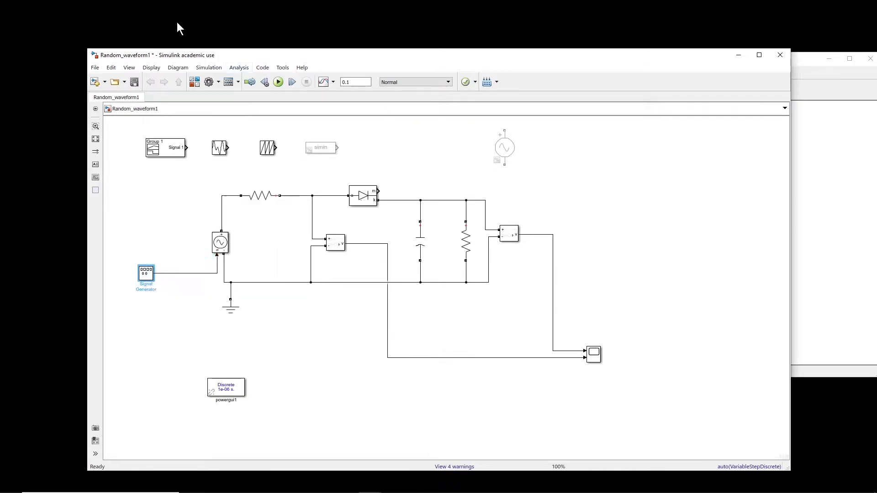
# - Move the Signal Generator aside and attach the Repeating Sequence to the dangling source input
pyautogui.moveTo(146, 274); pyautogui.dragTo(561, 147)
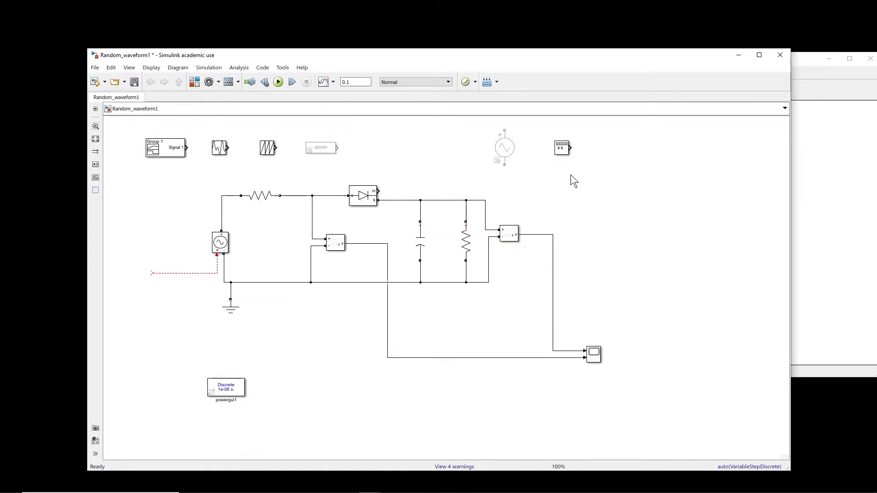
pyautogui.moveTo(189, 174)
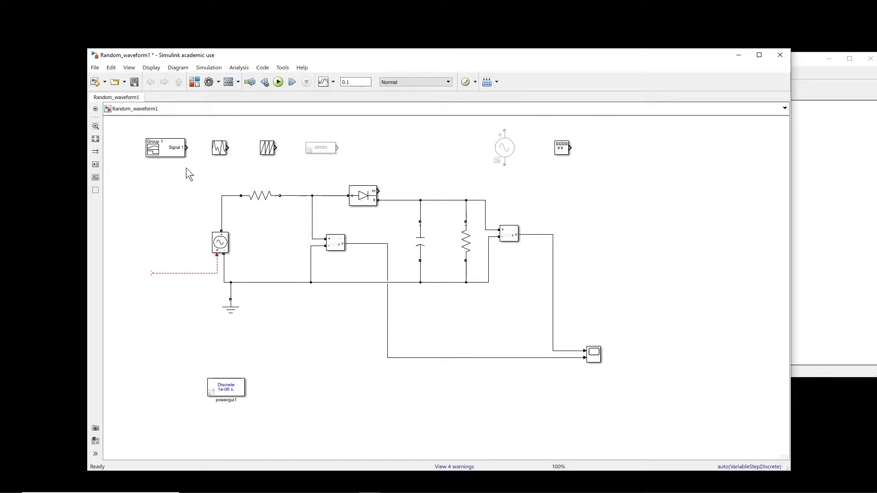
pyautogui.moveTo(267, 148); pyautogui.dragTo(224, 171)
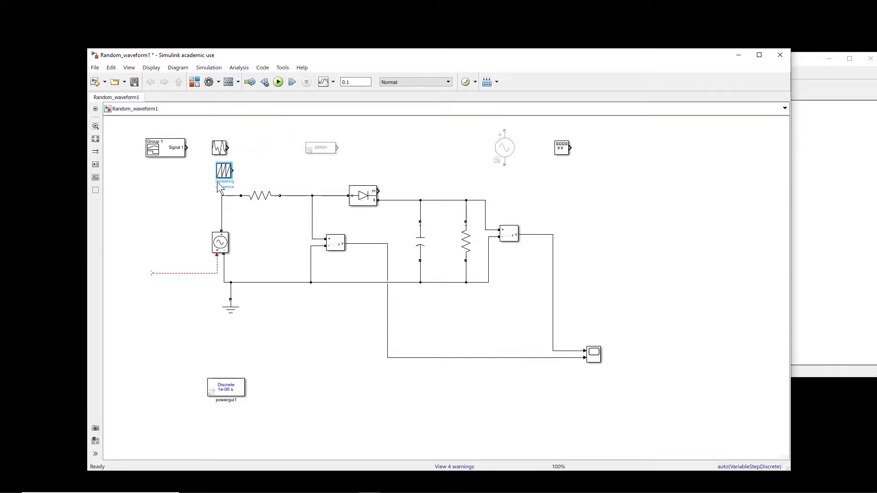
pyautogui.moveTo(225, 171); pyautogui.dragTo(128, 274)
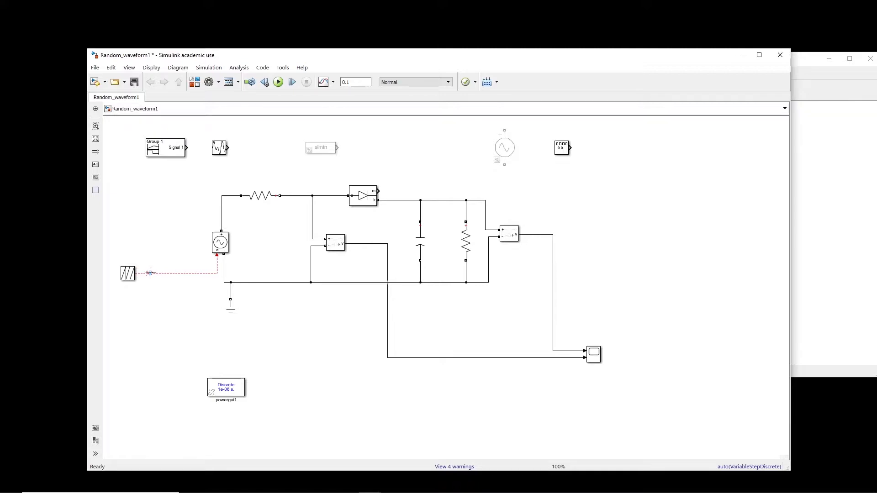
# - Set Repeating Sequence time values [0 5 10]/1000 and outputs [0 1 0]*1000, and confirm
pyautogui.doubleClick(128, 273)
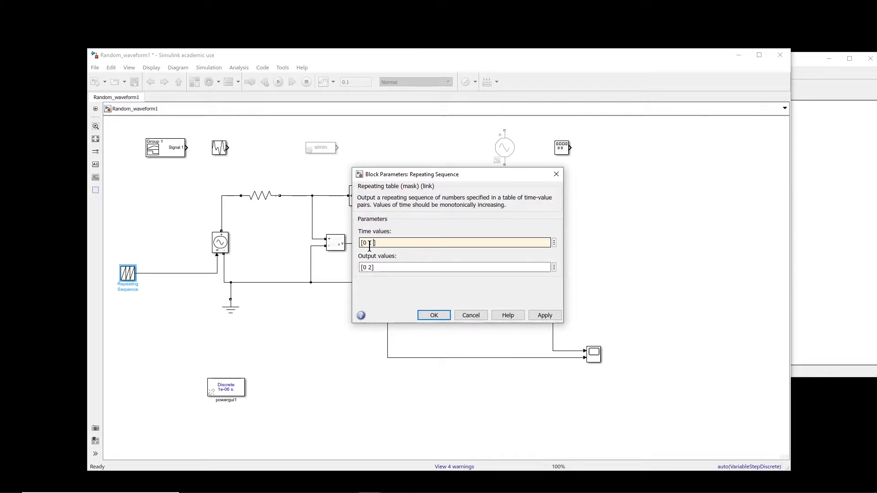
pyautogui.write('2')
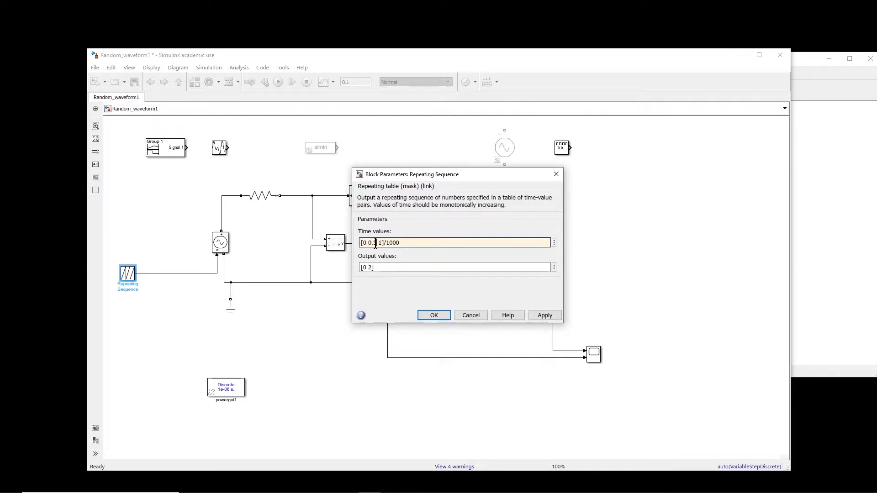
pyautogui.write('05')
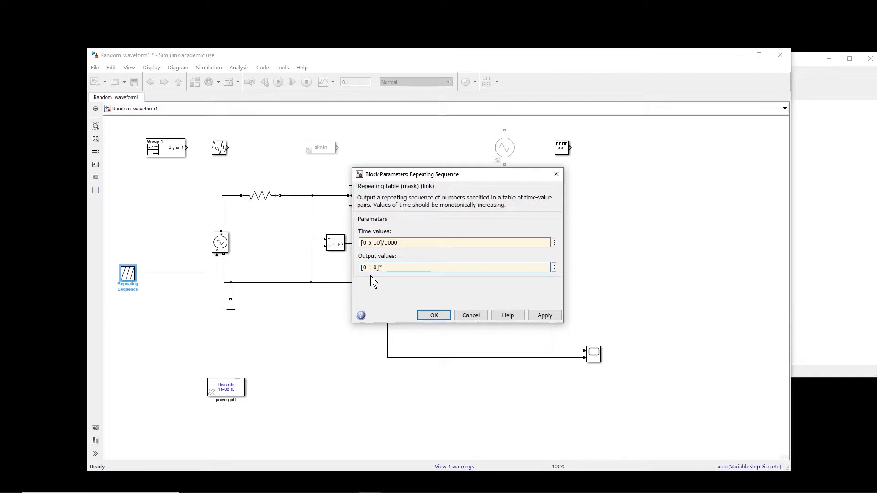
pyautogui.write('1000')
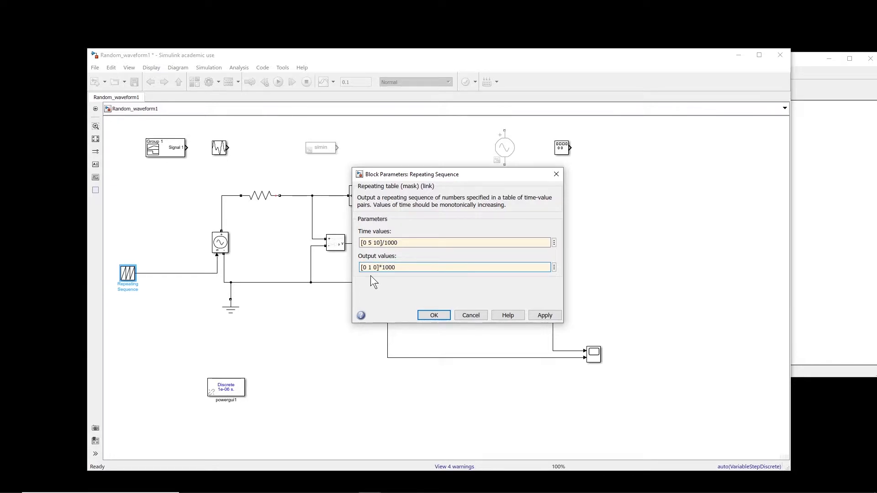
pyautogui.click(454, 267)
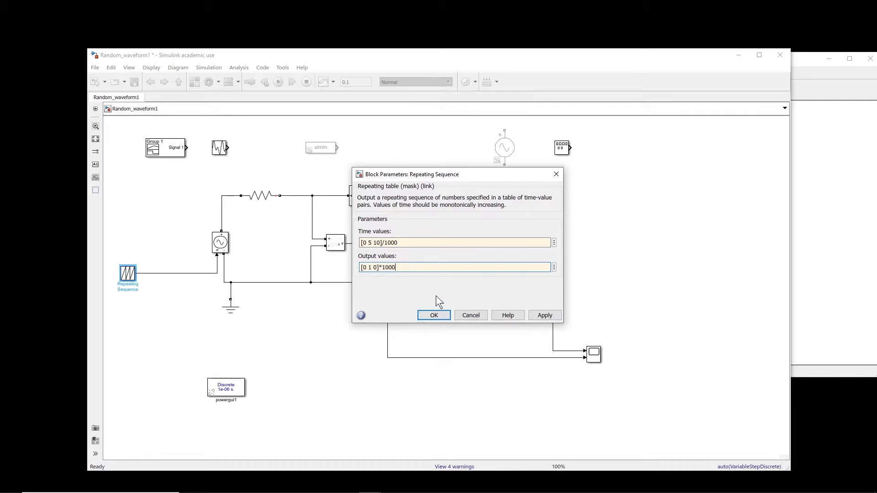
pyautogui.click(434, 315)
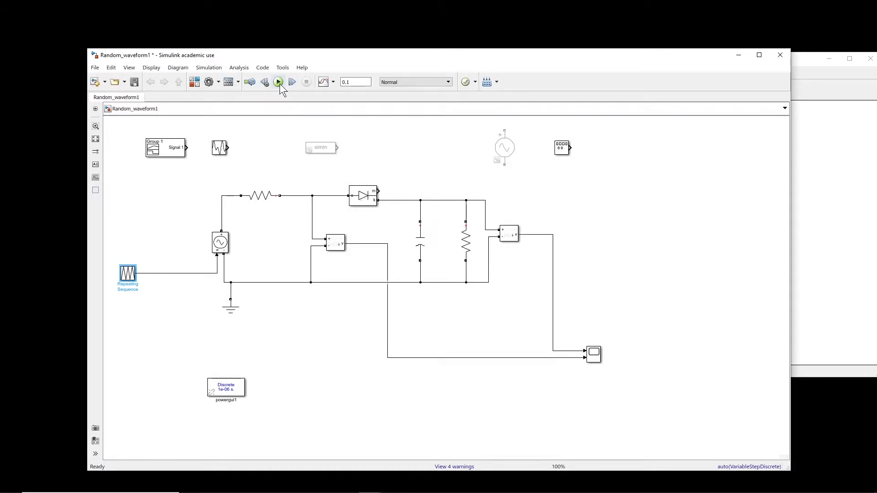
# - Run the triangle-wave case, view the 0–1000 triangle and smoothed output on the scope, then reopen the sequence settings
pyautogui.click(278, 82)
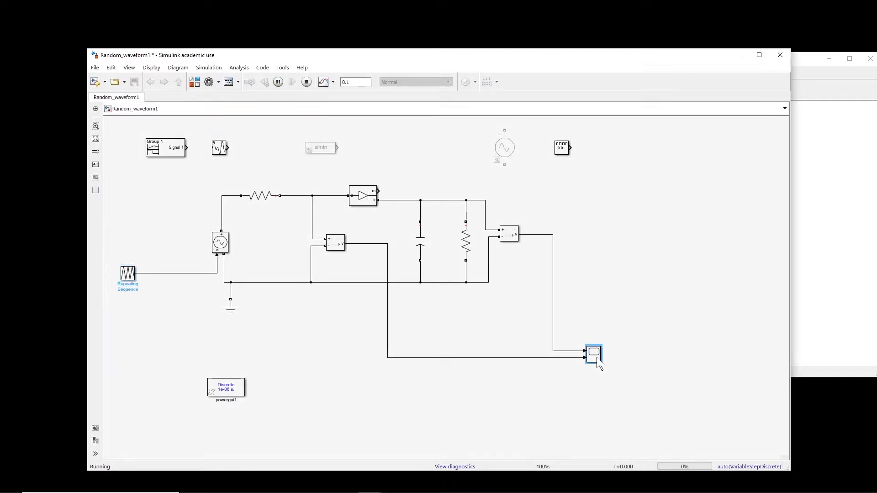
pyautogui.doubleClick(592, 355)
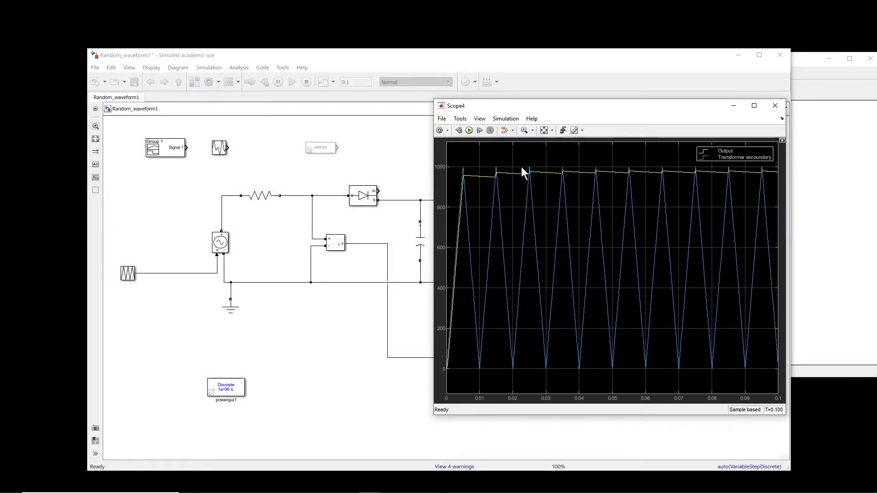
pyautogui.moveTo(482, 176)
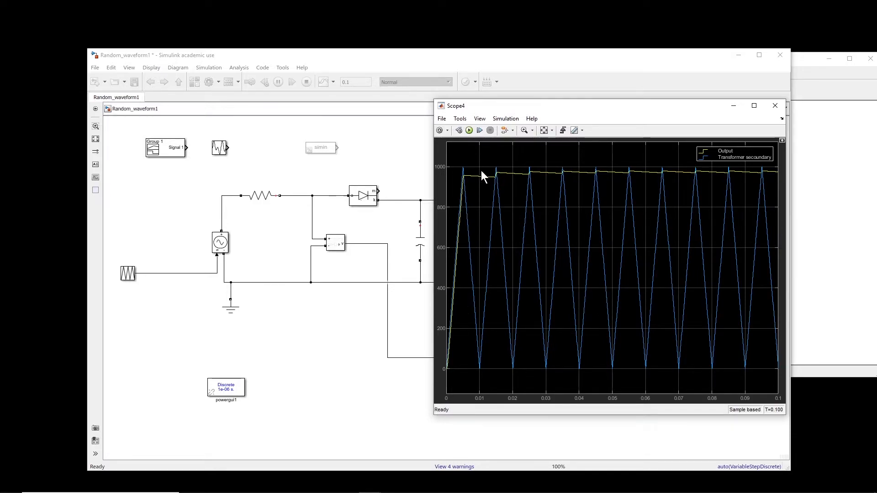
pyautogui.click(775, 106)
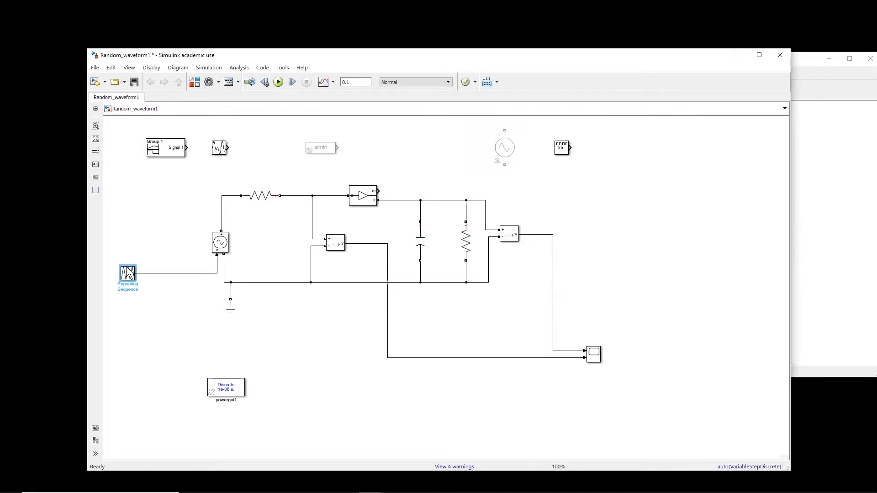
pyautogui.doubleClick(127, 273)
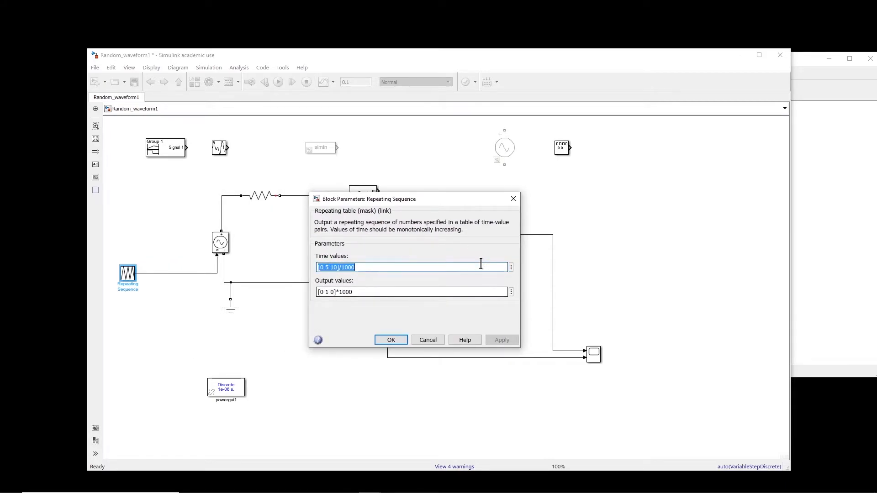
pyautogui.moveTo(428, 343)
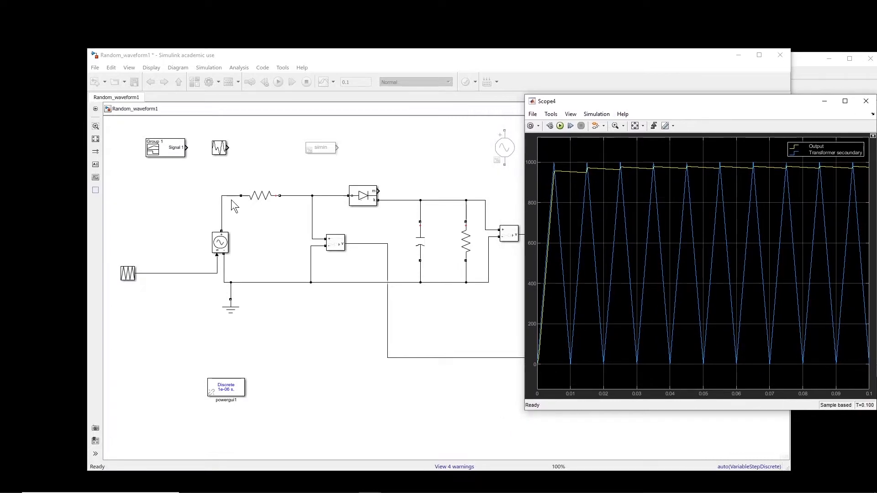
pyautogui.moveTo(624, 229)
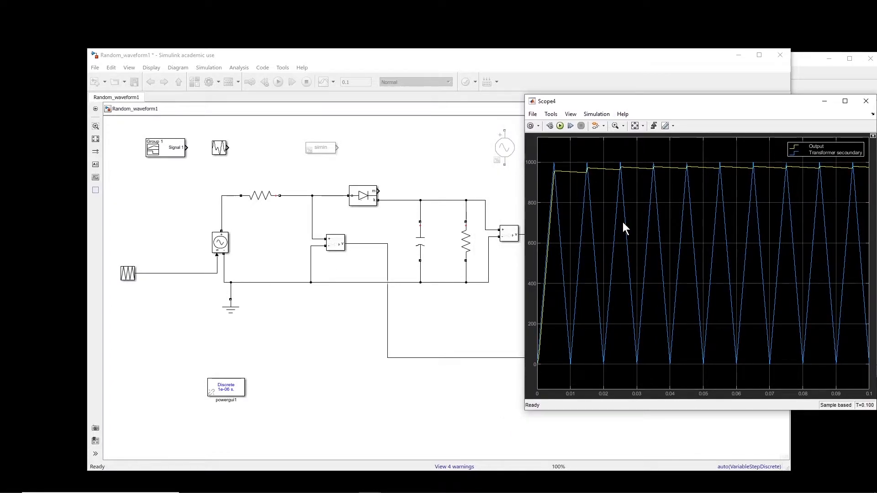
pyautogui.moveTo(747, 247)
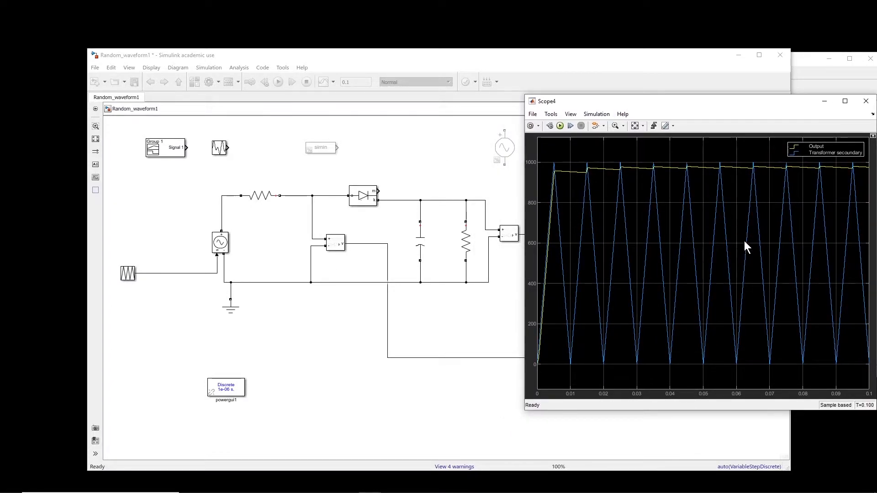
pyautogui.moveTo(568, 206)
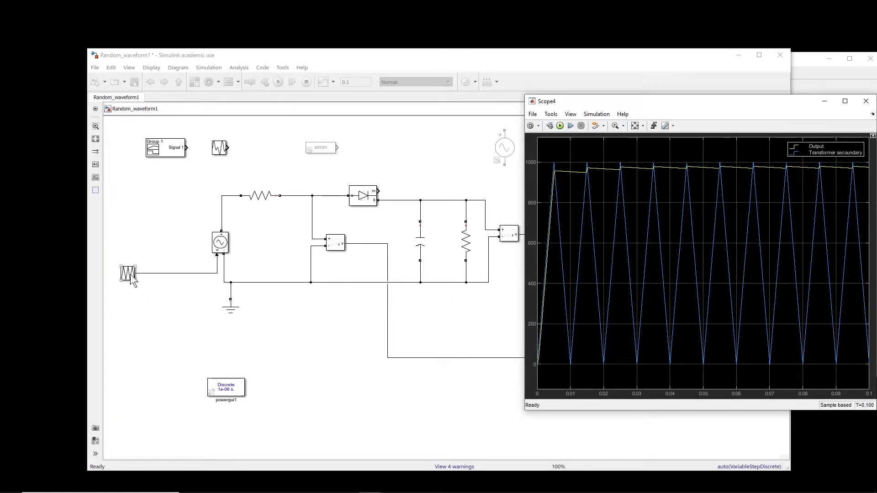
# - Move the Repeating Sequence aside and wire the Waveform Generator to the source input
pyautogui.rightClick(128, 274)
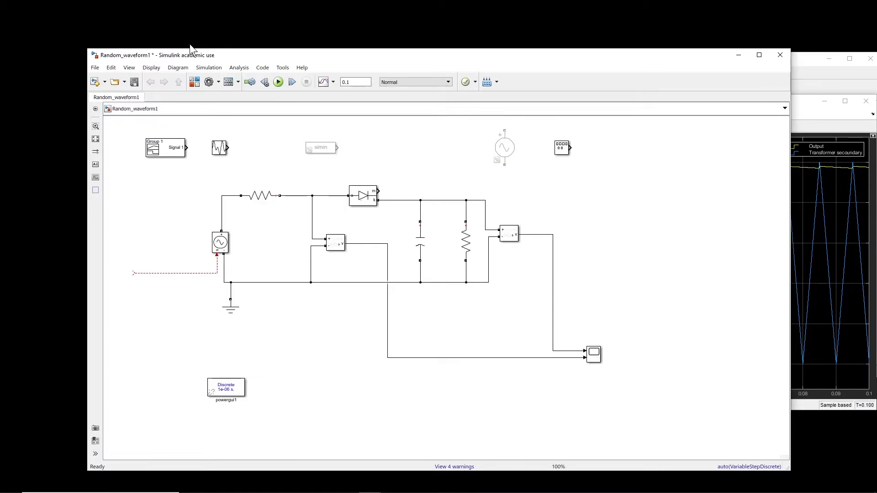
pyautogui.rightClick(629, 157)
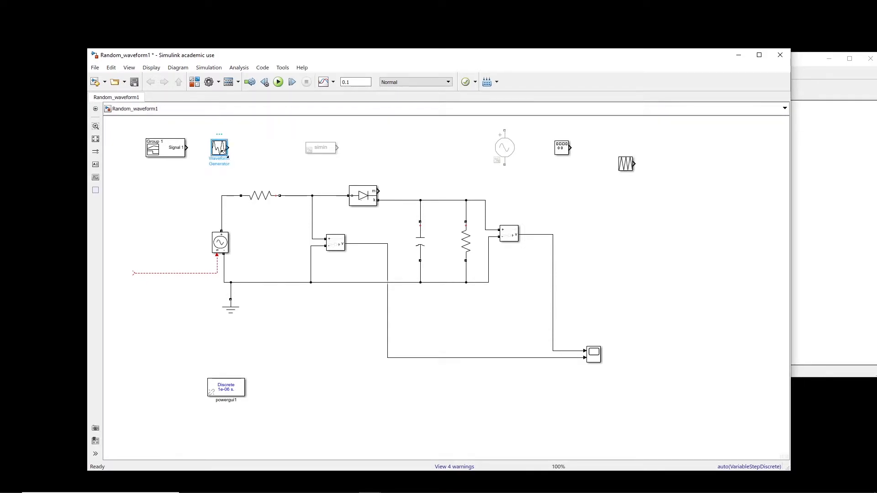
pyautogui.moveTo(219, 150); pyautogui.dragTo(139, 275)
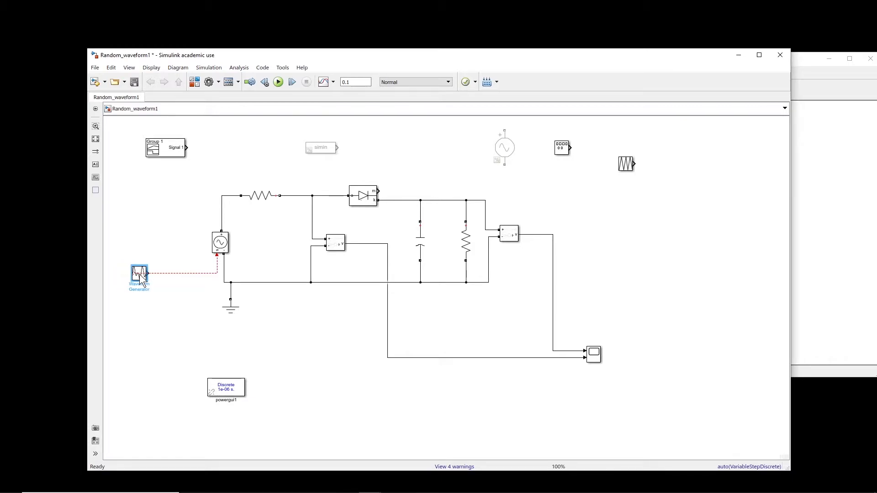
pyautogui.moveTo(139, 277); pyautogui.dragTo(159, 275)
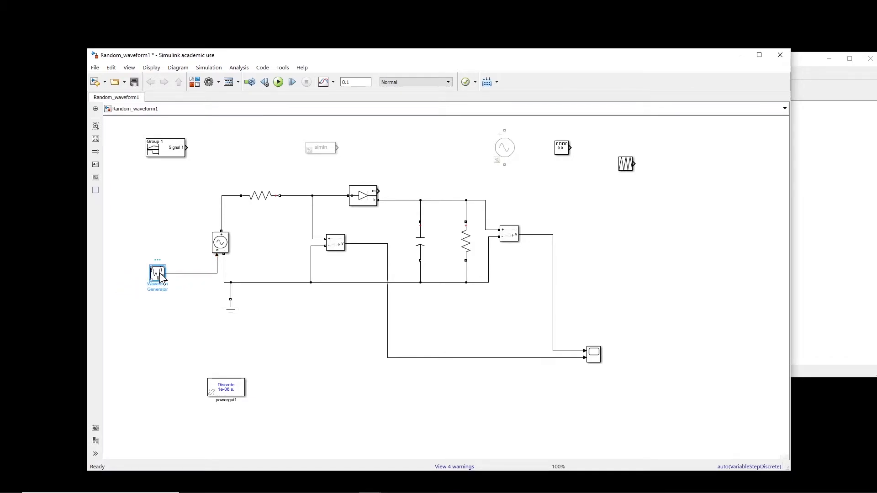
# - Enter the Waveform Generator definition sin(1000, 2*pi*50, 0) in its block parameters
pyautogui.doubleClick(157, 274)
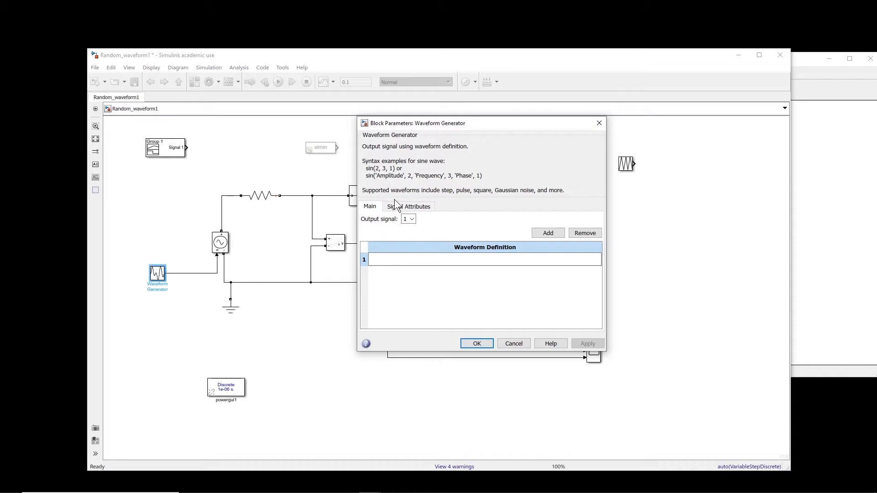
pyautogui.click(484, 260)
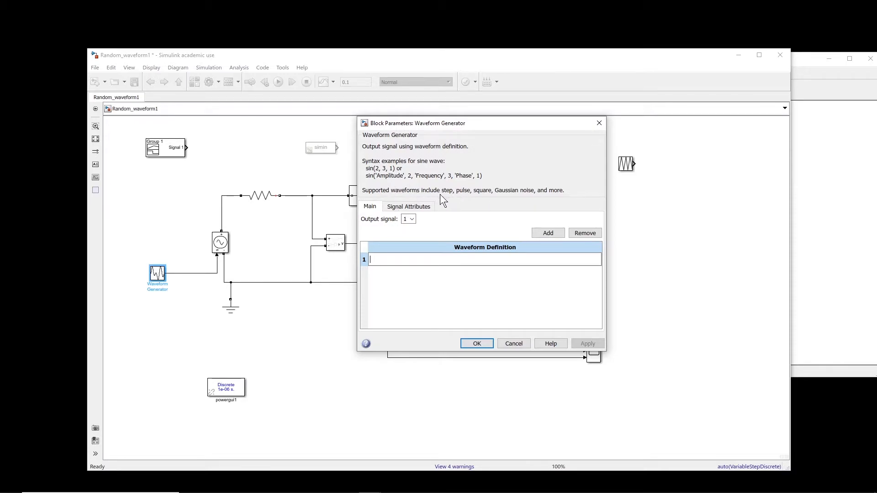
pyautogui.moveTo(484, 198)
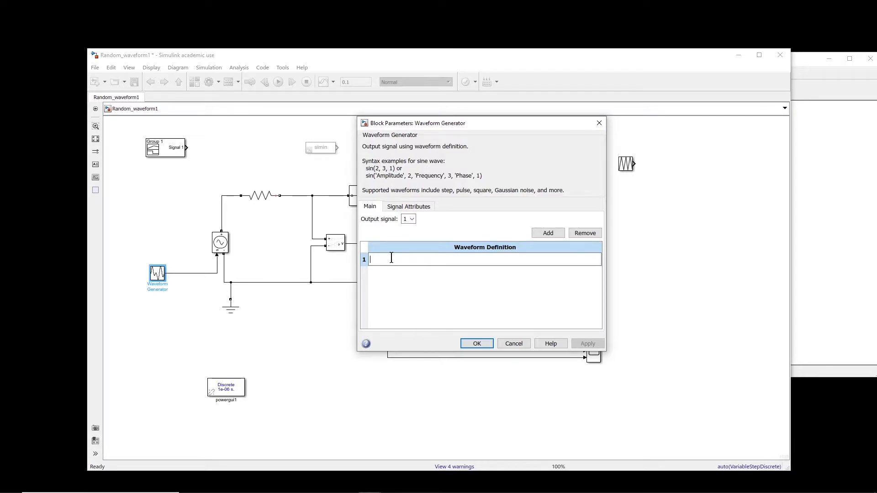
pyautogui.write('sin')
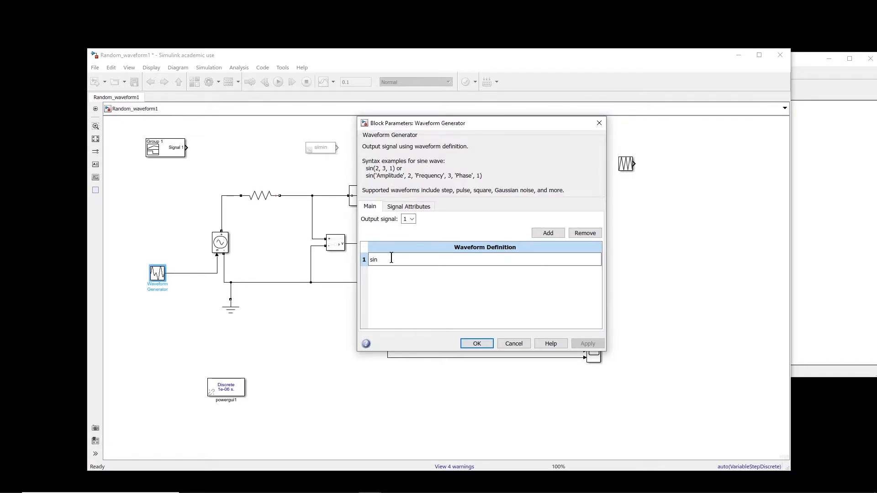
pyautogui.write('()')
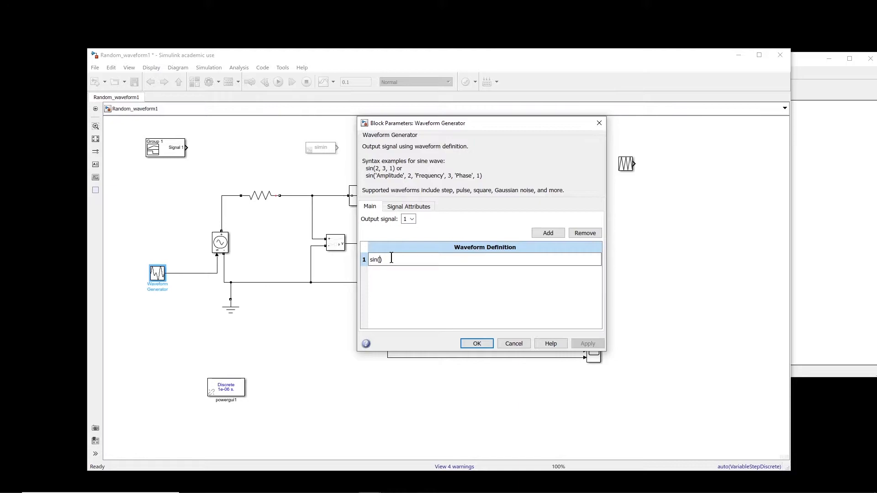
pyautogui.write('1000')
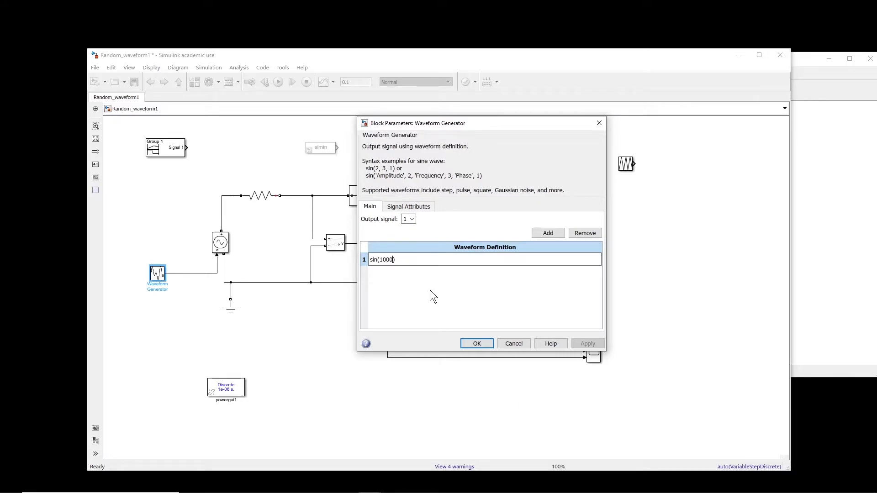
pyautogui.write(', 2')
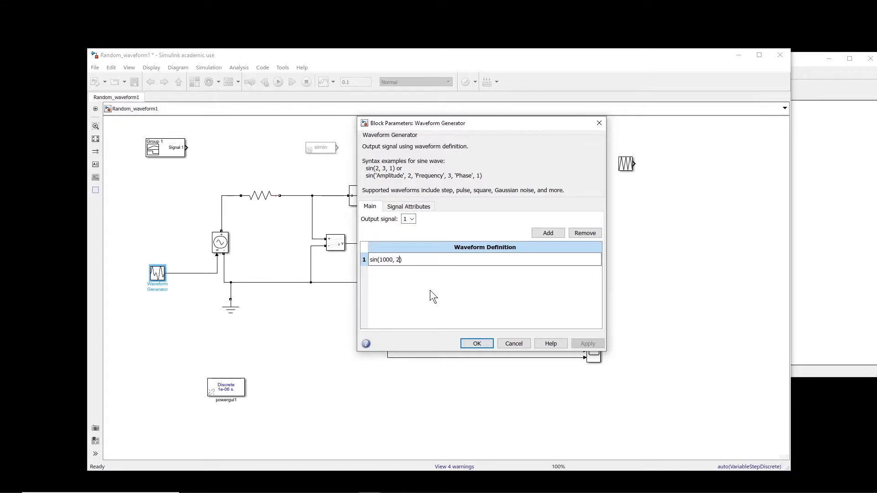
pyautogui.write('*pi*')
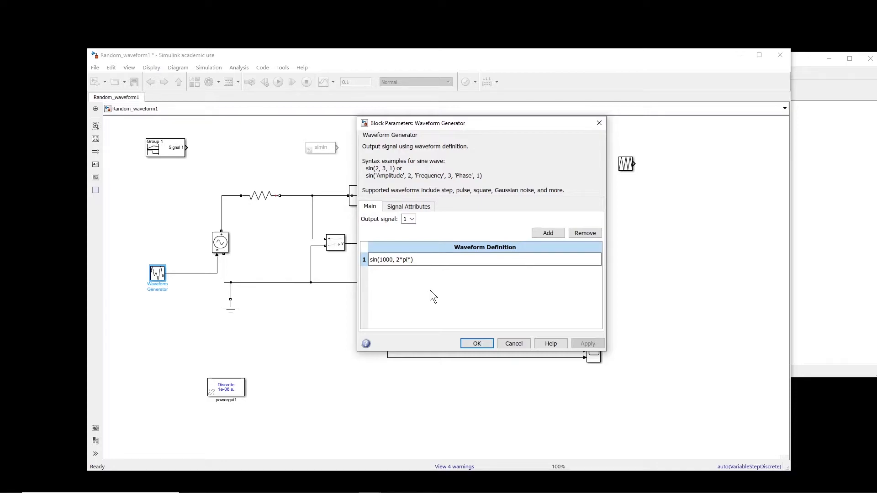
pyautogui.write('50')
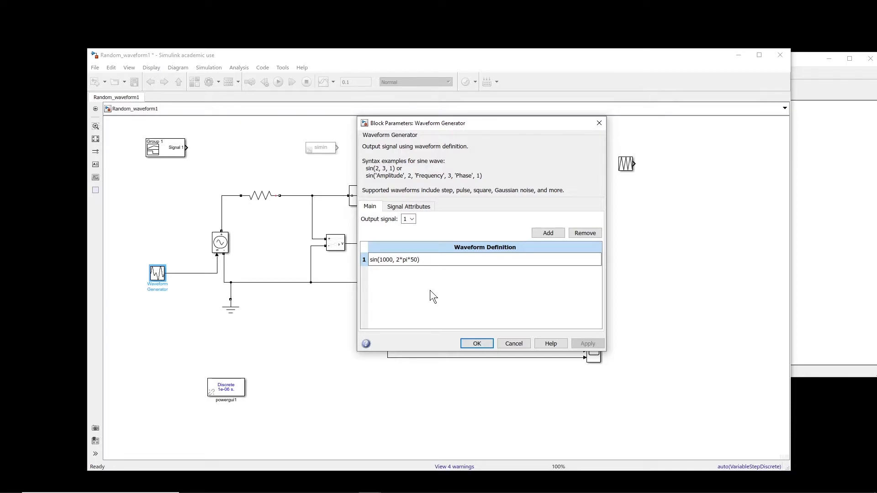
pyautogui.write(', 0')
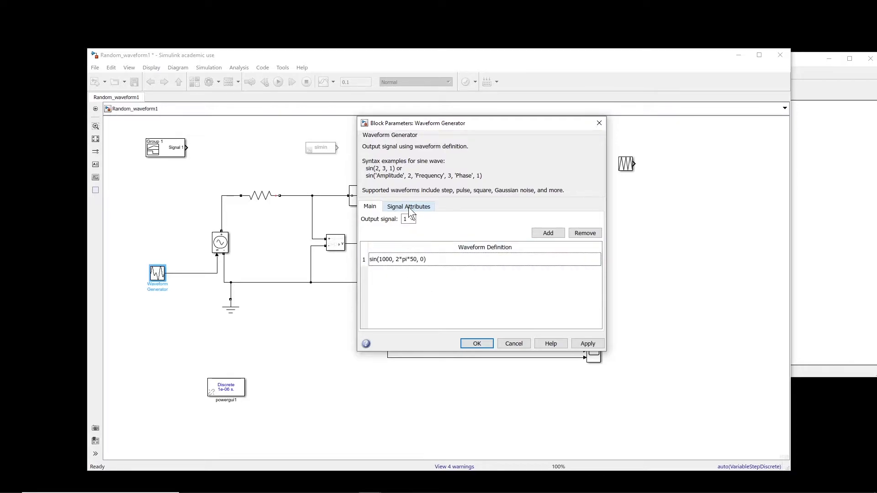
# - Set the generator's Signal Attributes sample time to 1e-5, confirm, and run the simulation
pyautogui.click(408, 206)
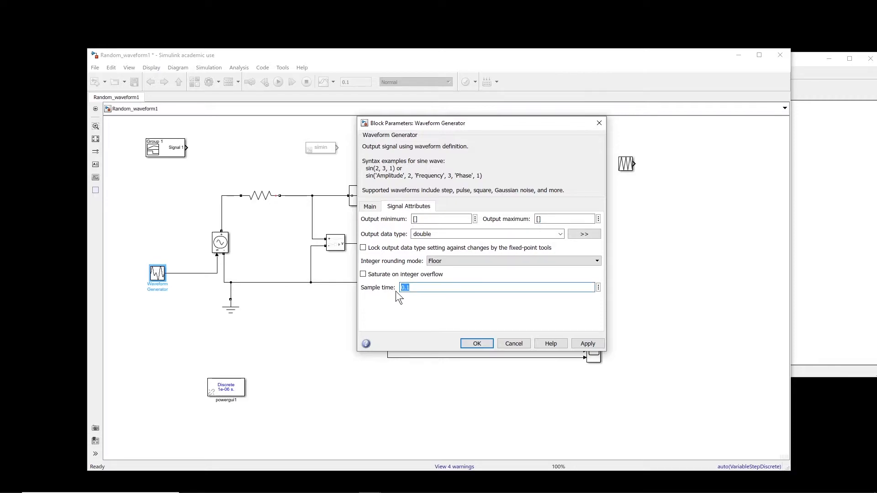
pyautogui.write('1e-5')
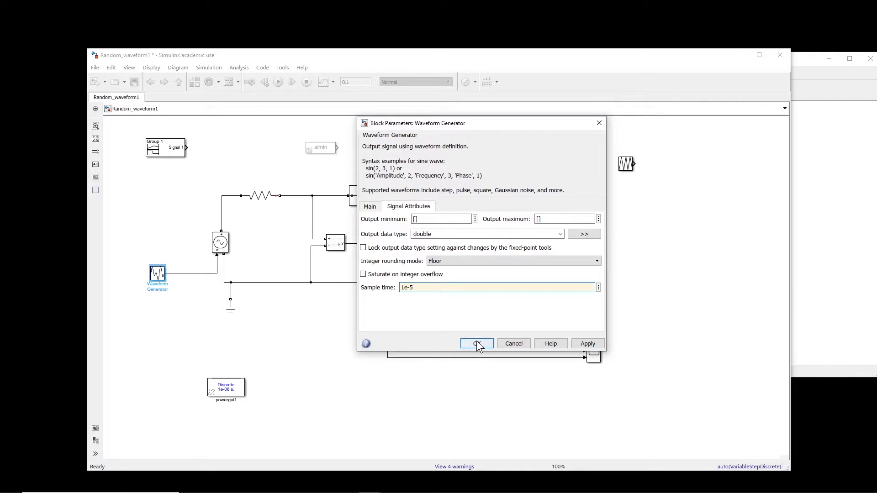
pyautogui.click(477, 344)
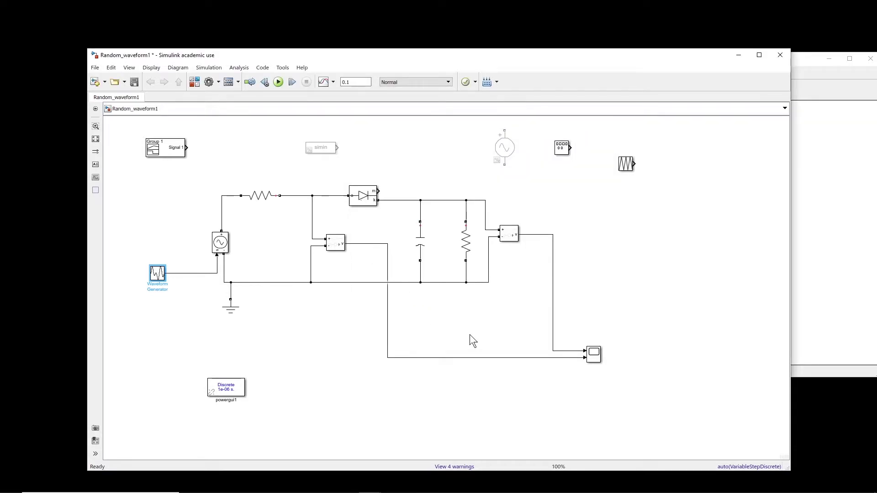
pyautogui.click(277, 83)
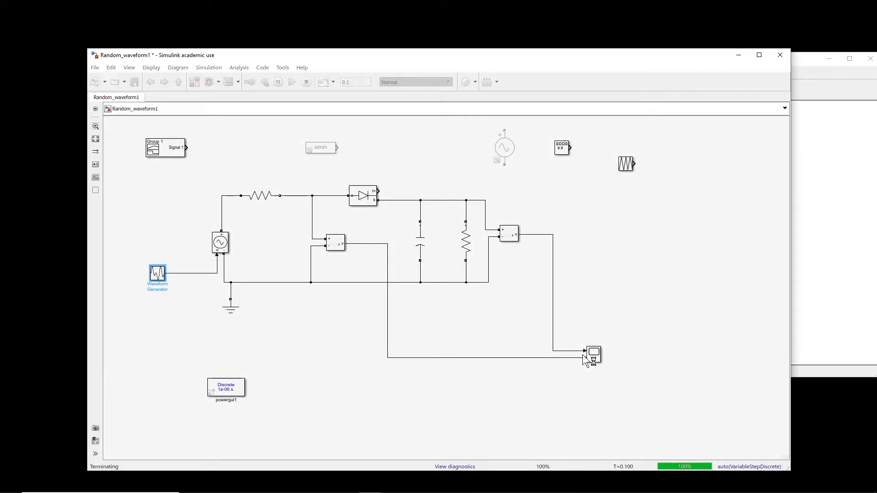
# - View Scope4 showing the ±1000 sine secondary and the near-1000 rectifier output
pyautogui.doubleClick(592, 354)
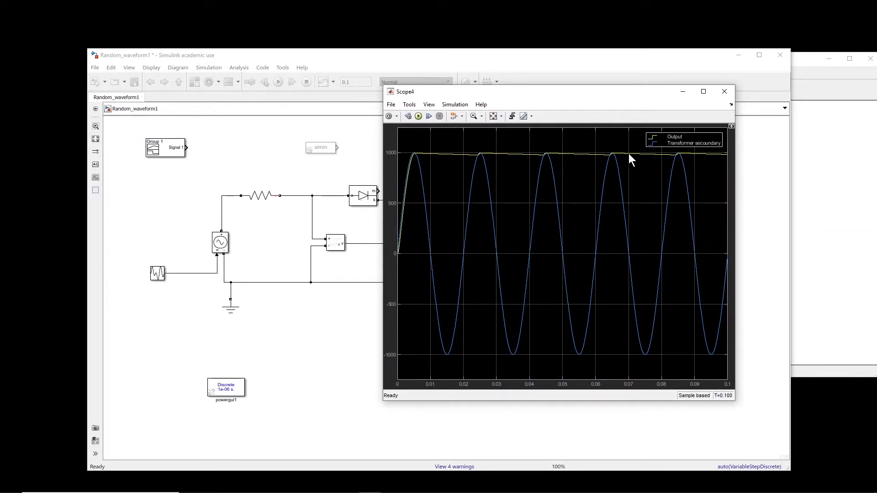
pyautogui.moveTo(237, 347)
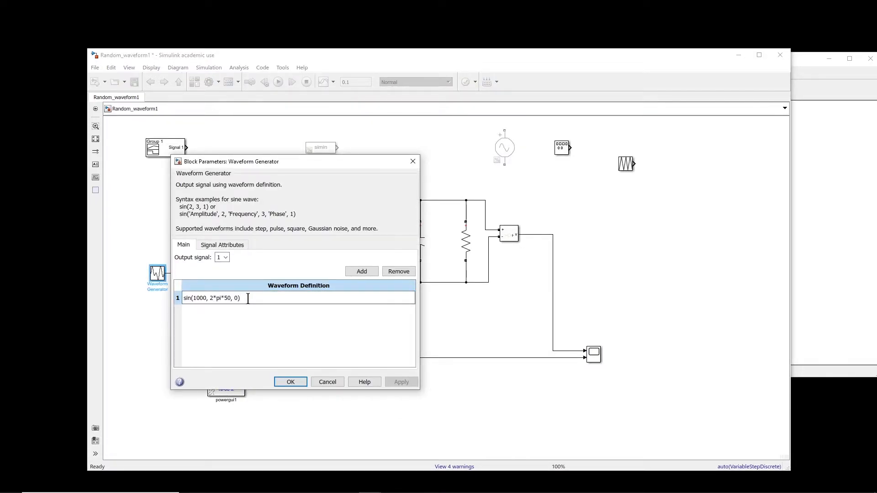
# - Extend the definition to sin(1000, 2*pi*50, 0)+sin(500, 2*pi*321,0) and apply it
pyautogui.write('+sin')
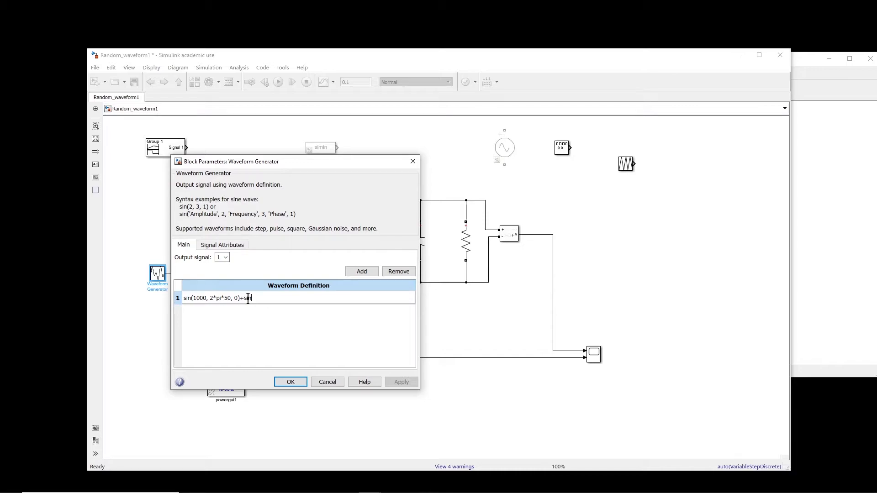
pyautogui.write('()')
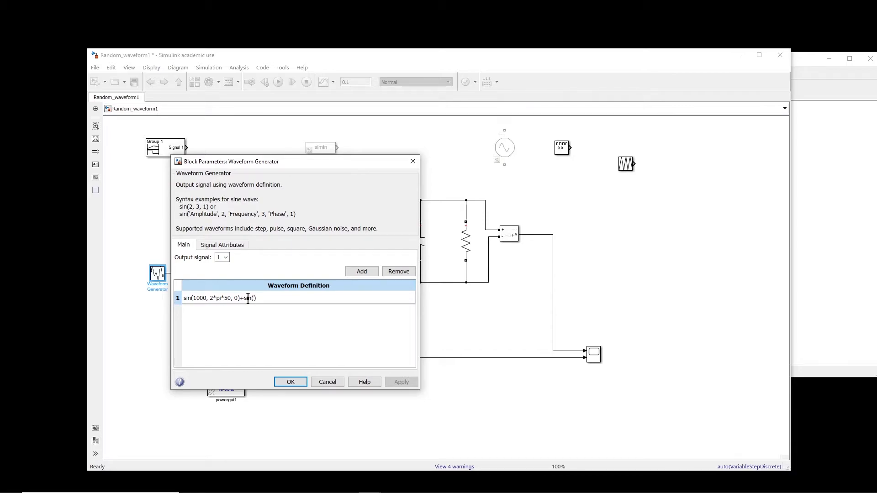
pyautogui.write('500')
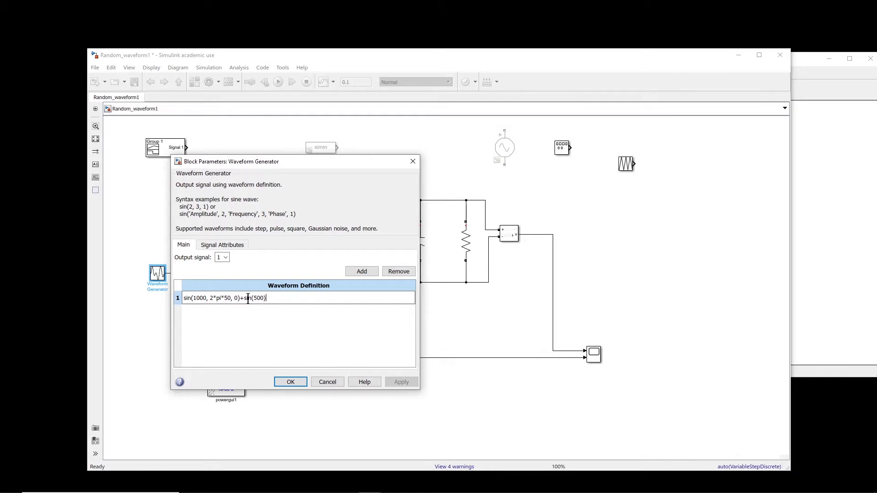
pyautogui.write(',')
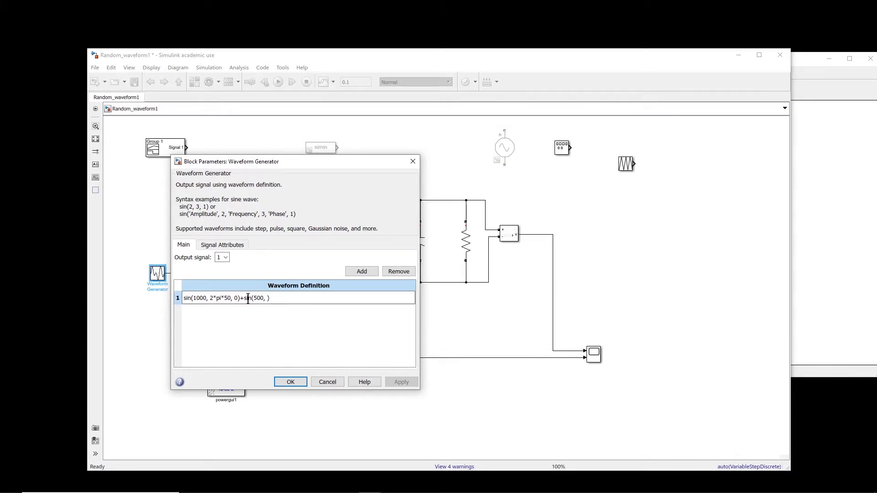
pyautogui.write('2*pi*')
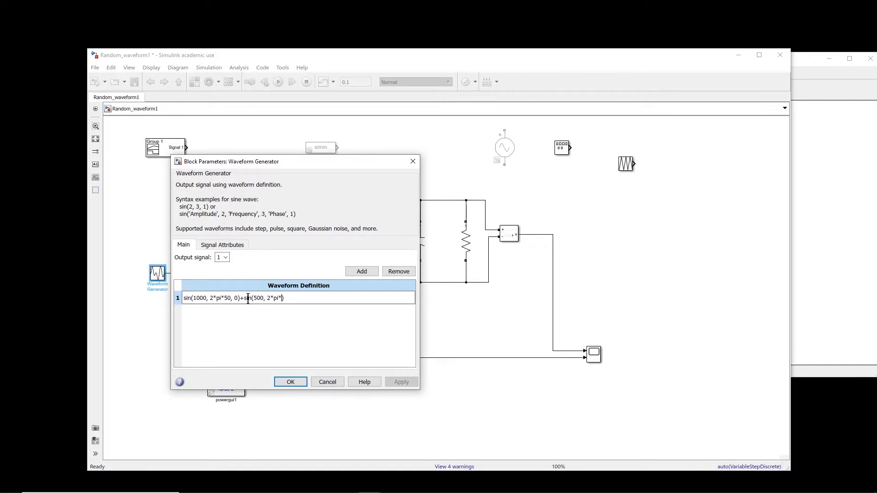
pyautogui.write('3')
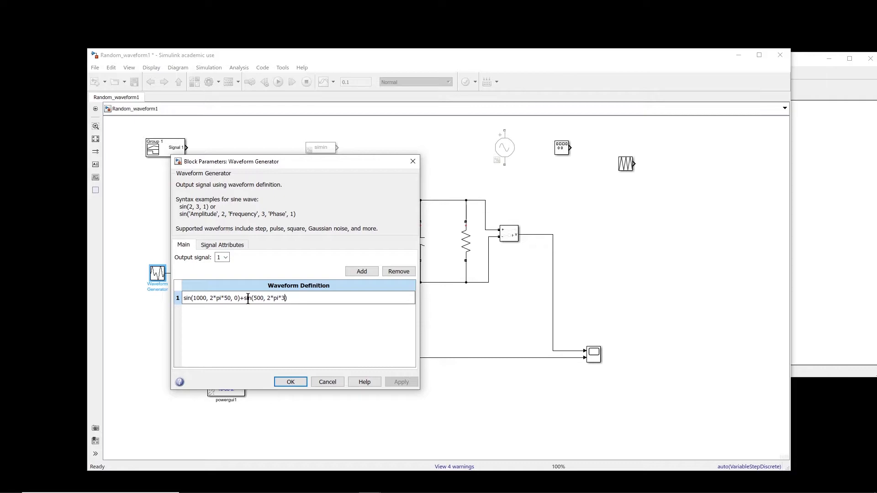
pyautogui.write('21')
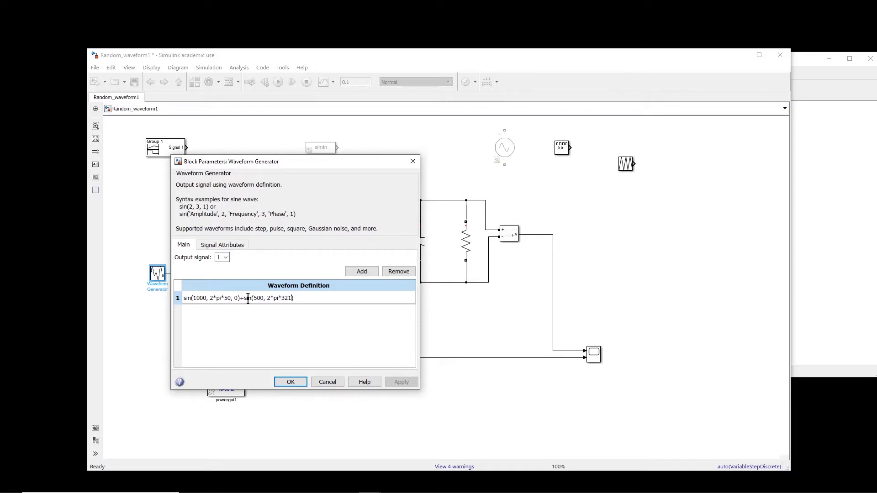
pyautogui.write(',0')
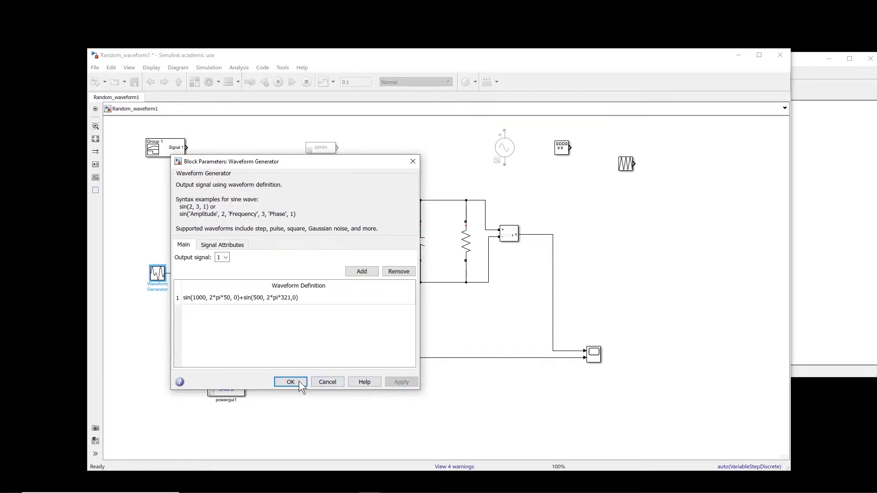
pyautogui.click(291, 382)
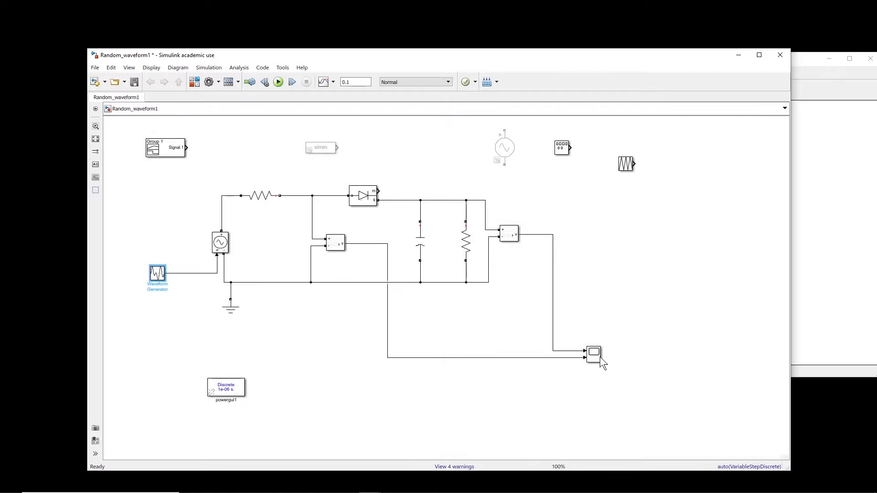
pyautogui.doubleClick(593, 352)
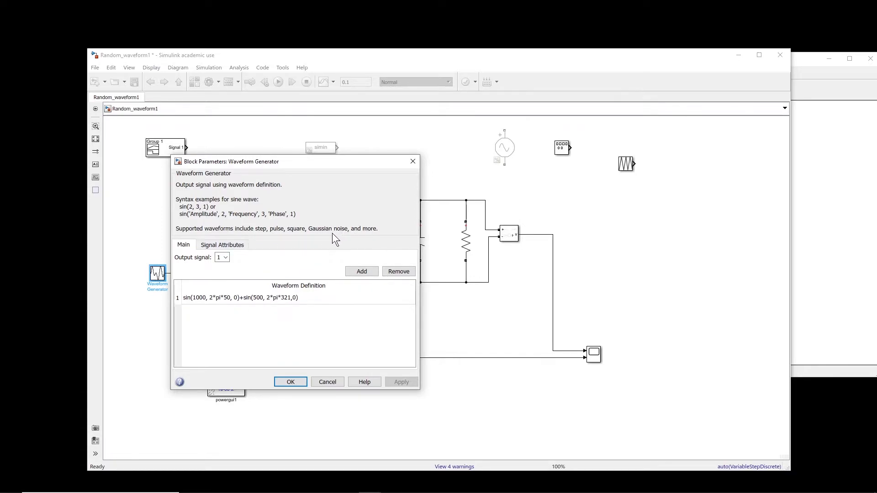
pyautogui.moveTo(161, 307)
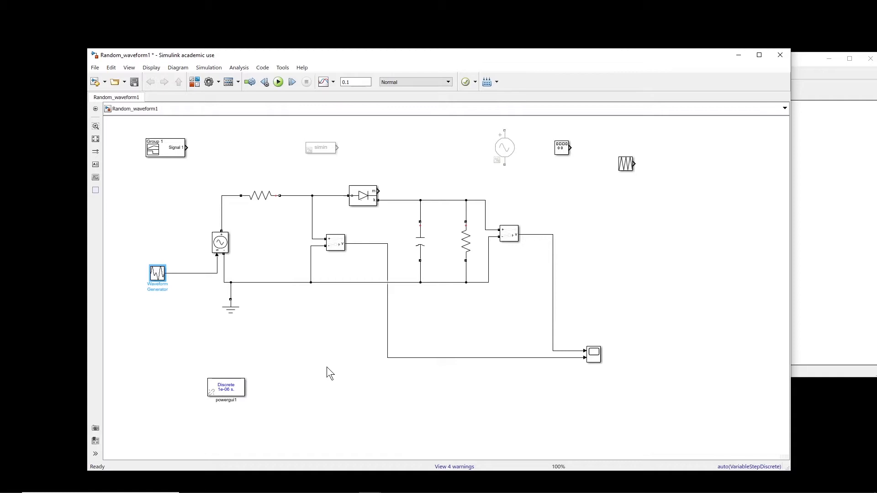
pyautogui.moveTo(170, 307)
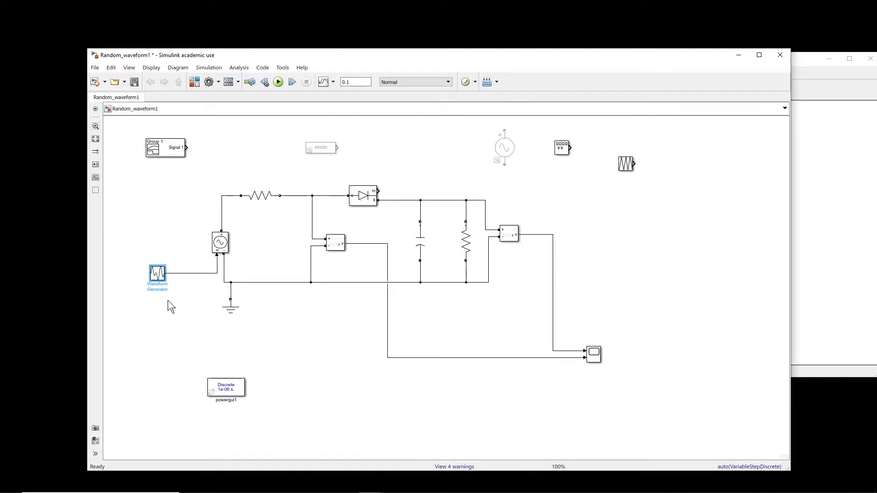
# - Cut the Waveform Generator aside and move the Signal Builder to the controlled source input
pyautogui.rightClick(157, 274)
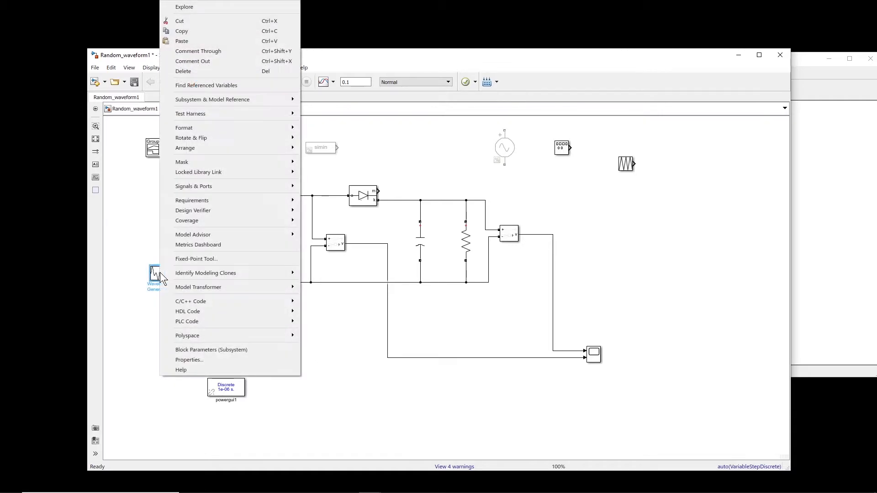
pyautogui.moveTo(194, 29)
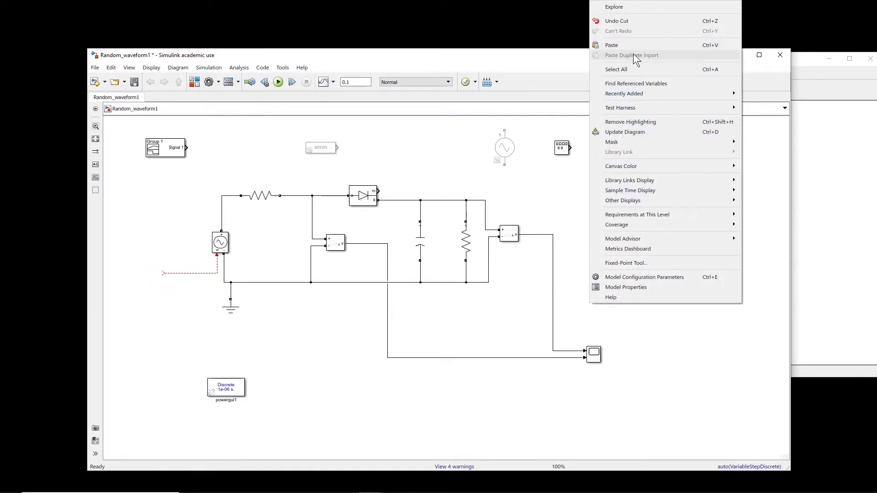
pyautogui.click(192, 180)
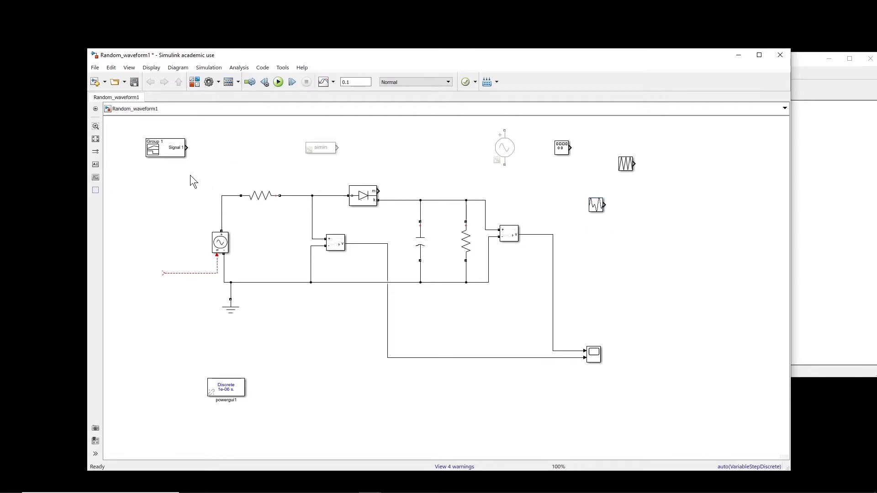
pyautogui.moveTo(165, 147); pyautogui.dragTo(135, 267)
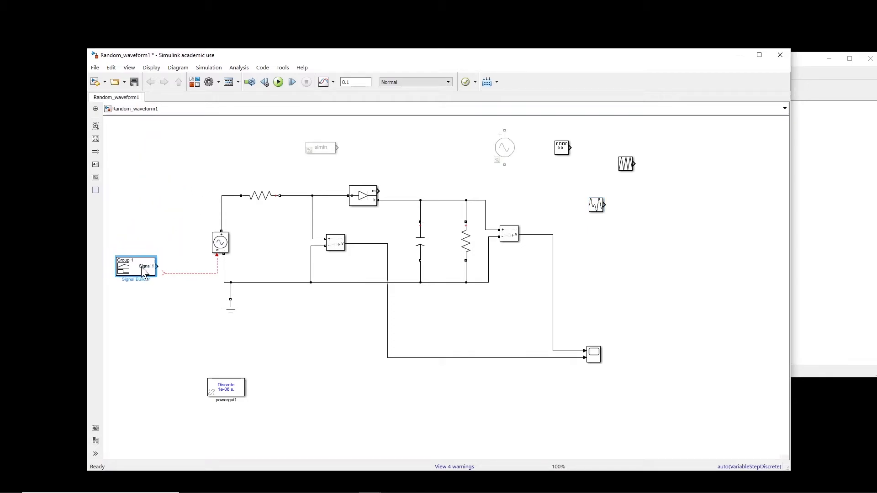
# - Bring up the Signal Builder editor with its three 4–6 s unit pulse signals
pyautogui.doubleClick(135, 268)
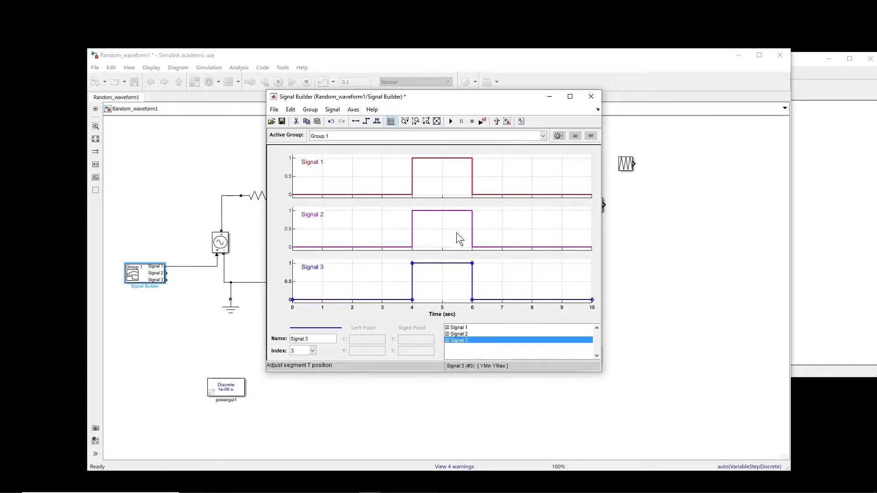
pyautogui.moveTo(445, 238)
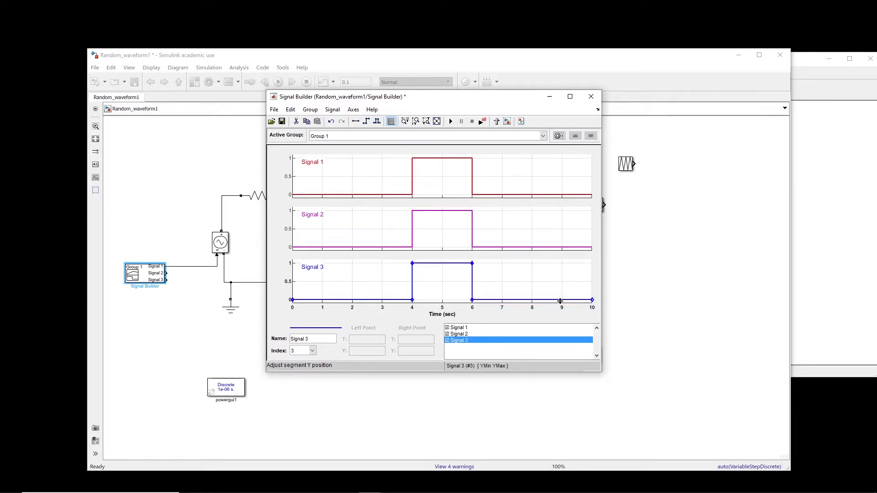
pyautogui.moveTo(588, 292)
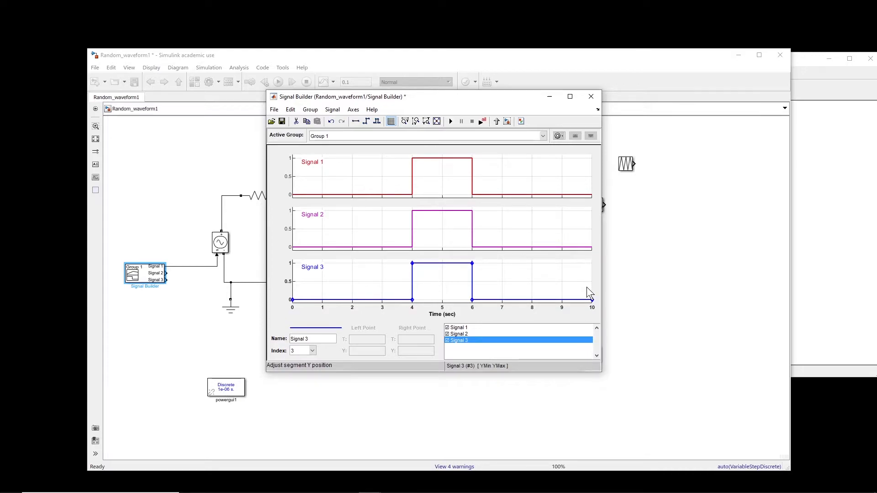
pyautogui.moveTo(163, 159)
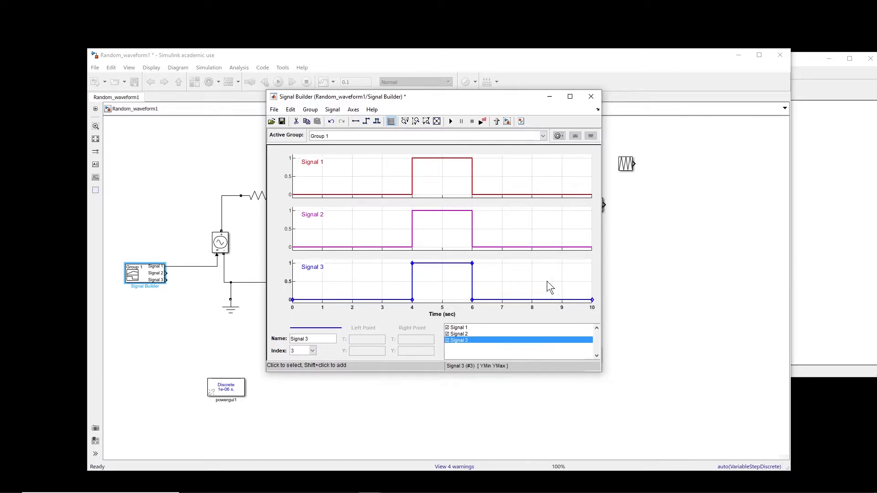
pyautogui.moveTo(570, 287)
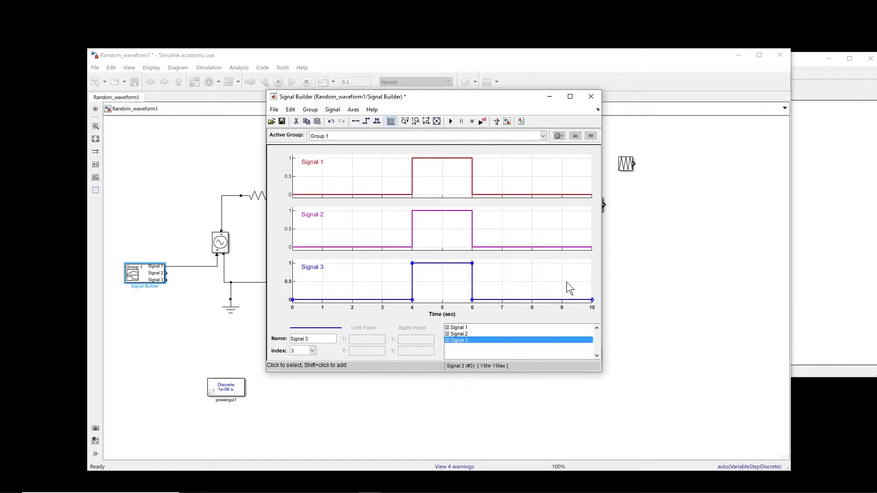
pyautogui.moveTo(438, 278)
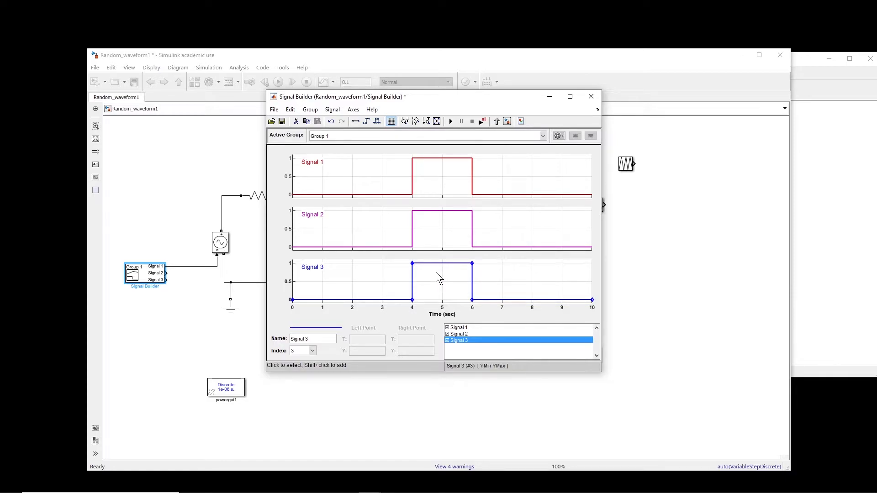
# - Change the Signal Builder time range via Axes so Max time is 0.01 s
pyautogui.click(352, 110)
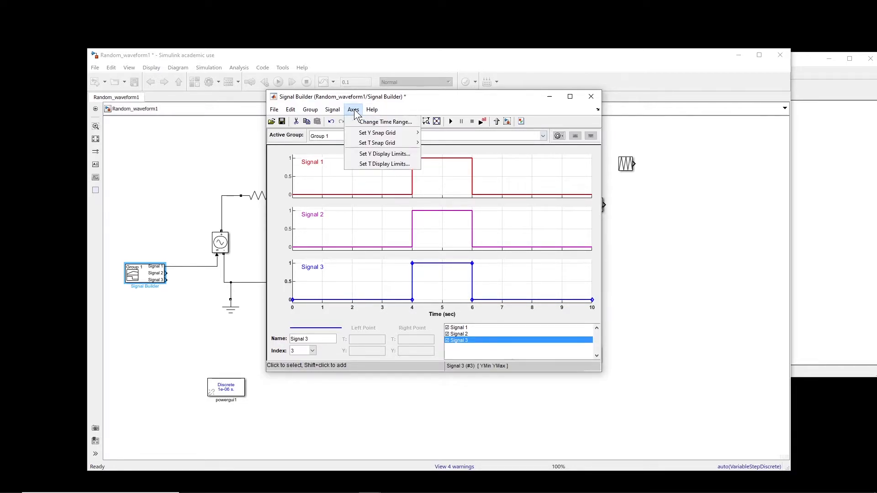
pyautogui.click(385, 122)
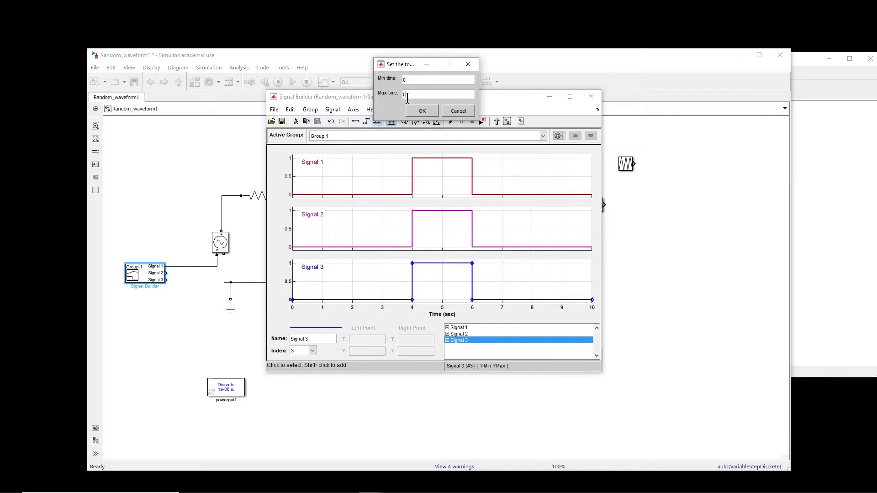
pyautogui.write('0.01')
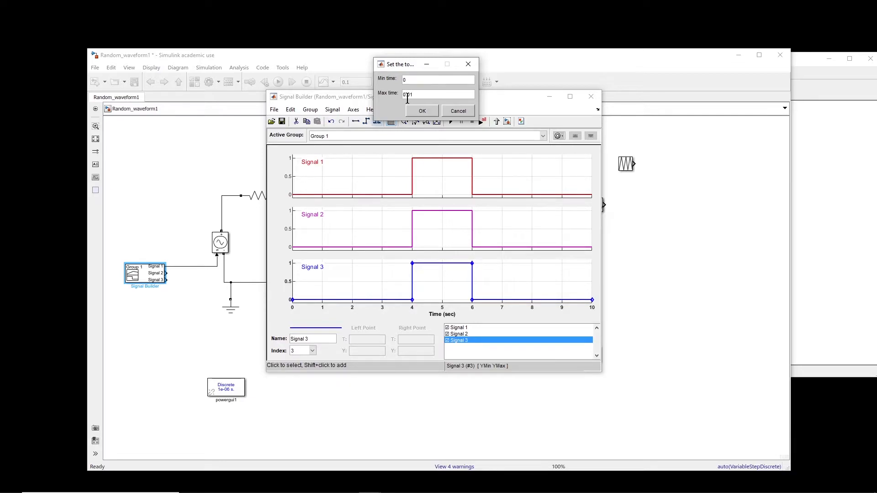
pyautogui.click(422, 111)
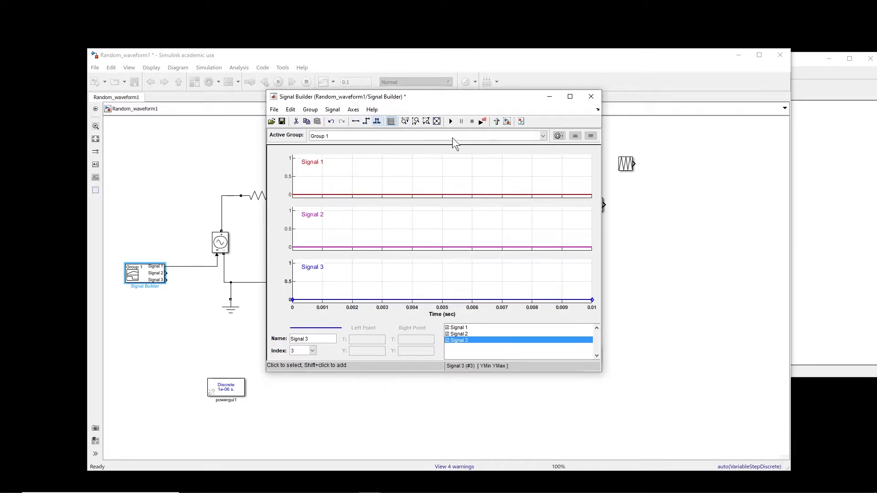
# - Delete Signal 3 and Signal 2, leaving only Signal 1
pyautogui.rightClick(457, 271)
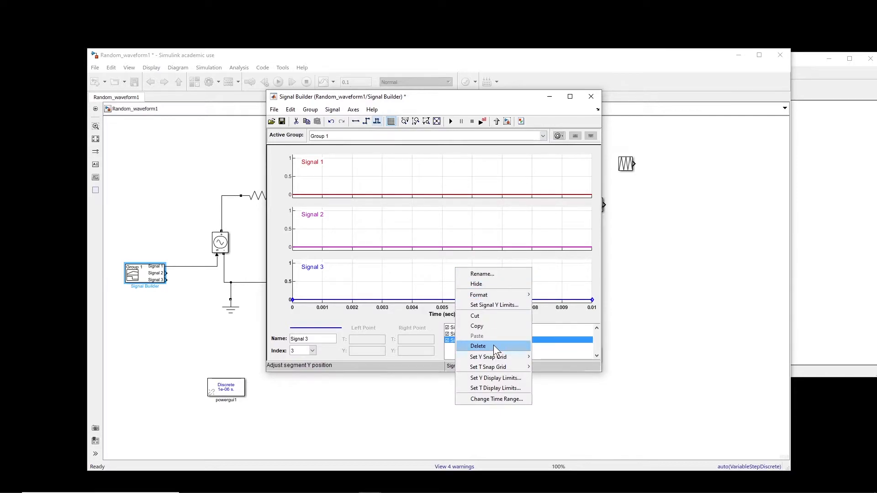
pyautogui.click(478, 345)
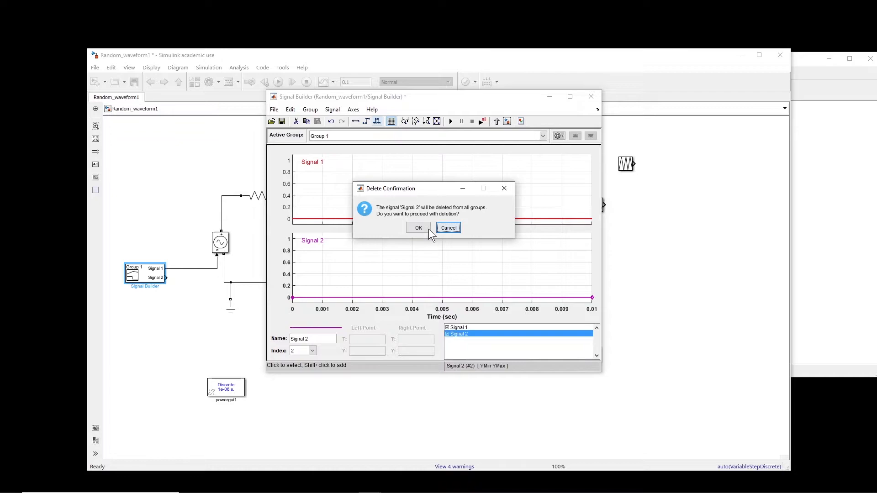
pyautogui.click(418, 227)
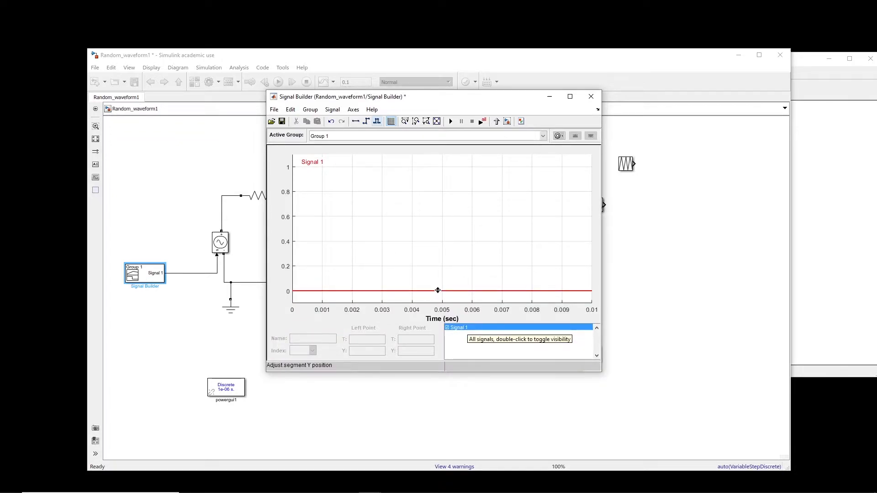
# - Adjust Signal 1's early points, raising the point near 0.004 s to about 0.75
pyautogui.moveTo(437, 290); pyautogui.dragTo(431, 280)
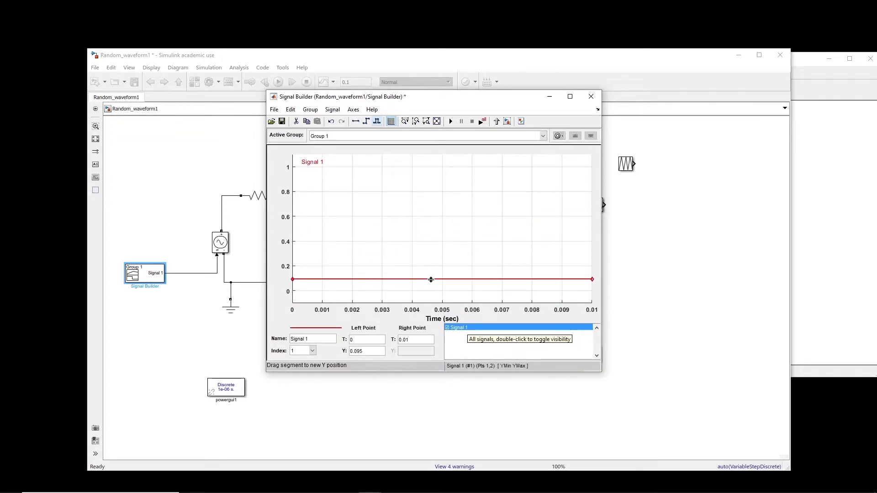
pyautogui.moveTo(430, 279); pyautogui.dragTo(434, 293)
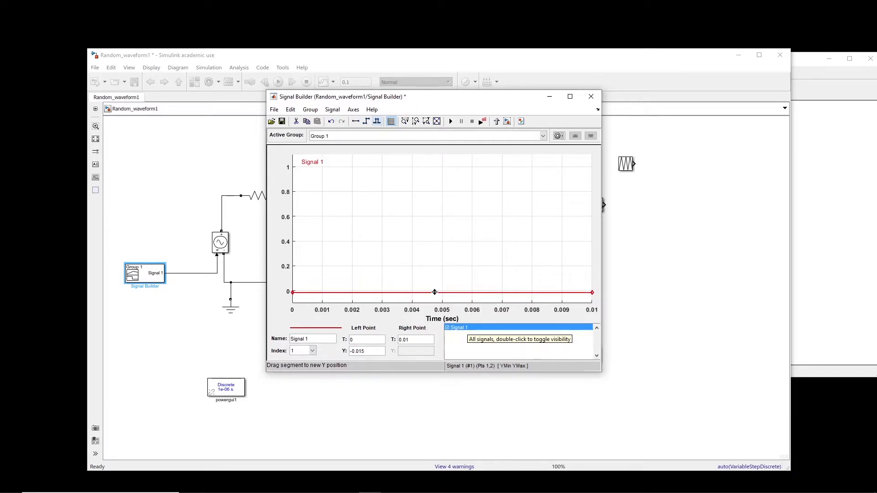
pyautogui.moveTo(434, 291); pyautogui.dragTo(444, 241)
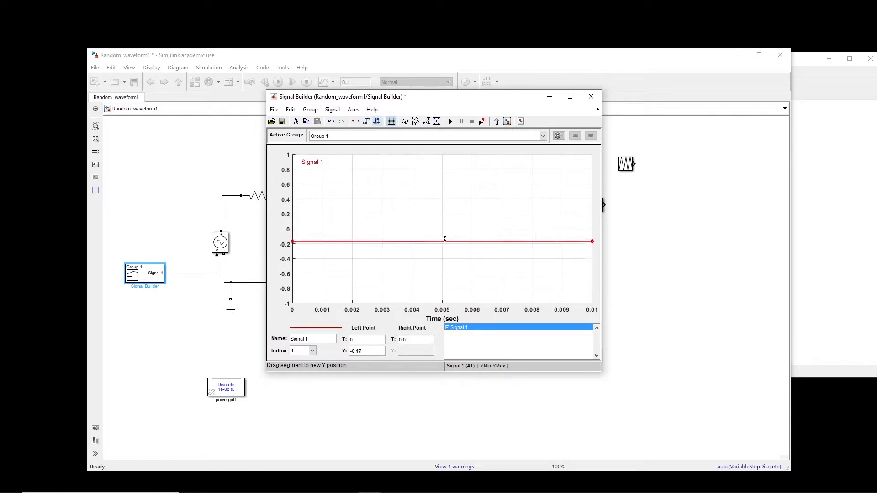
pyautogui.moveTo(444, 242); pyautogui.dragTo(444, 229)
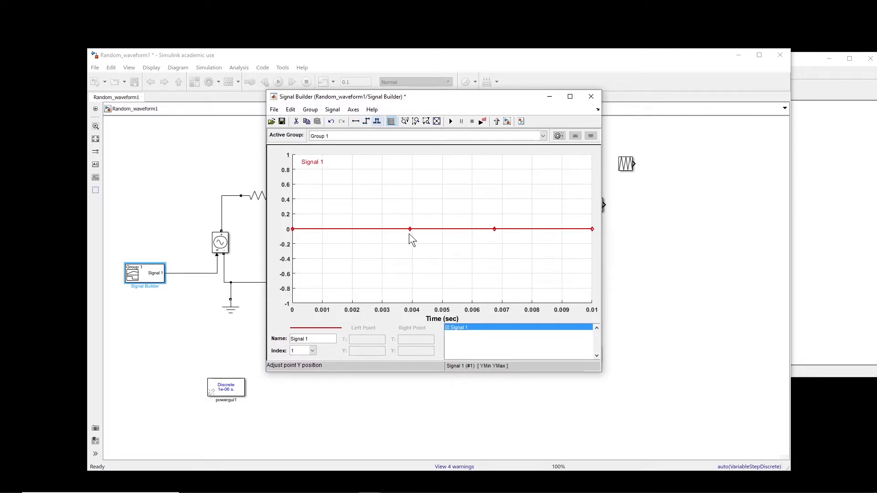
pyautogui.click(411, 229)
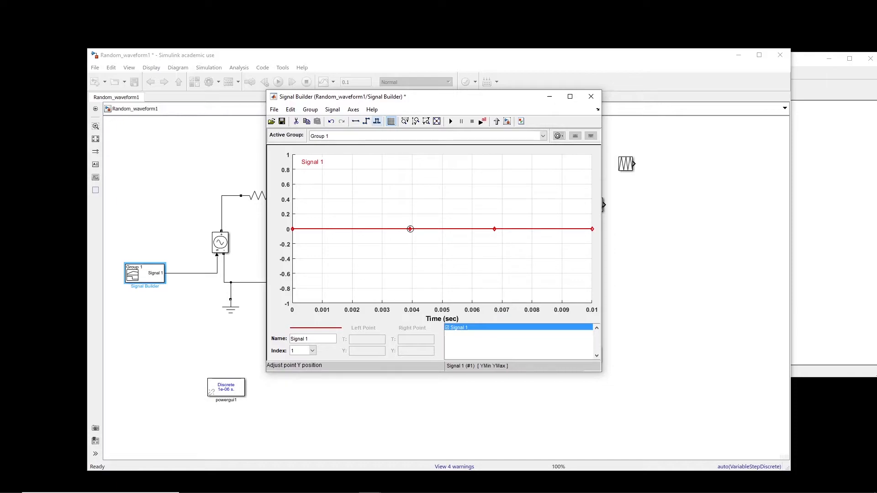
pyautogui.moveTo(410, 229); pyautogui.dragTo(408, 186)
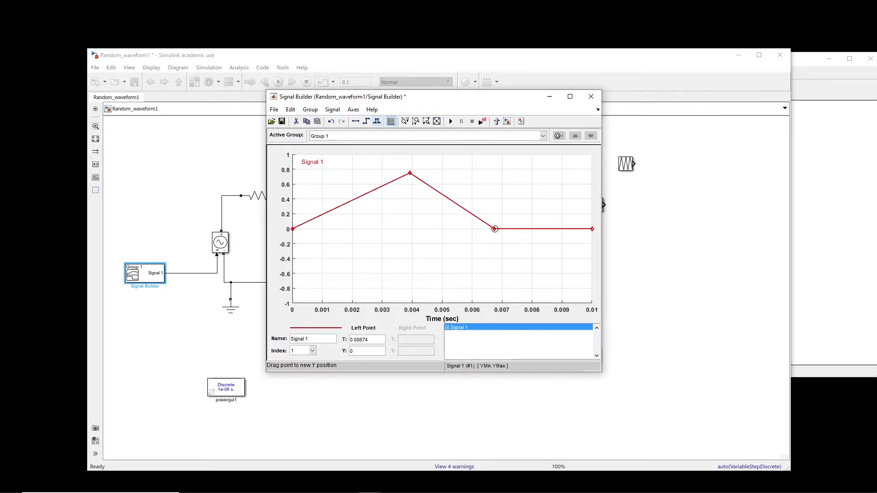
# - Drag the falling ramp down to -1 and stretch it out to about 0.0087 s
pyautogui.moveTo(494, 229); pyautogui.dragTo(495, 256)
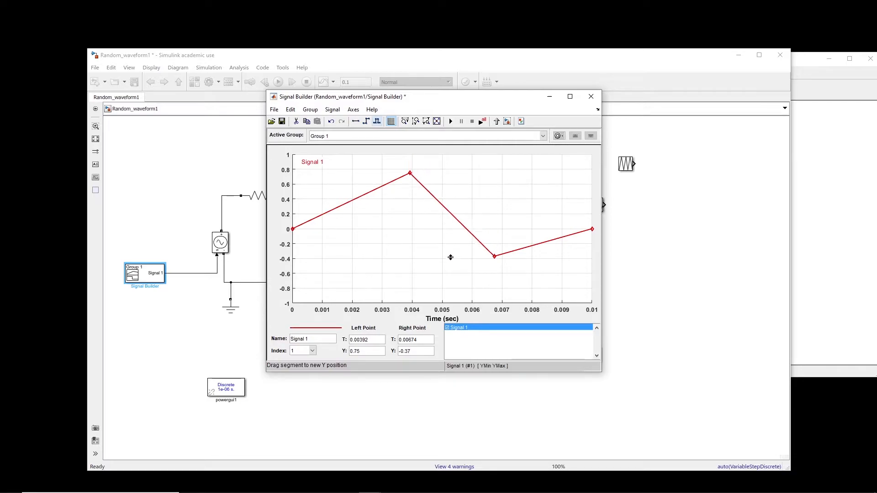
pyautogui.moveTo(451, 258); pyautogui.dragTo(450, 287)
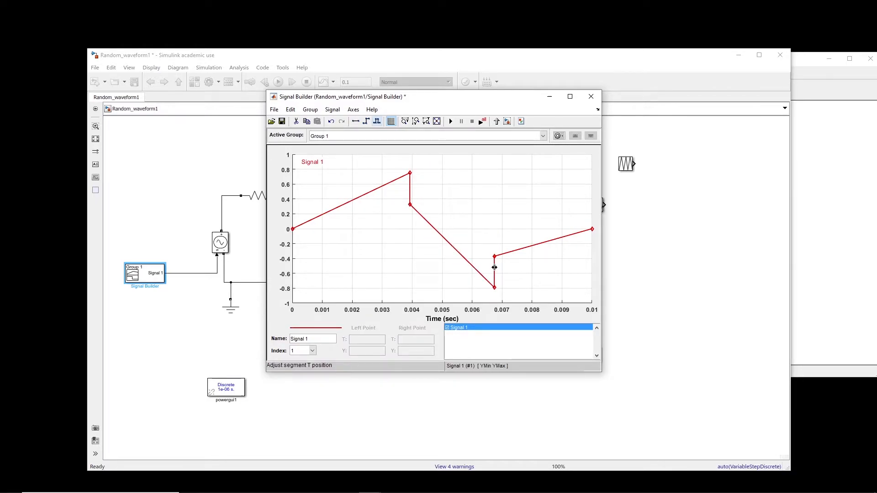
pyautogui.click(495, 270)
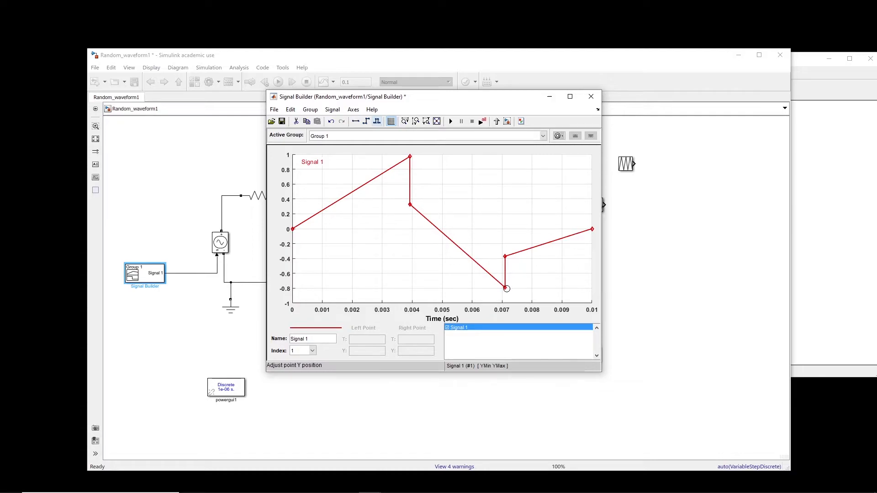
pyautogui.moveTo(505, 289); pyautogui.dragTo(503, 300)
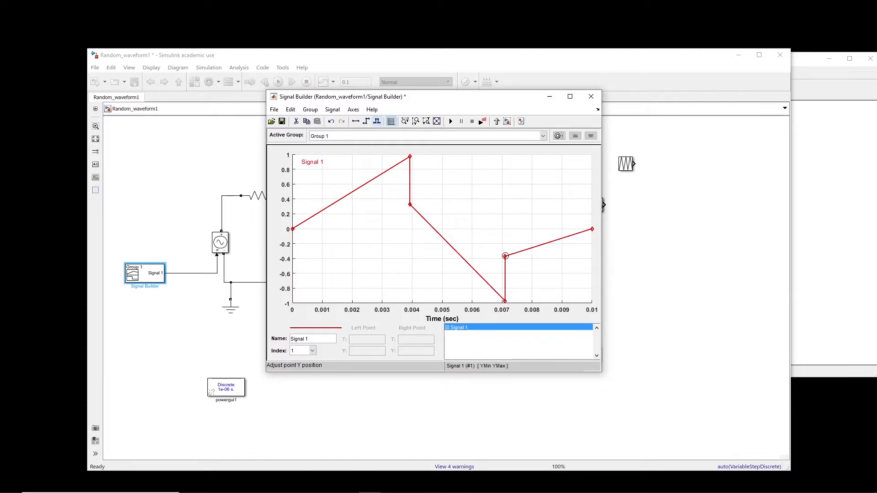
pyautogui.moveTo(506, 255); pyautogui.dragTo(545, 228)
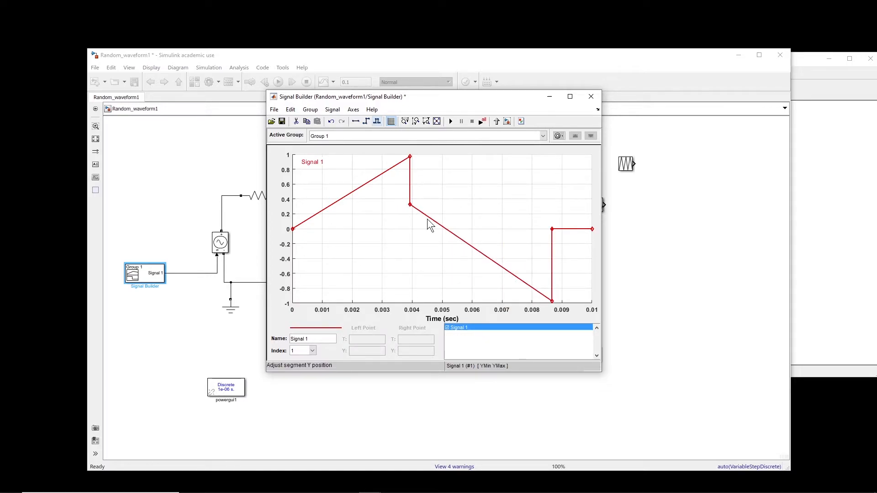
pyautogui.moveTo(307, 296)
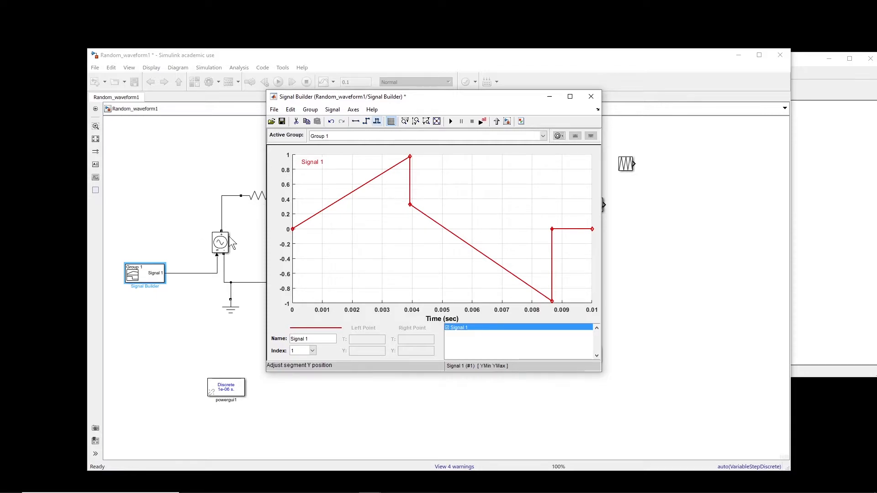
# - Add a Gain block of 1000 between the Signal Builder and the voltage source
pyautogui.click(590, 97)
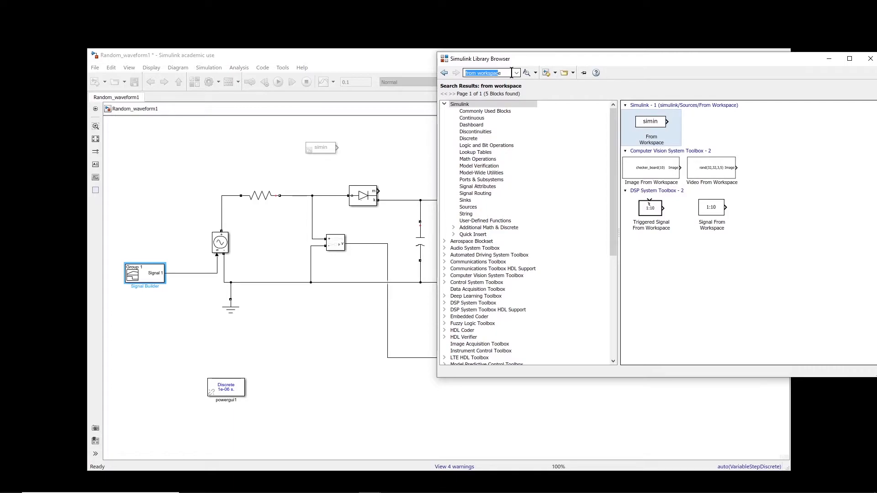
pyautogui.write('gain')
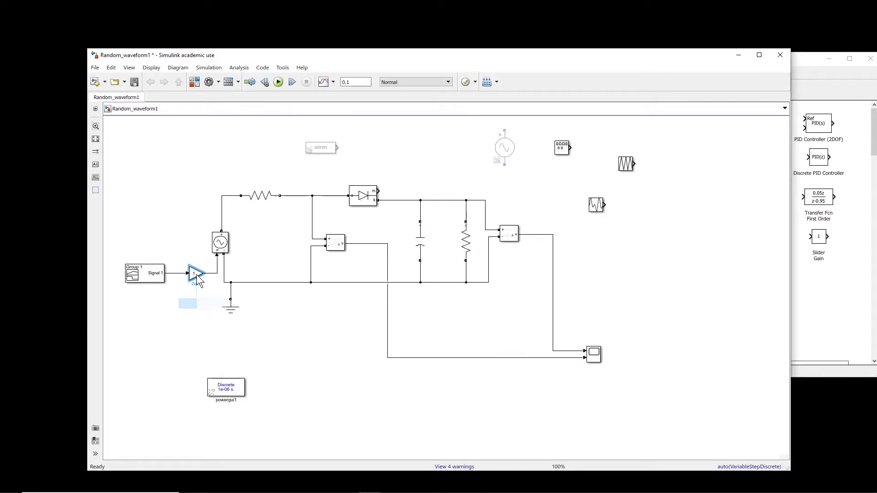
pyautogui.doubleClick(193, 274)
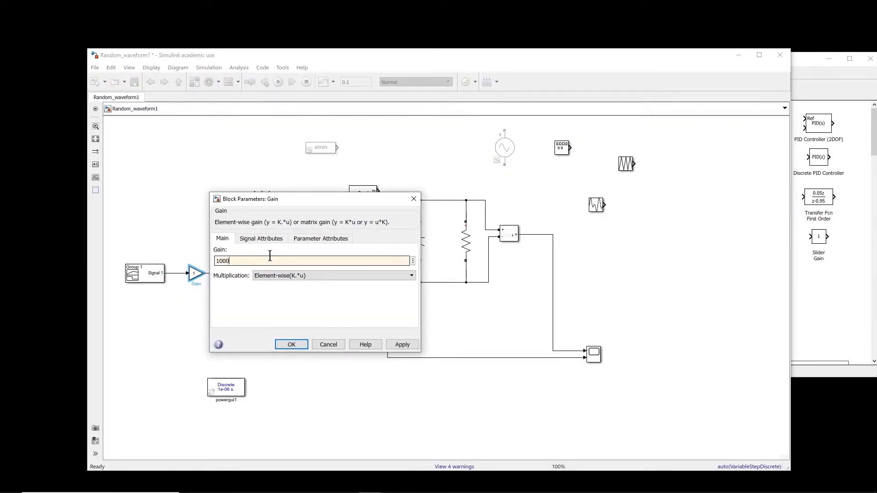
pyautogui.click(290, 344)
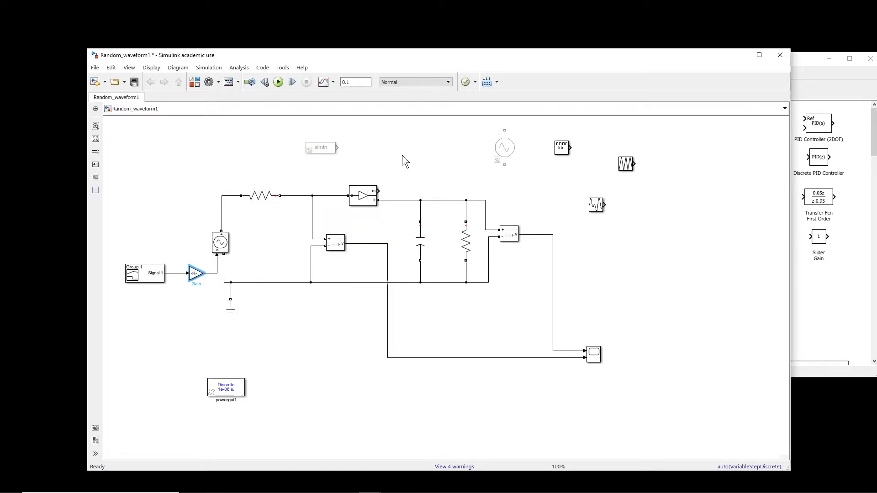
# - Run the simulation and view the ±1000 shaped input with the output on the scope
pyautogui.click(278, 82)
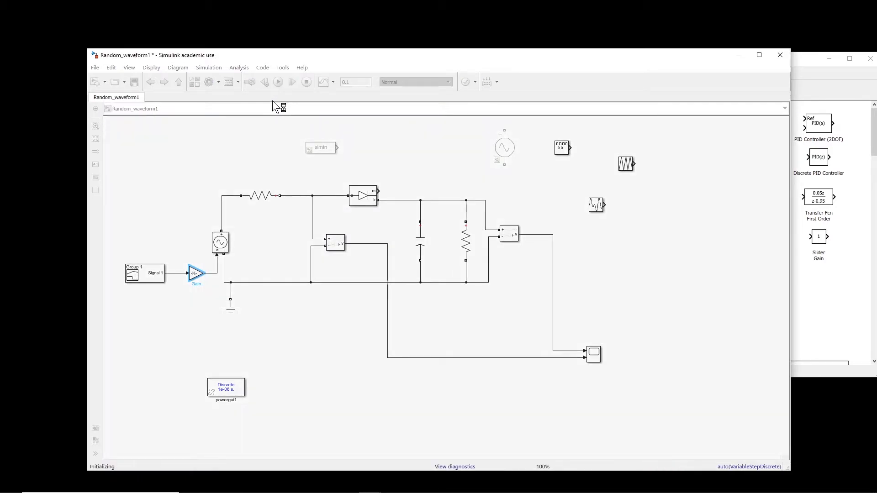
pyautogui.click(277, 82)
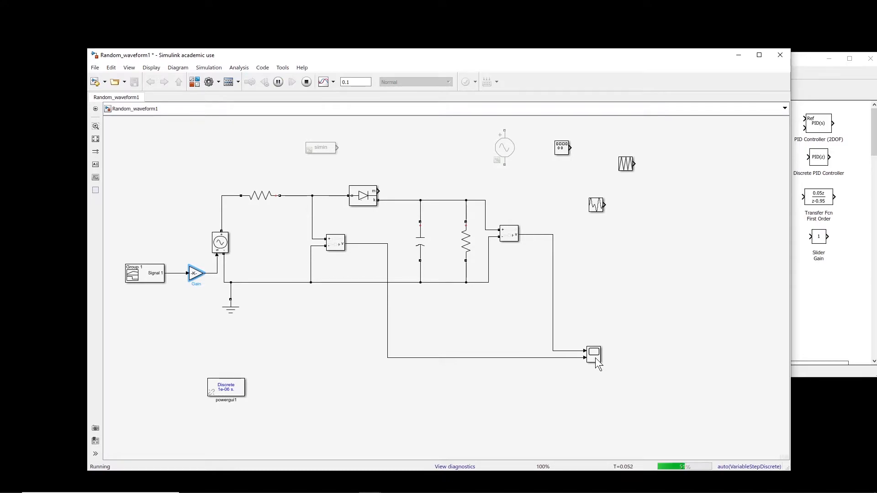
pyautogui.doubleClick(593, 353)
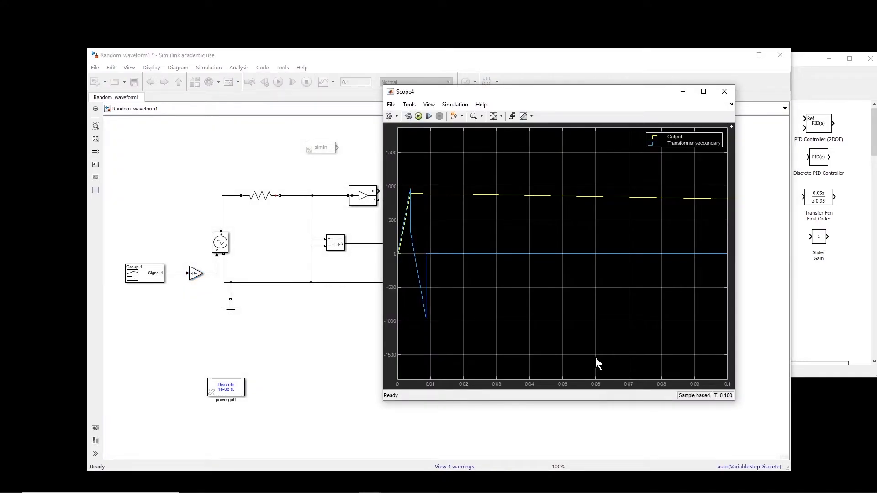
pyautogui.moveTo(456, 174)
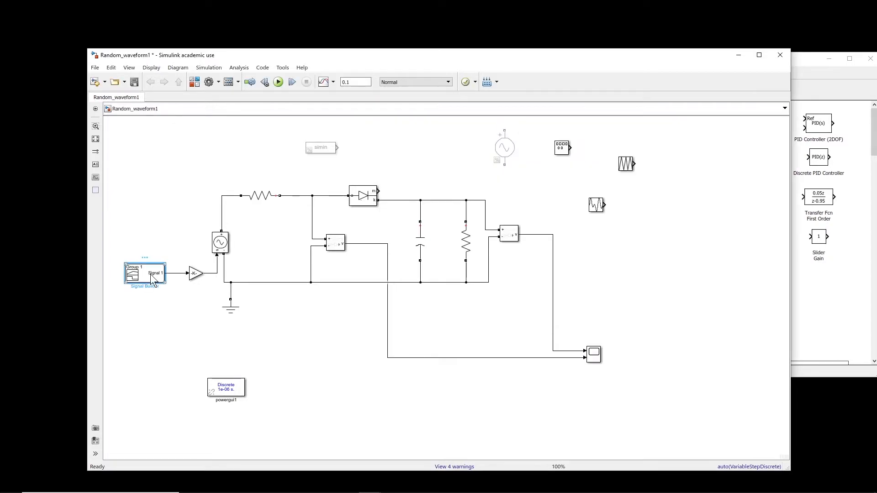
# - Review Signal 1, rerun, and confirm the secondary ramps to about −6000 while output stays near 1000
pyautogui.doubleClick(144, 275)
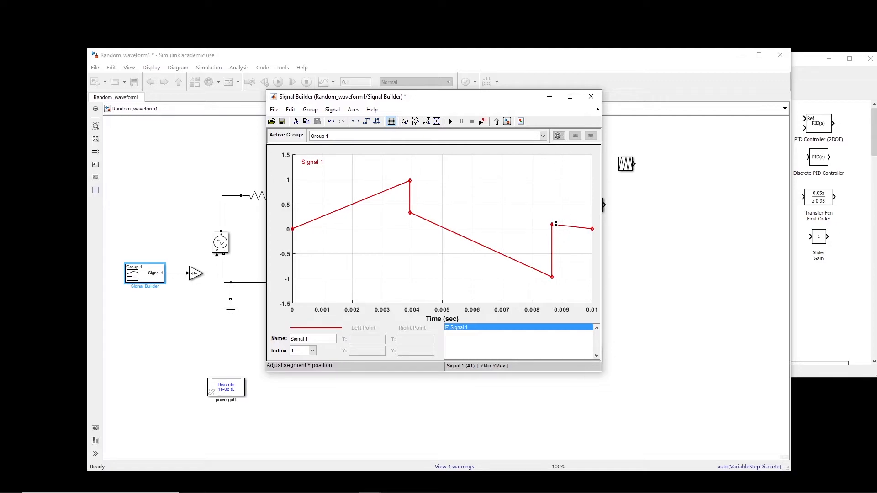
pyautogui.click(590, 97)
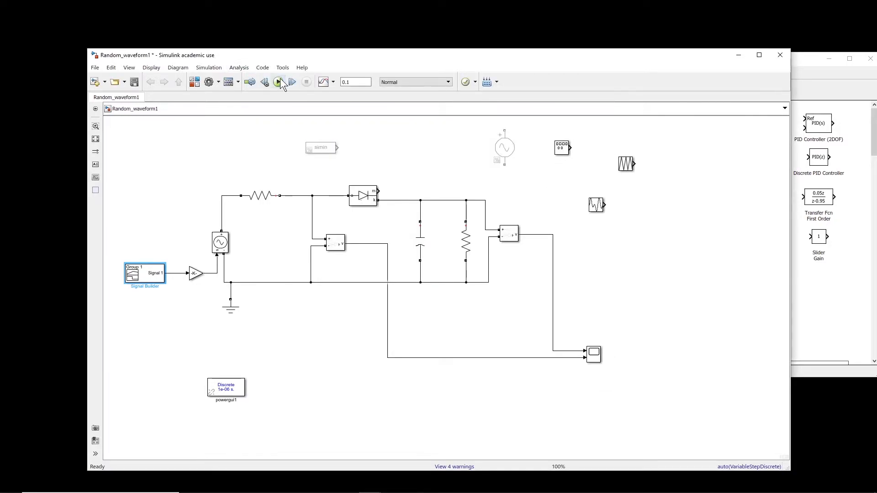
pyautogui.click(278, 83)
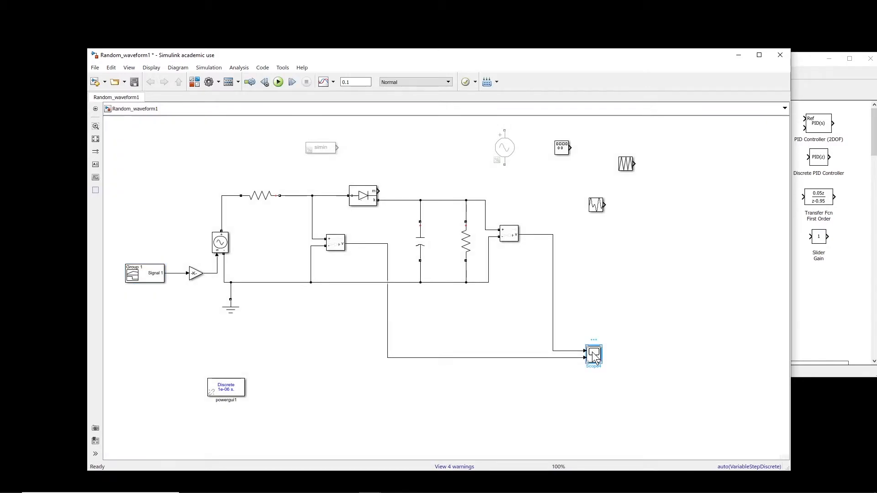
pyautogui.doubleClick(592, 356)
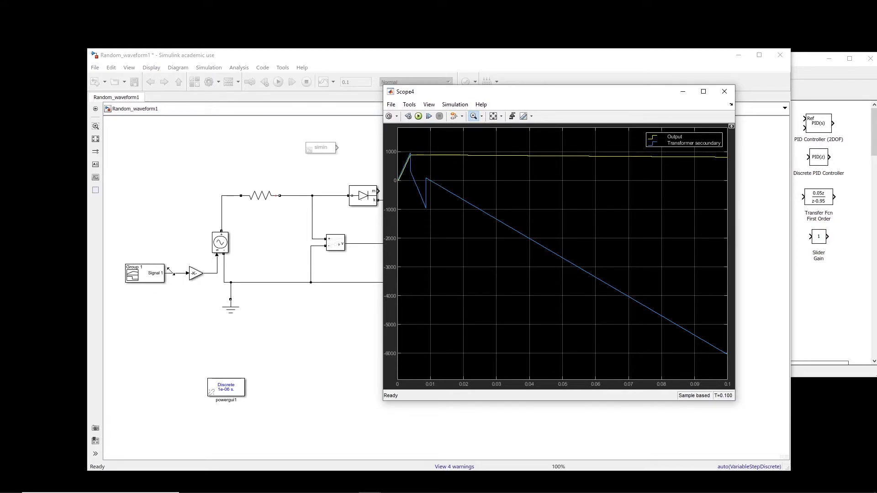
pyautogui.moveTo(433, 183)
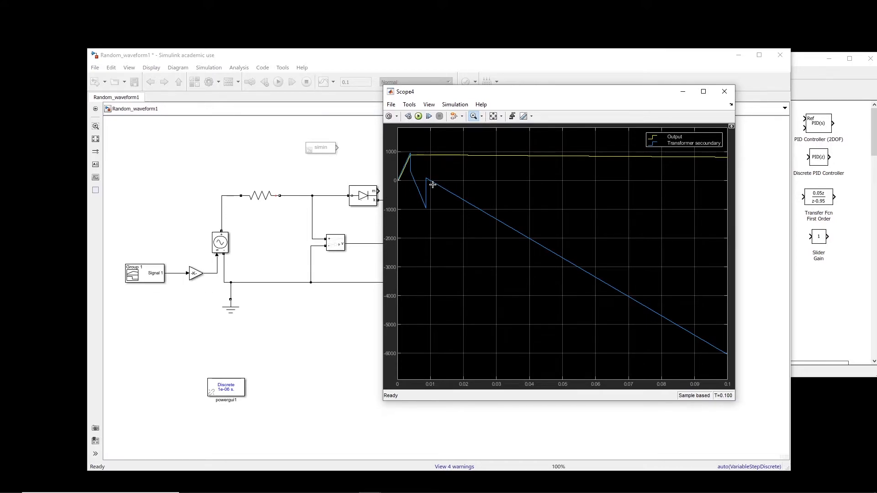
pyautogui.moveTo(436, 188)
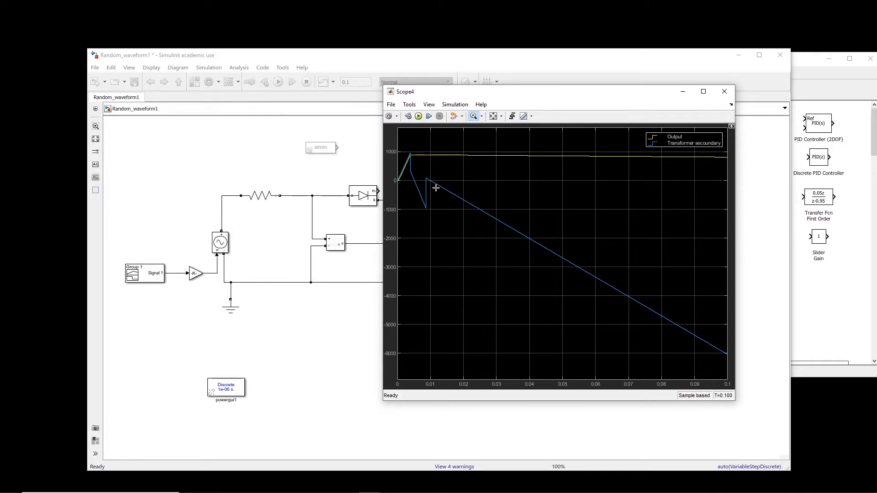
pyautogui.click(723, 91)
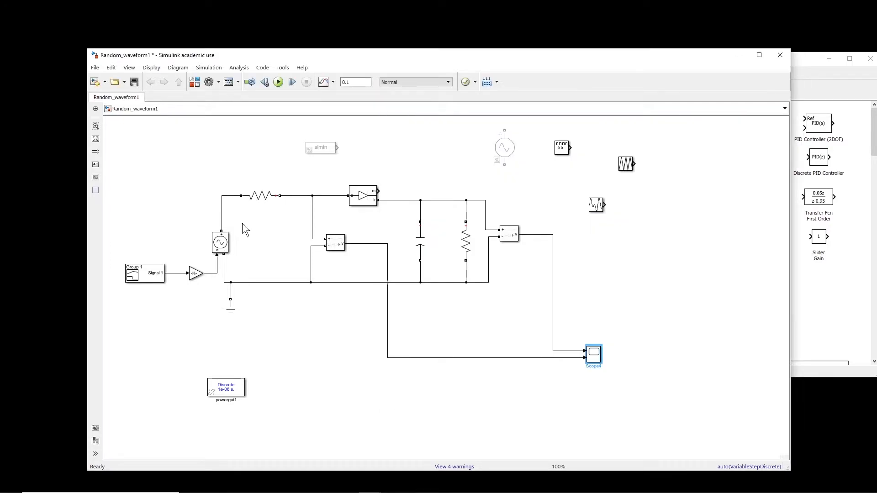
# - Move the Signal Builder aside and drag the From Workspace block to the Gain's input
pyautogui.rightClick(144, 273)
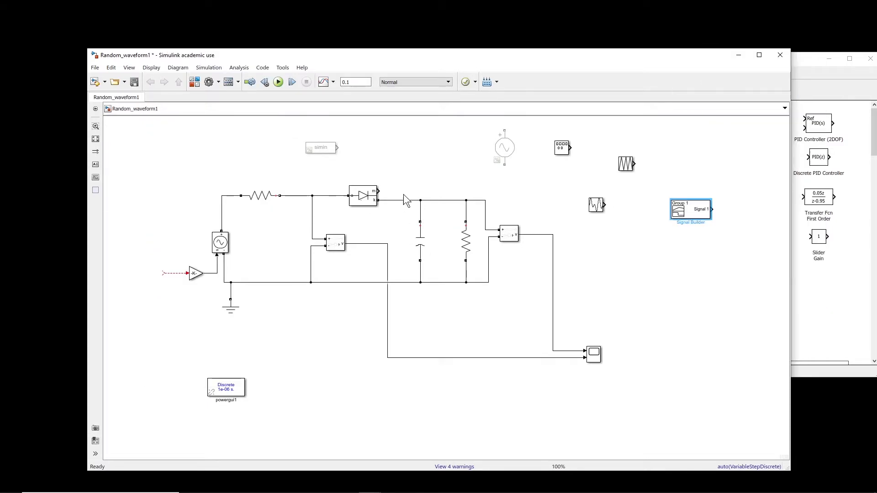
pyautogui.moveTo(737, 249)
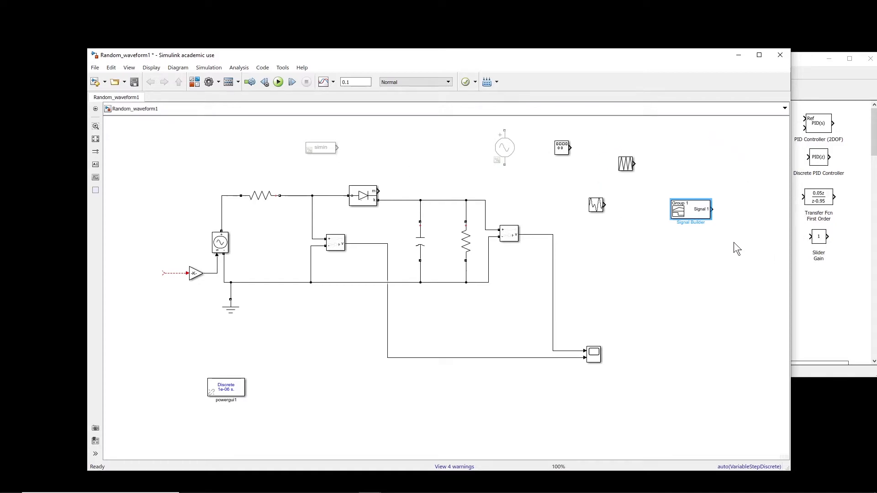
pyautogui.moveTo(612, 223)
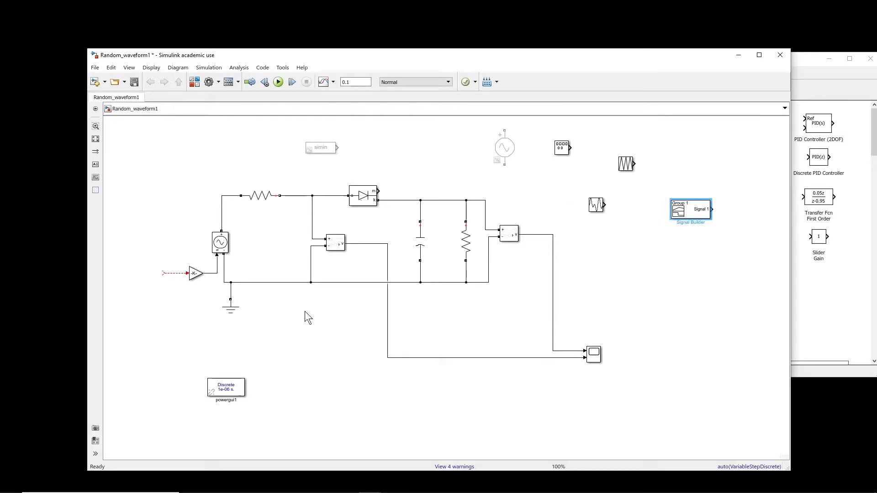
pyautogui.moveTo(629, 180)
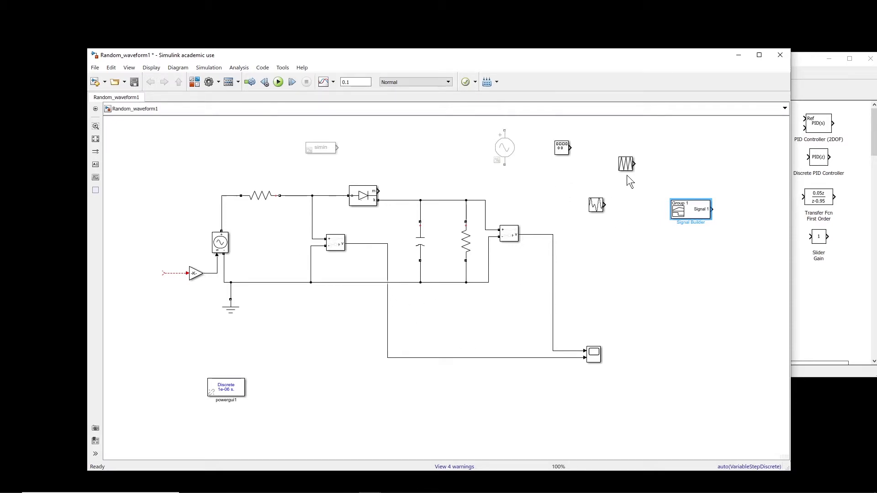
pyautogui.moveTo(570, 176)
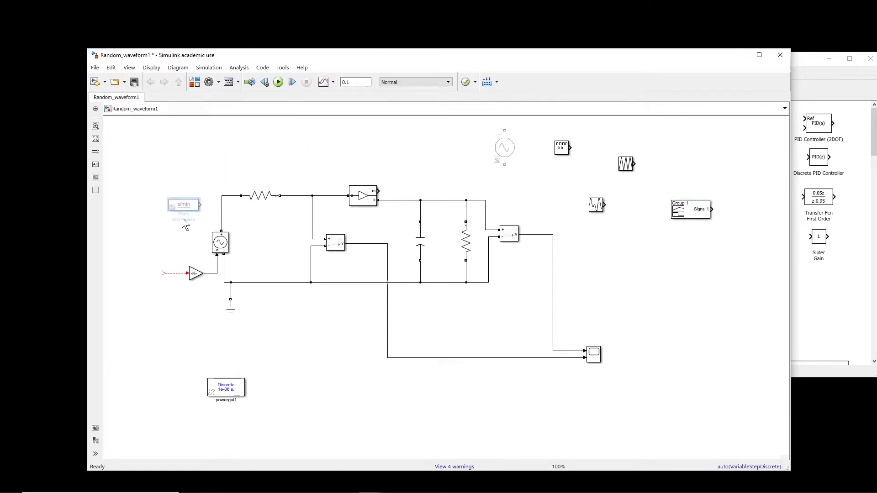
pyautogui.moveTo(184, 203); pyautogui.dragTo(149, 274)
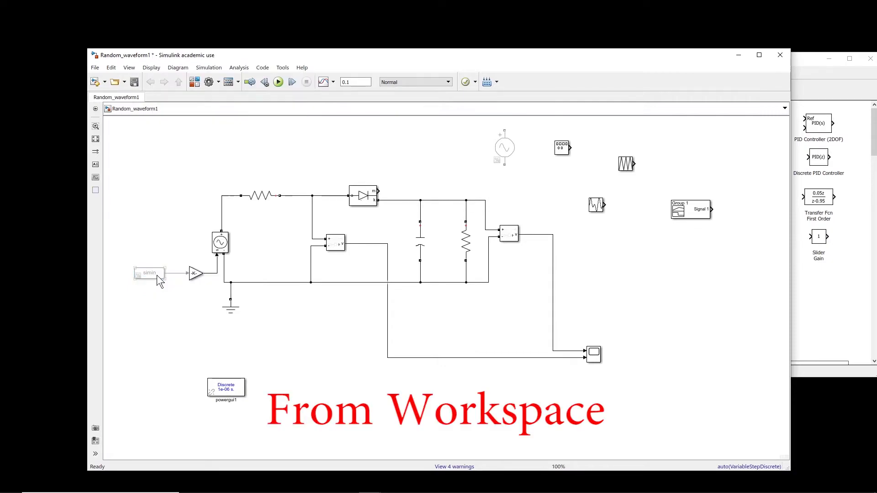
# - Uncomment the From Workspace block, review its simin parameters with Interpolate data, then cancel
pyautogui.rightClick(150, 272)
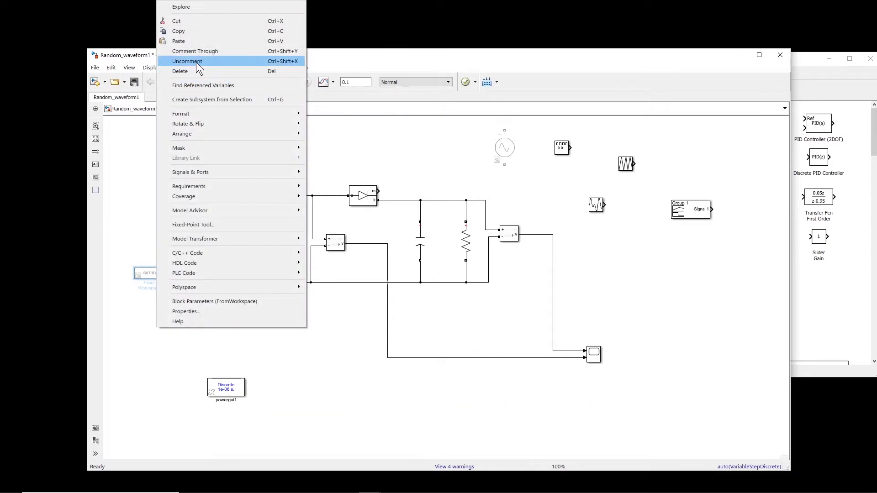
pyautogui.click(186, 61)
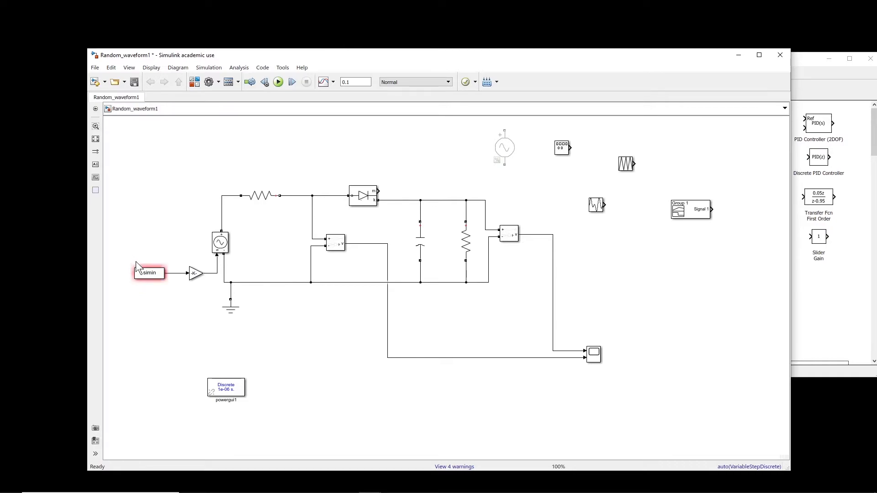
pyautogui.click(150, 273)
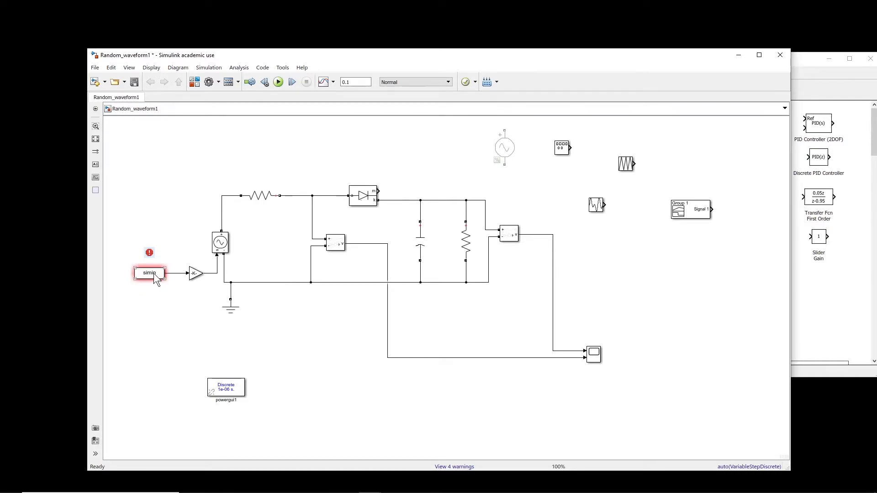
pyautogui.doubleClick(149, 273)
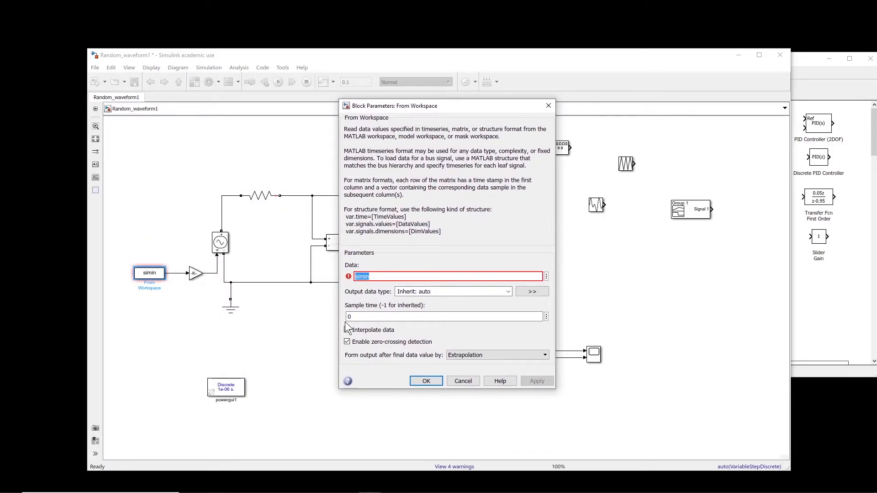
pyautogui.click(347, 330)
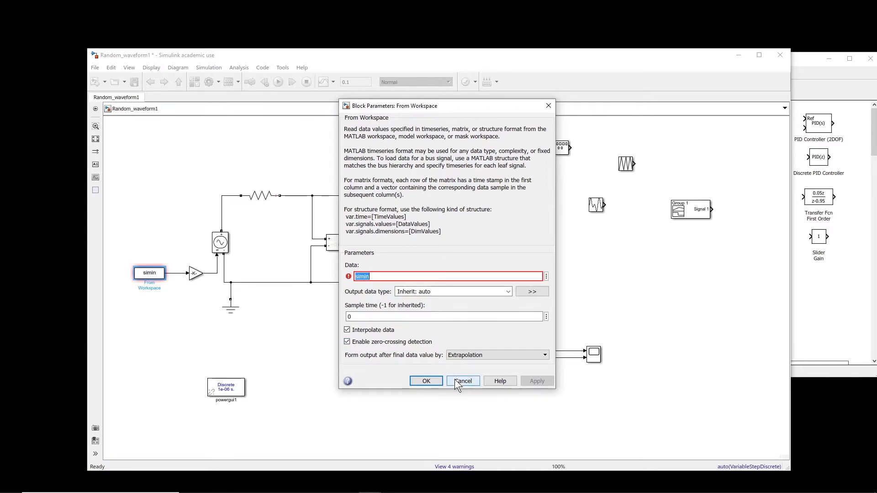
pyautogui.click(462, 381)
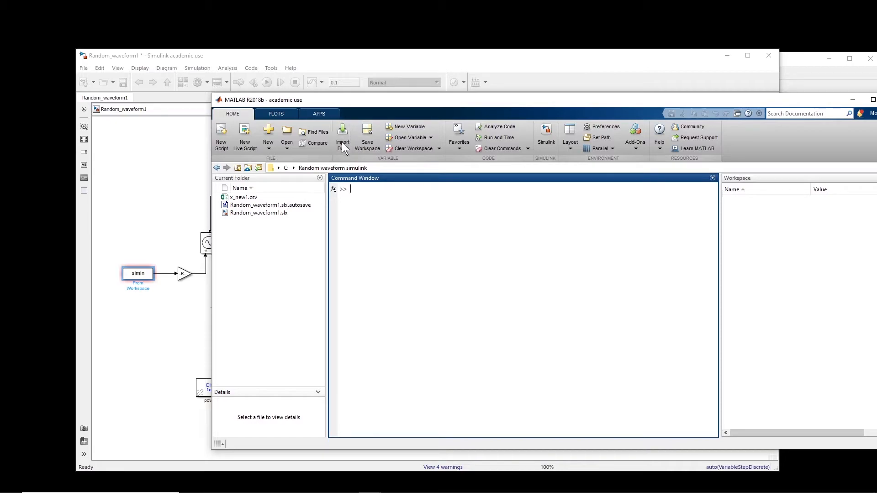
# - Import x_new1.csv into the workspace as a 512000×2 numeric matrix
pyautogui.click(343, 133)
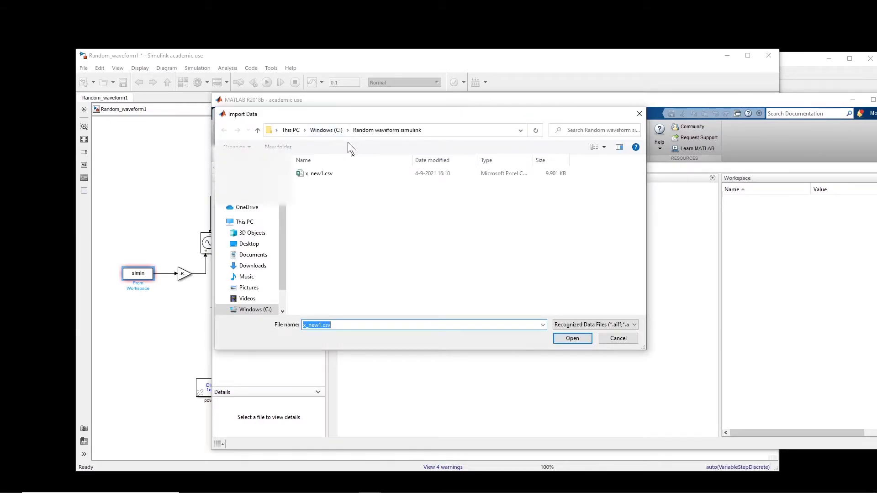
pyautogui.click(572, 338)
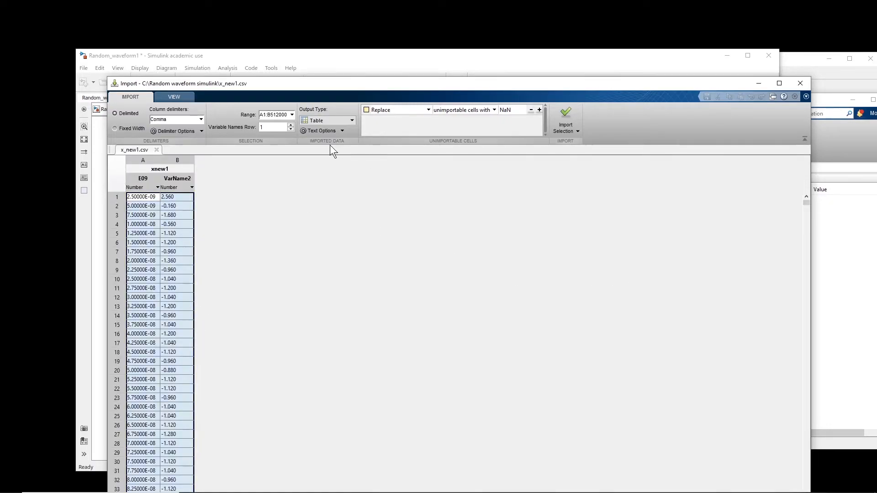
pyautogui.click(327, 120)
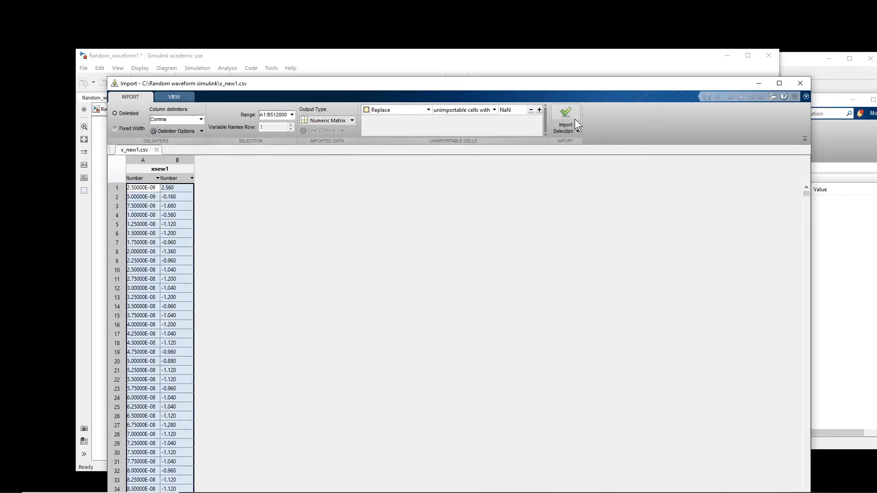
pyautogui.click(565, 113)
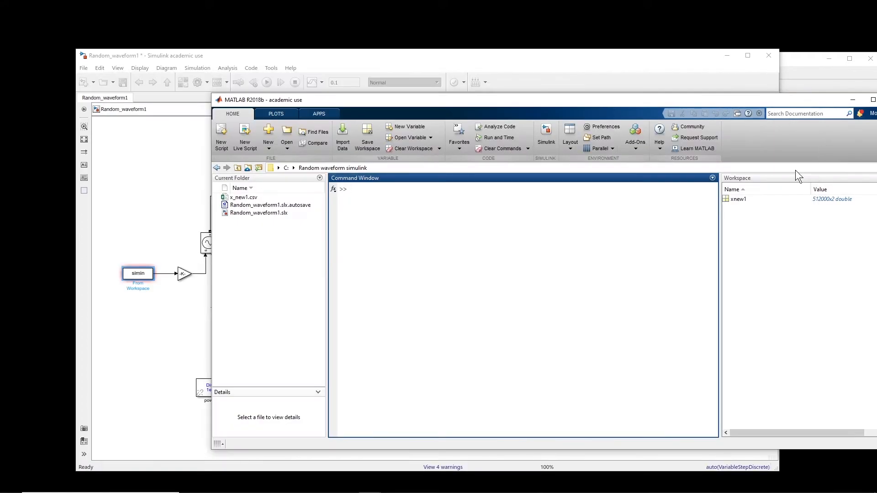
# - Rename the imported variable xnew1 to x1
pyautogui.rightClick(739, 199)
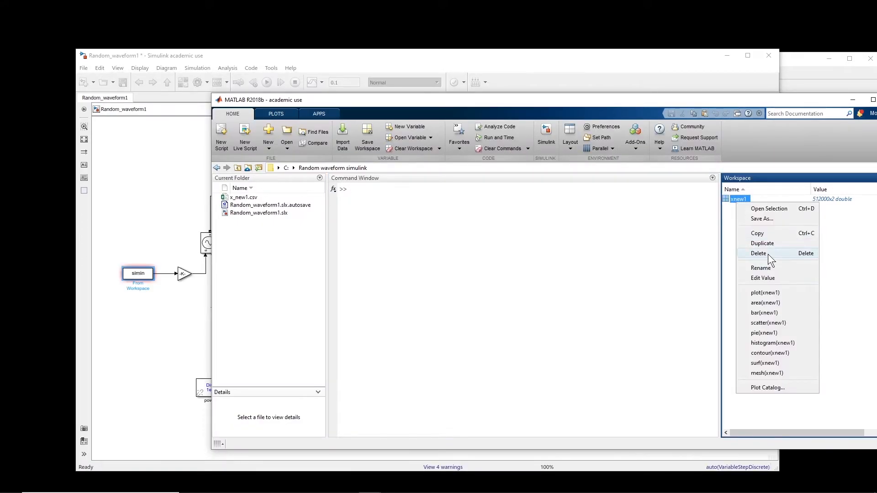
pyautogui.click(760, 267)
pyautogui.write('x1')
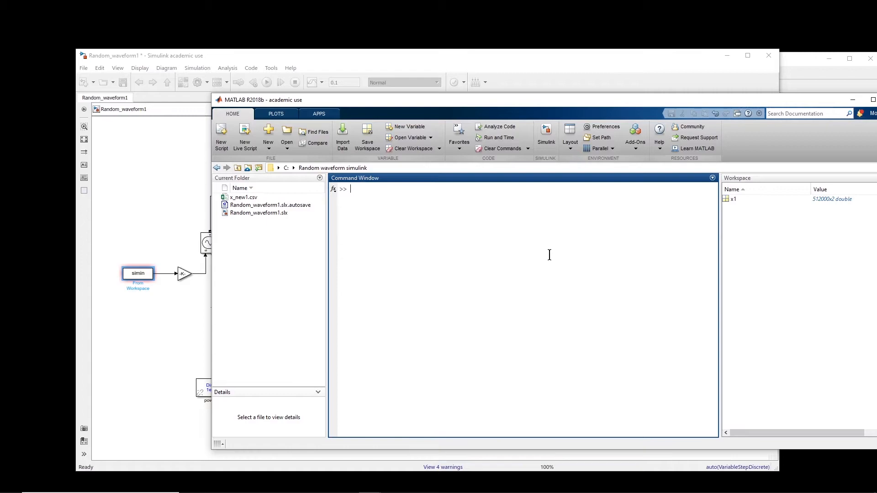
# - Write plot(x1(:,1),x1(:,2)) in the Command Window without running it
pyautogui.write('plot()')
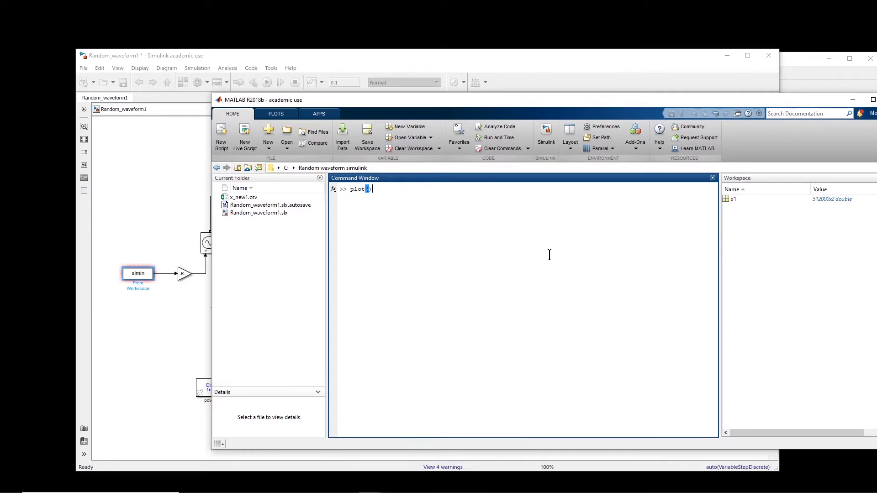
pyautogui.write('x1(:,')
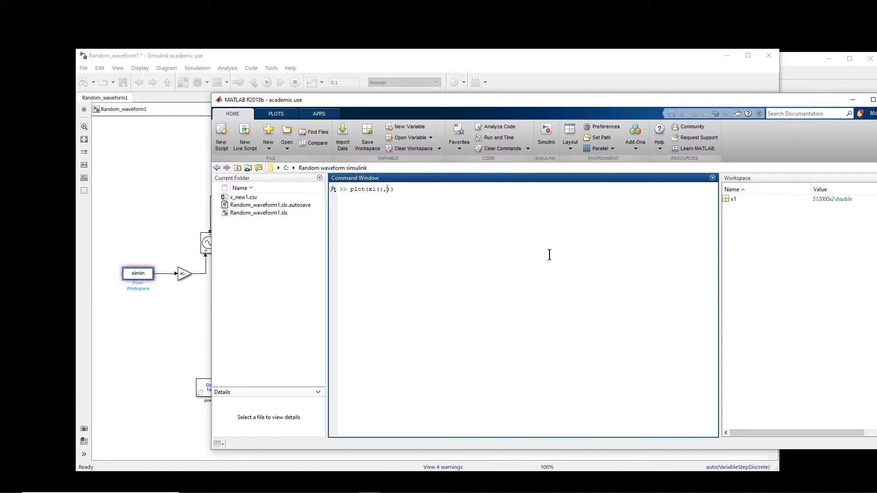
pyautogui.write('1),x1(:,2')
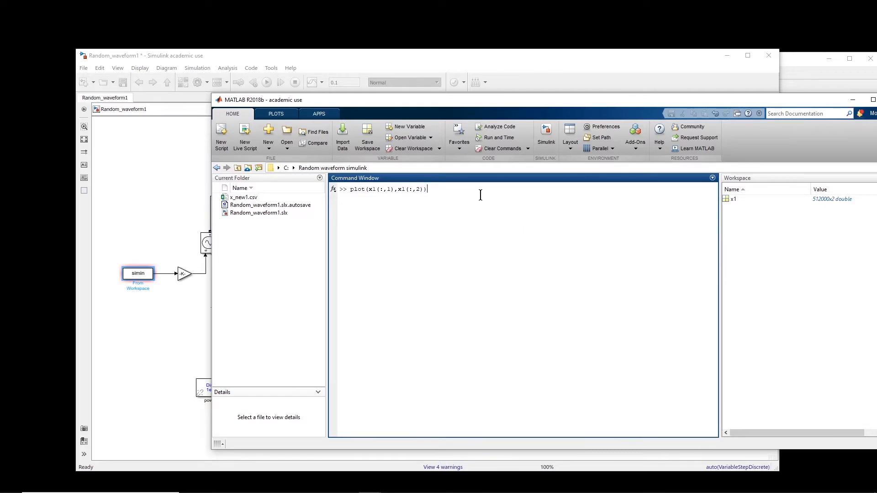
# - Plot the x1 waveform, zoom into its detail, then restore the full view
pyautogui.press('enter')
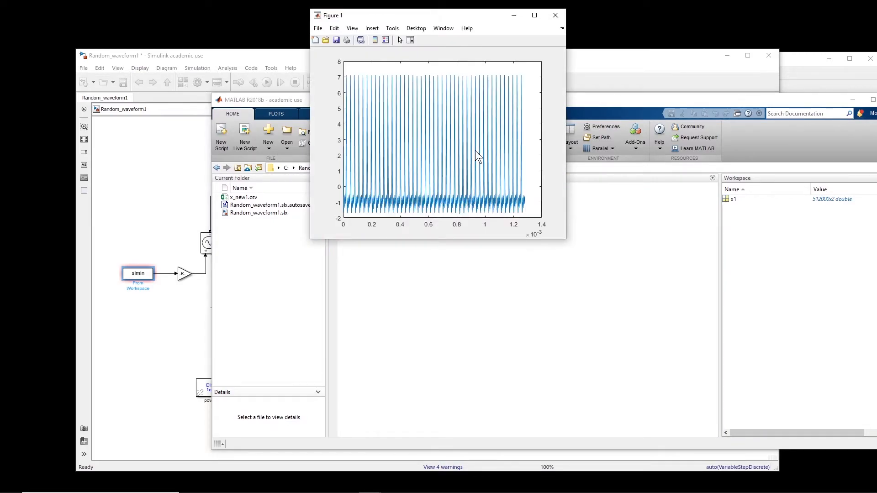
pyautogui.moveTo(534, 60)
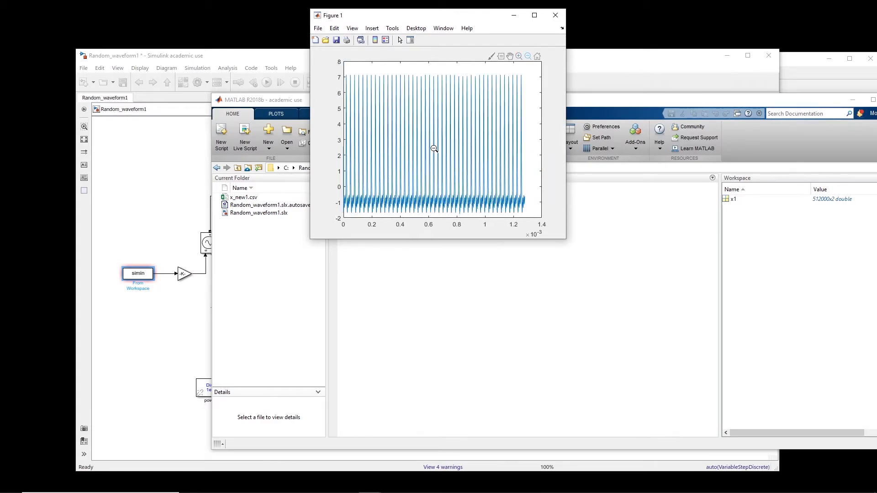
pyautogui.moveTo(312, 160)
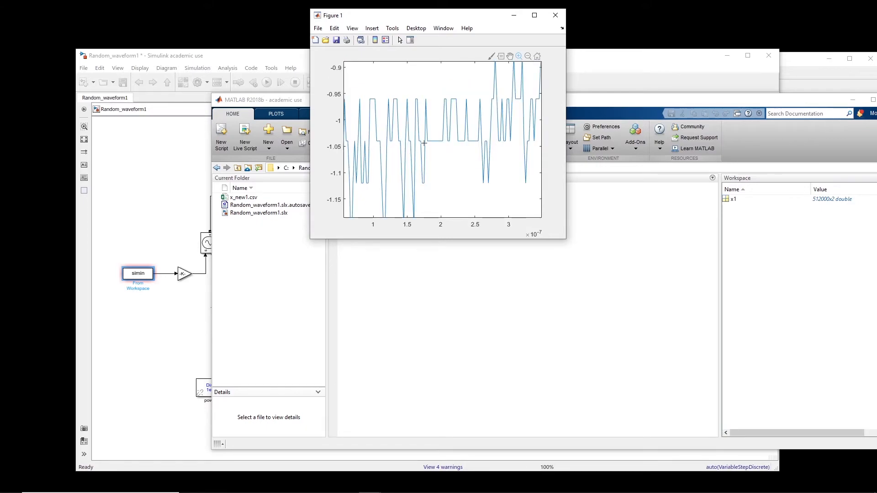
pyautogui.moveTo(463, 140)
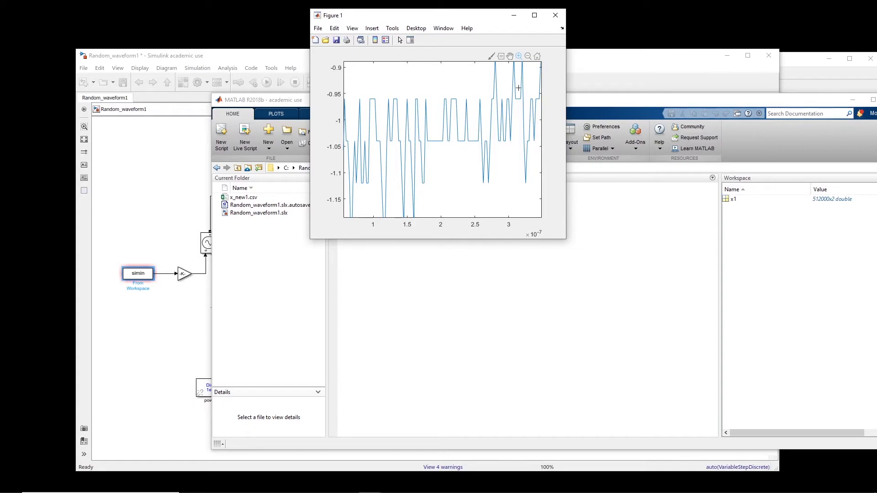
pyautogui.click(528, 56)
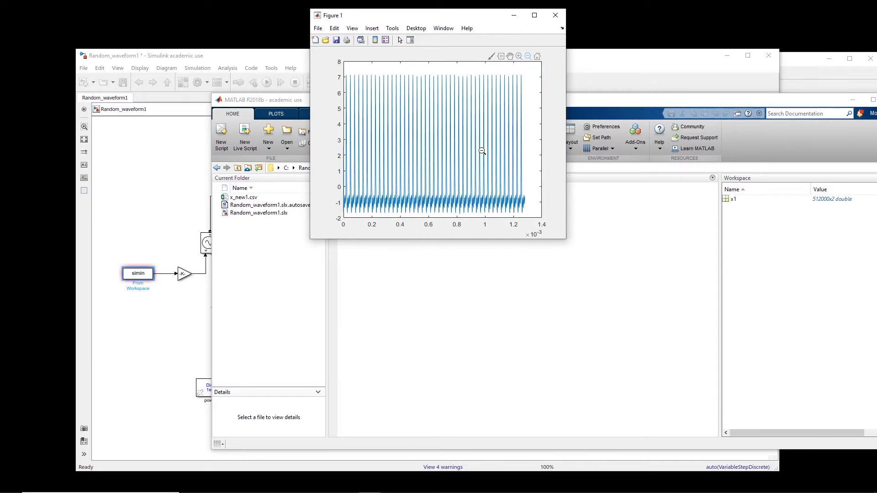
# - Create x2=x1(100:end,:), dropping the first 99 rows of x1
pyautogui.click(418, 317)
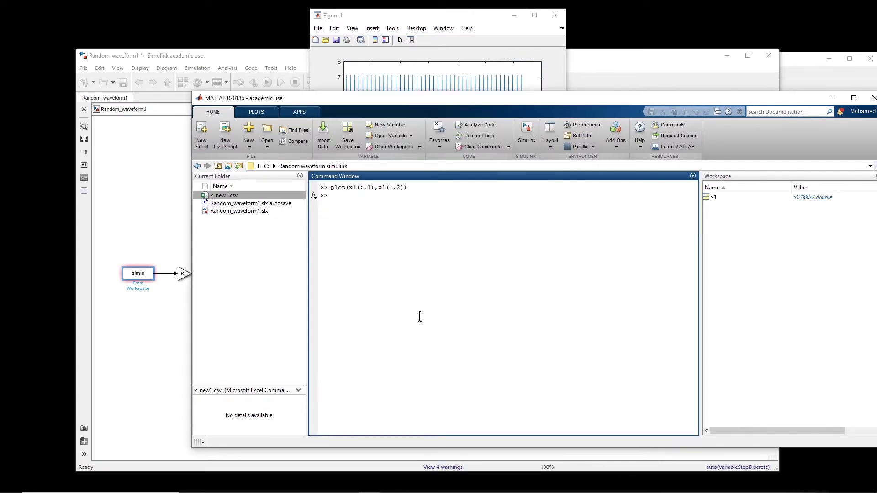
pyautogui.write('x2(')
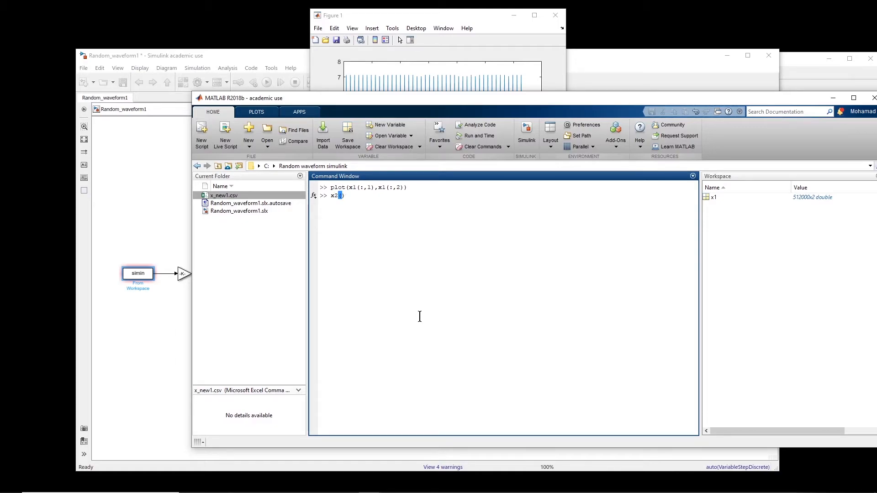
pyautogui.write(')')
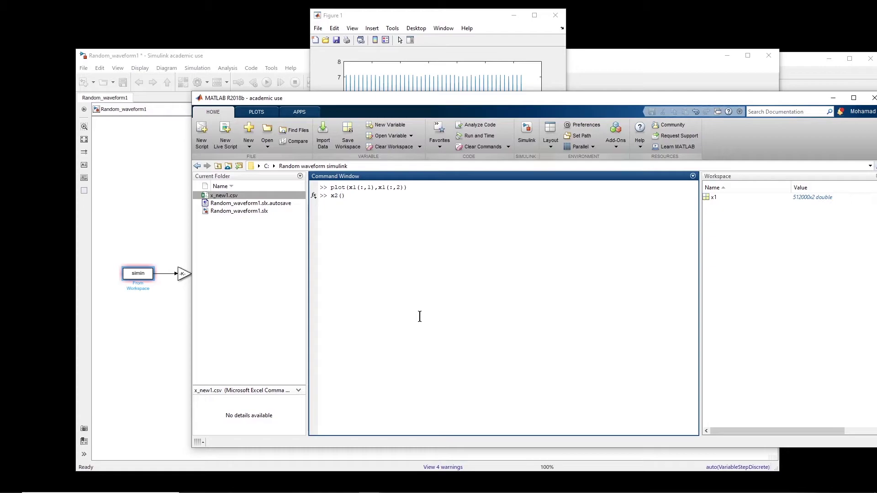
pyautogui.write('=x1')
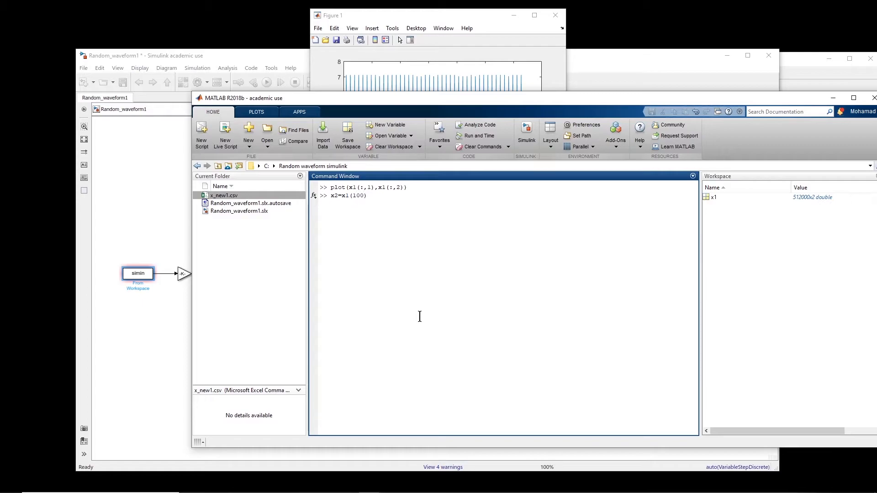
pyautogui.write(':')
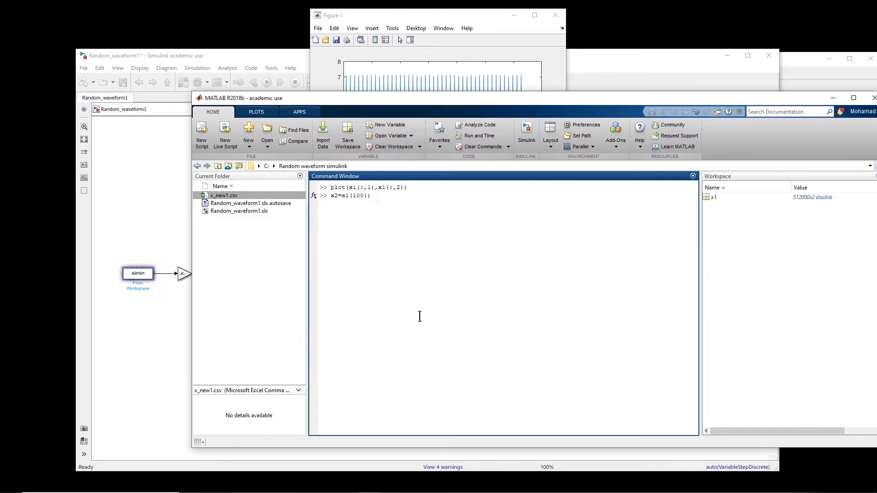
pyautogui.write('end')
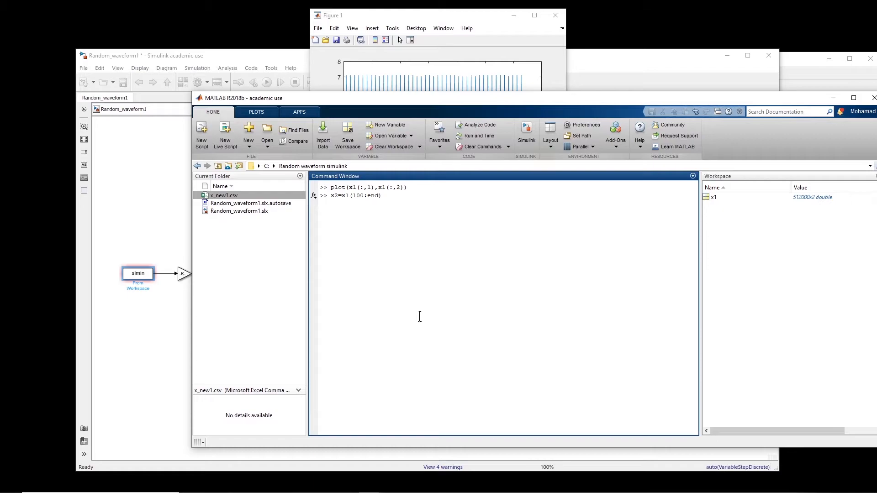
pyautogui.write(',:);')
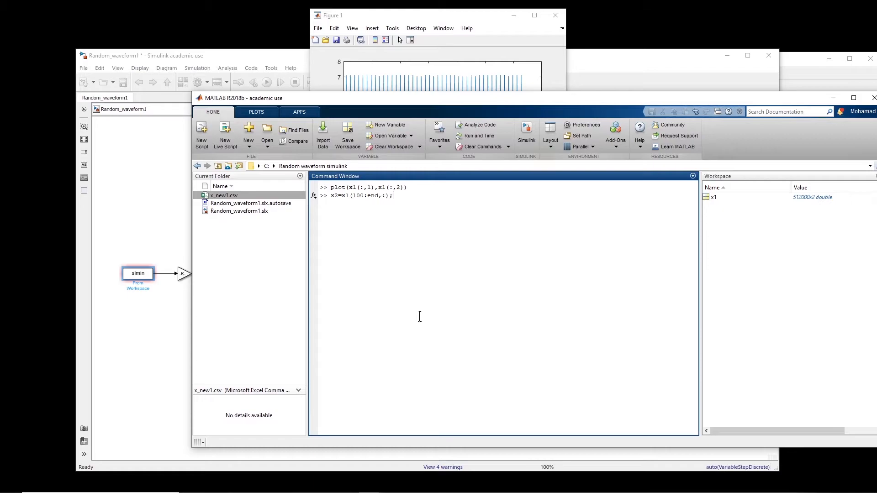
# - Plot the trimmed waveform with plot(x2(:,1),x2(:,2))
pyautogui.write('plot(x1(:,1),x1(:,2))')
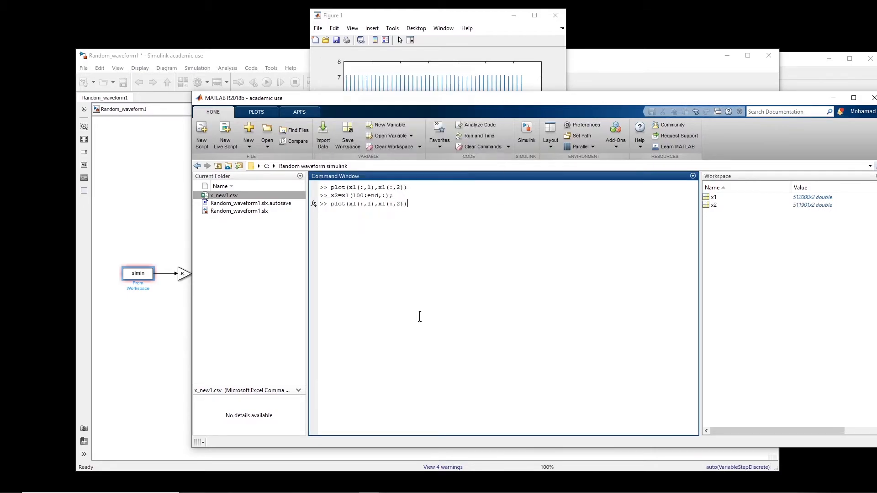
pyautogui.write('2')
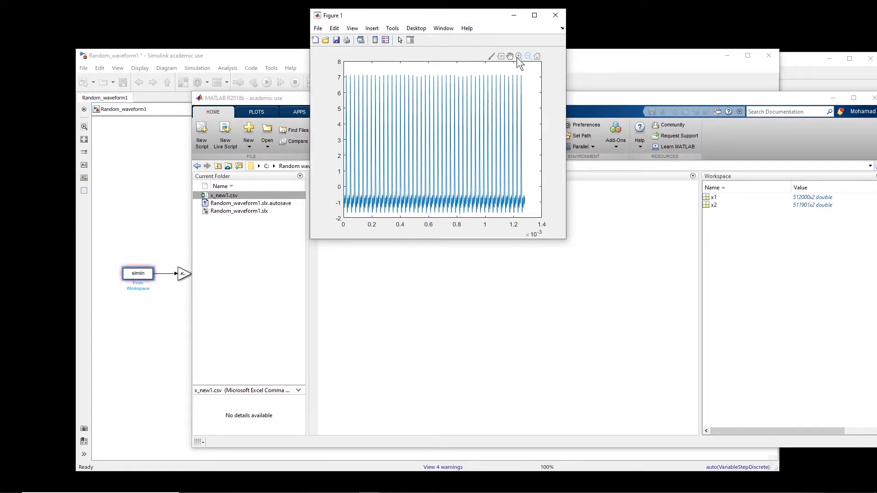
# - Zoom into roughly 1.26–1.28 ms at the end of the trimmed waveform
pyautogui.click(518, 57)
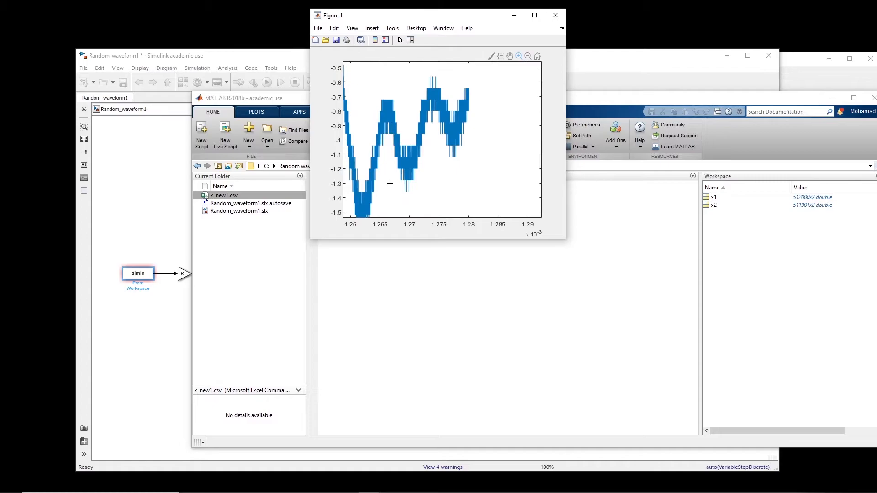
pyautogui.moveTo(375, 173)
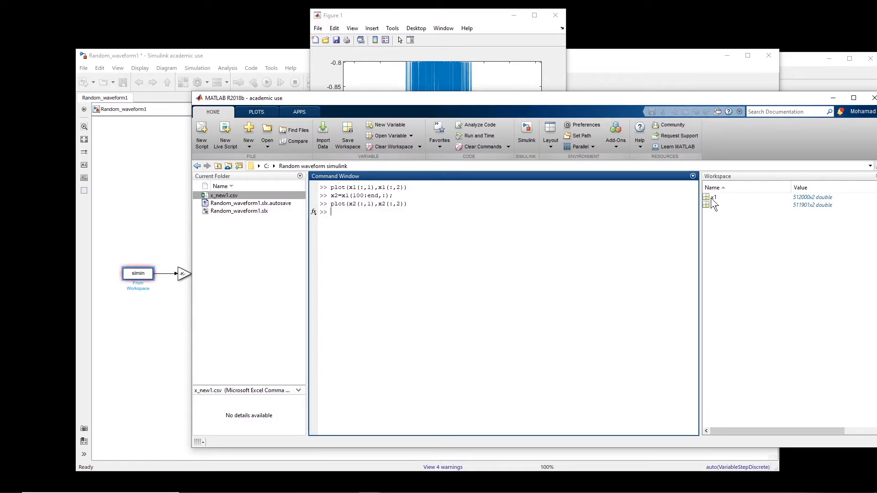
# - Evaluate 1/(x2(2,1)-x2(1,1)) to get the 4.0000e+08 sampling rate and mark the value
pyautogui.doubleClick(713, 197)
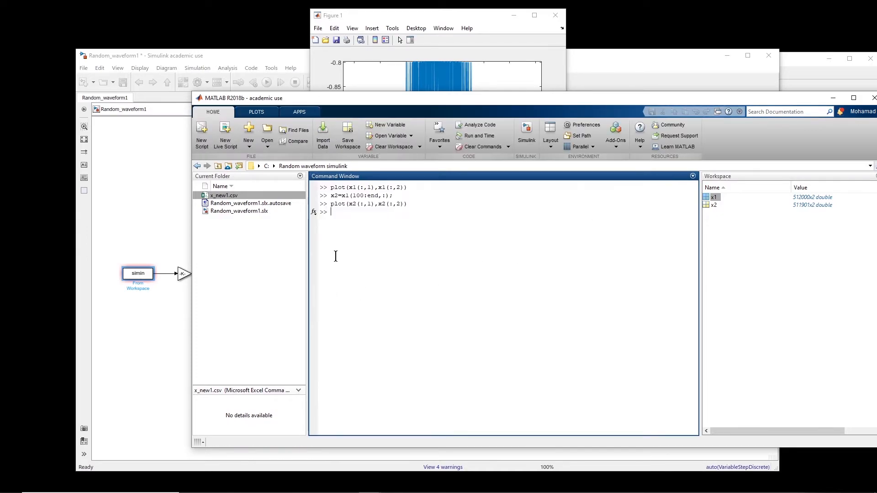
pyautogui.write('x')
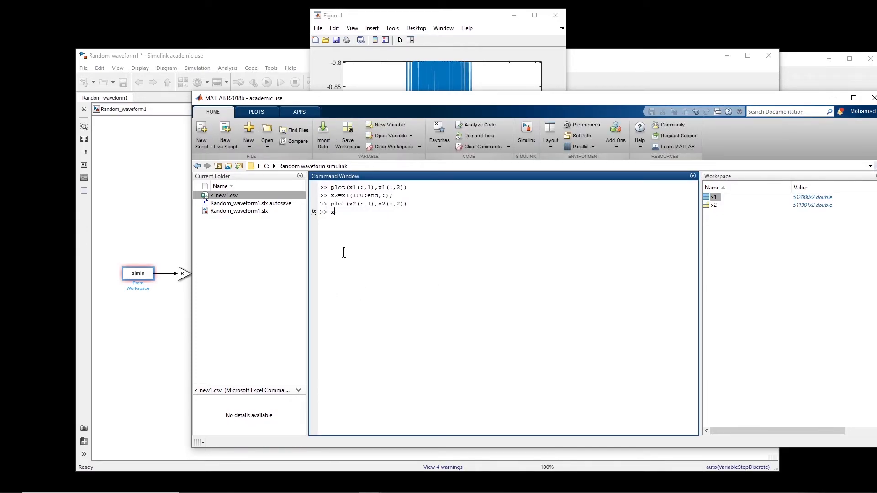
pyautogui.write('2(')
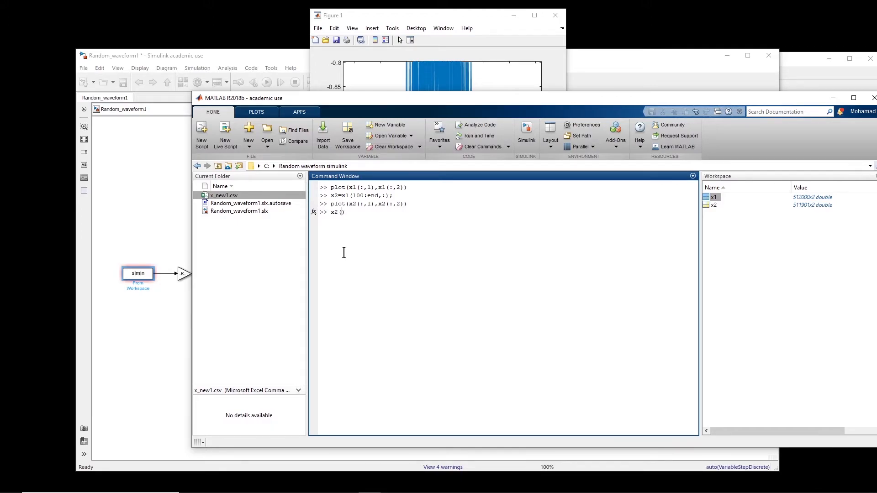
pyautogui.write('2,1)')
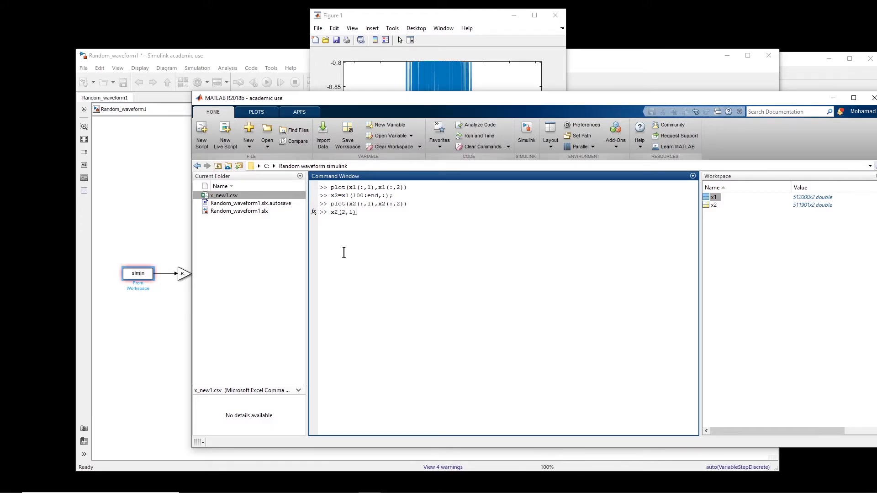
pyautogui.write('-x2 (')
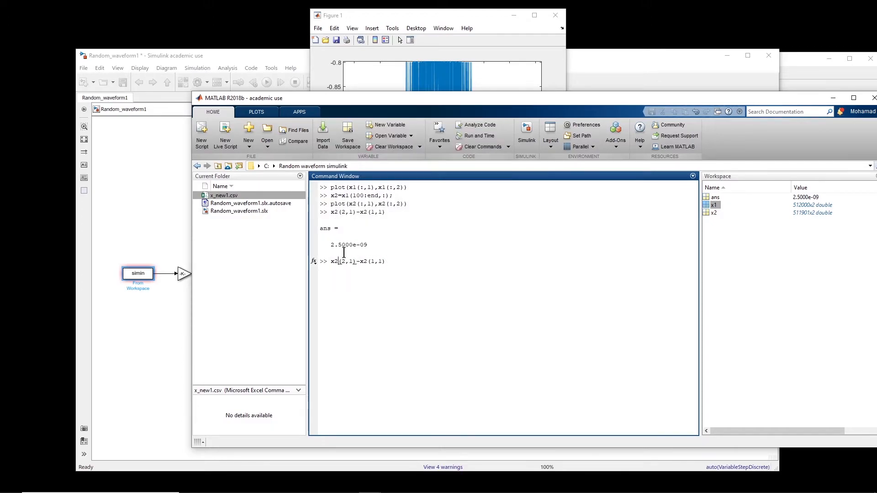
pyautogui.write('1')
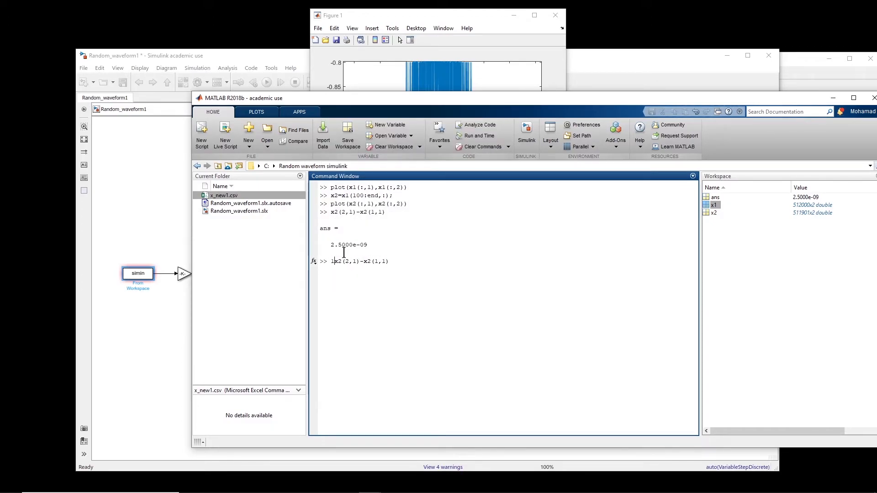
pyautogui.write('/(')
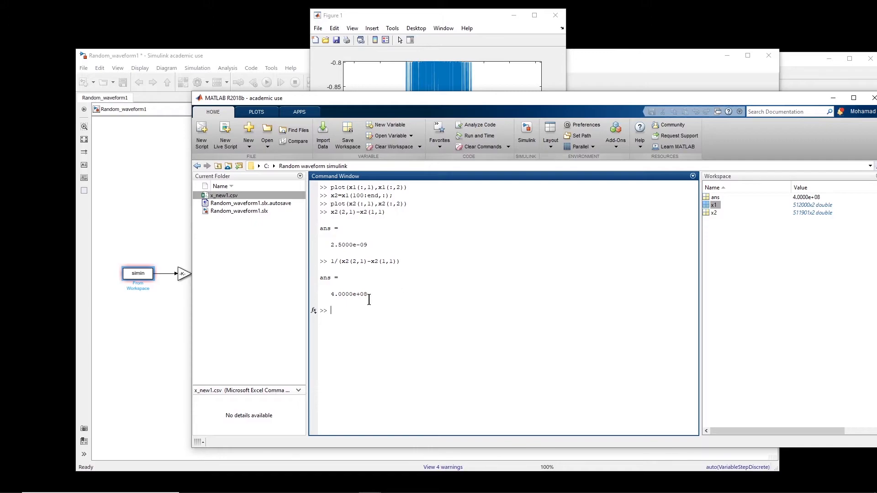
pyautogui.doubleClick(348, 294)
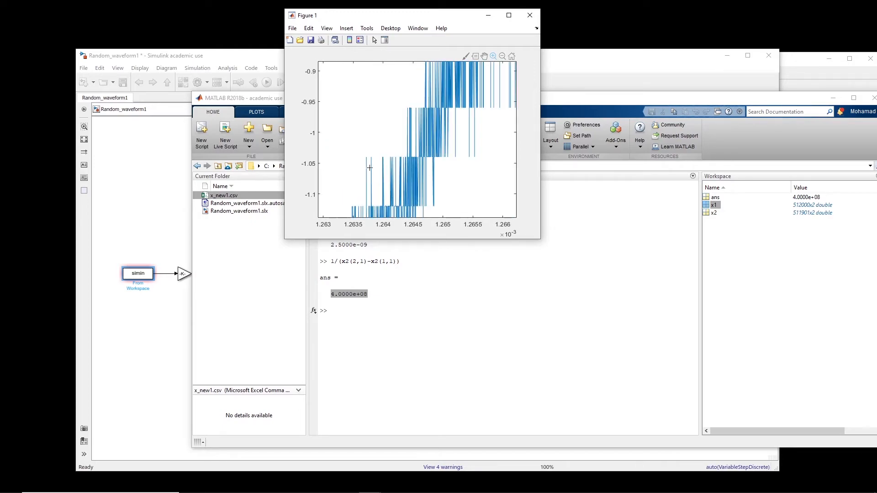
pyautogui.moveTo(406, 155)
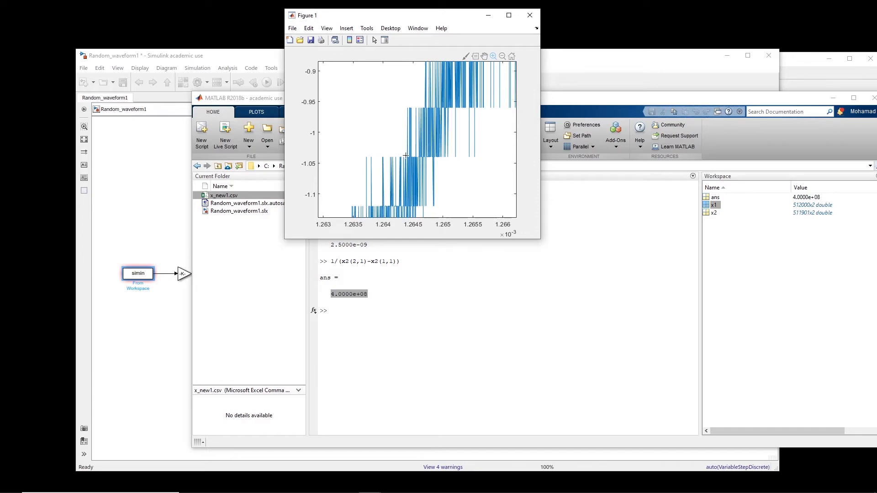
pyautogui.moveTo(409, 235)
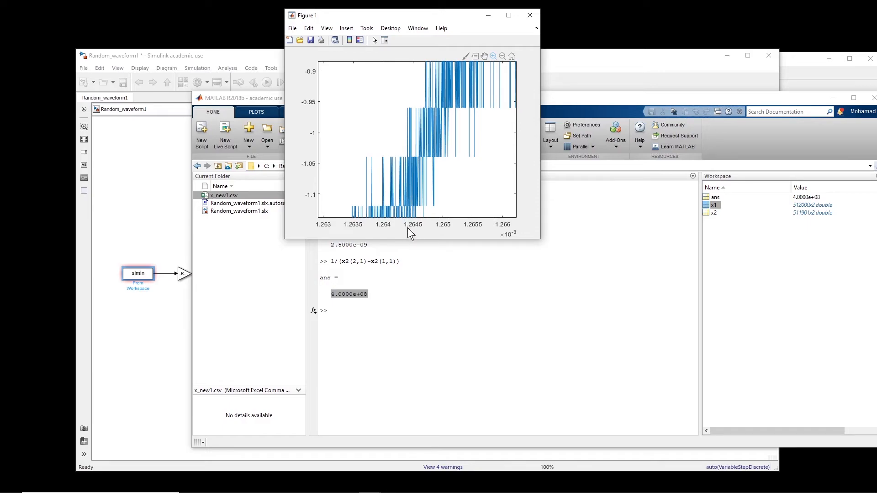
pyautogui.moveTo(420, 232)
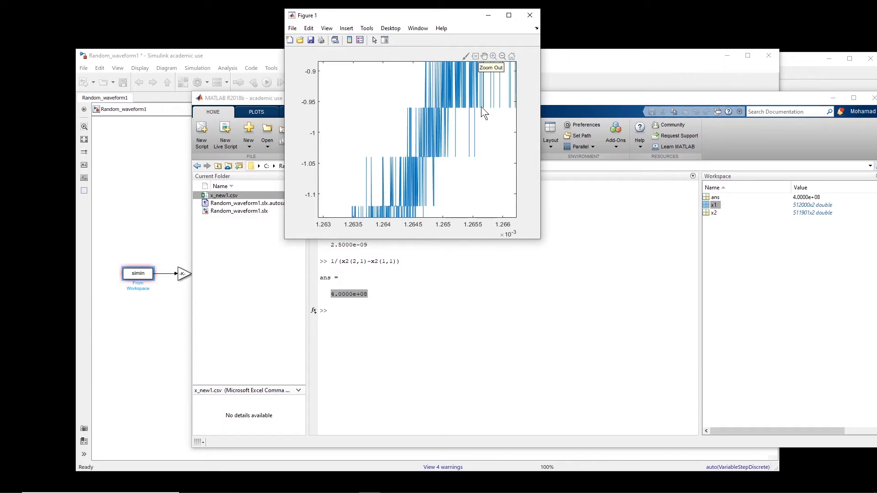
# - Zoom the waveform plot back out to roughly 1.26–1.28 ms
pyautogui.click(502, 55)
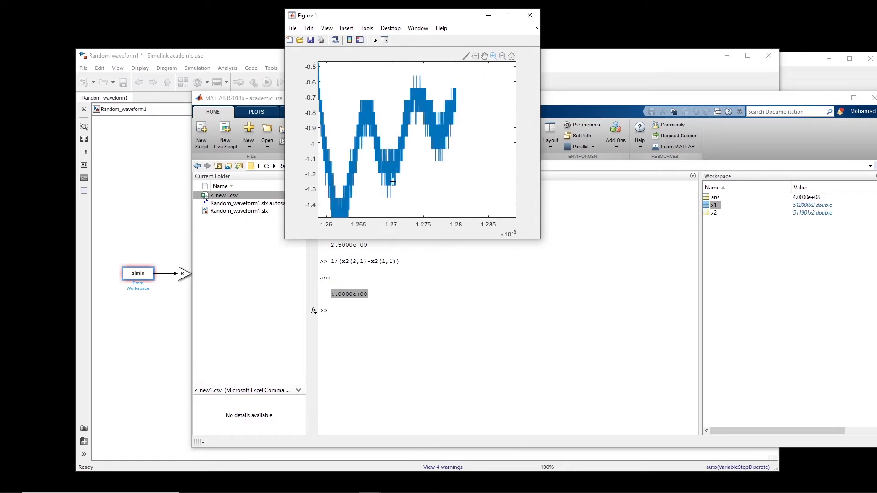
pyautogui.moveTo(371, 132)
pyautogui.write('1.2')
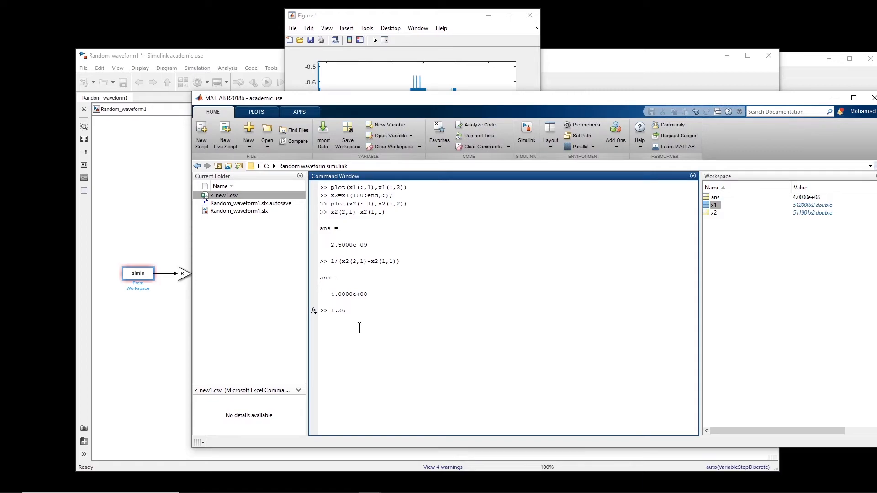
# - Compute the leftover time span 1.2645−1.28 = −0.0155 ms in the Command Window
pyautogui.write('645-1.2')
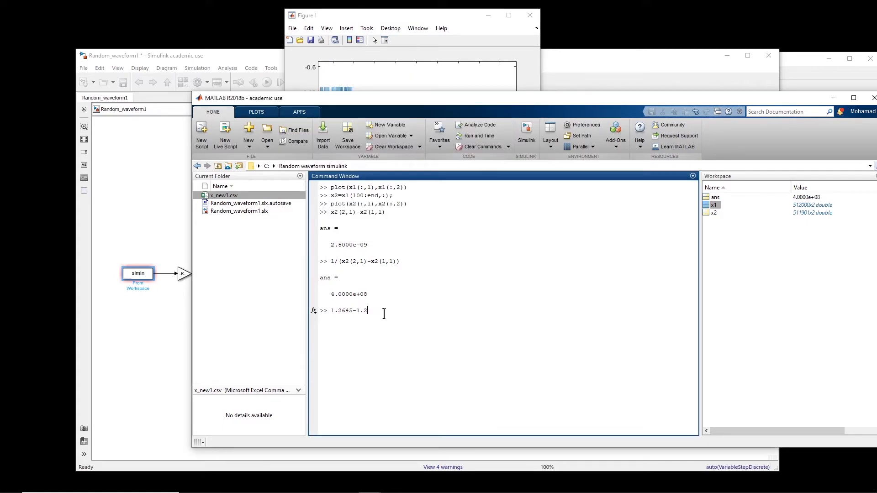
pyautogui.press('Enter')
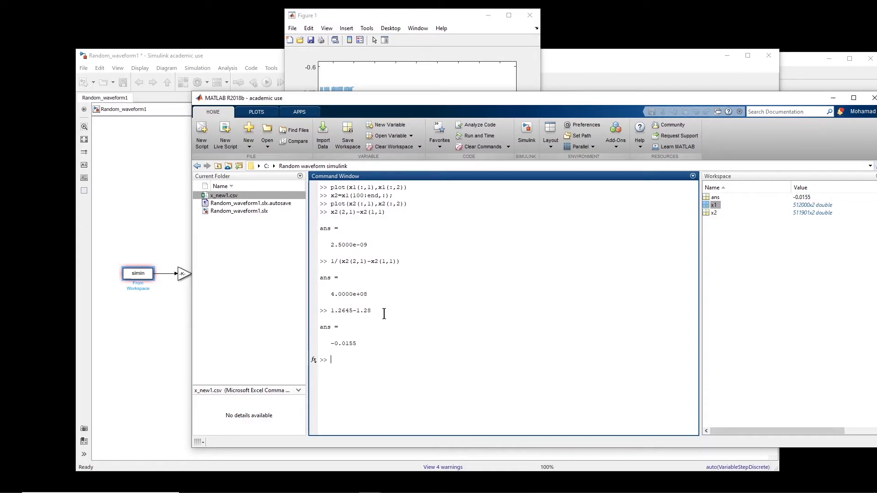
# - Convert the 0.0155 ms span into samples via 0.0155*0.001*400000000, giving 6200
pyautogui.write('0')
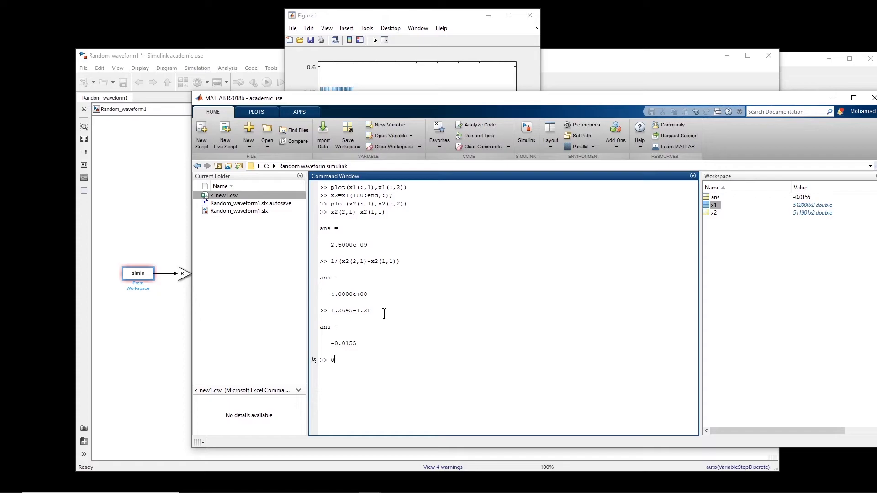
pyautogui.write('.0155')
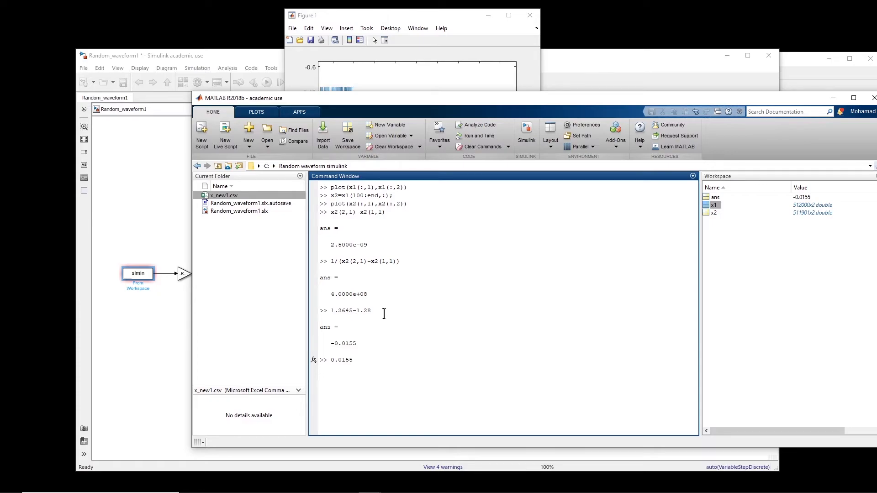
pyautogui.write('*')
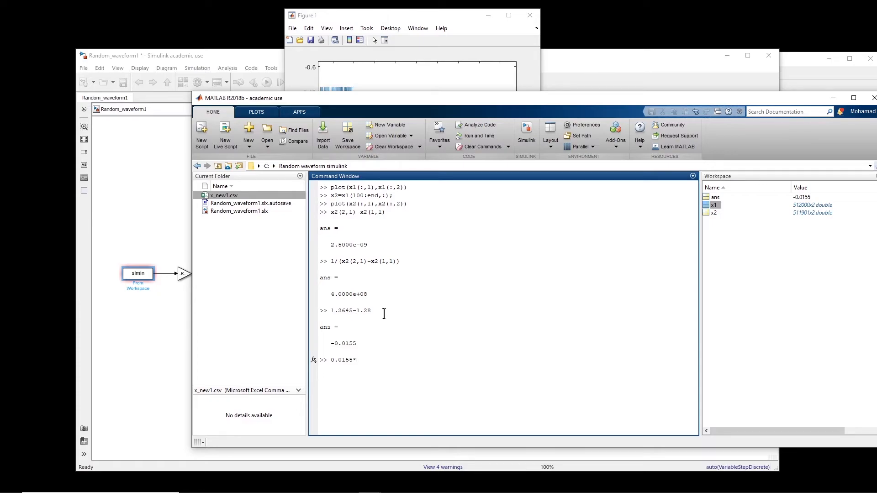
pyautogui.write('*0.001')
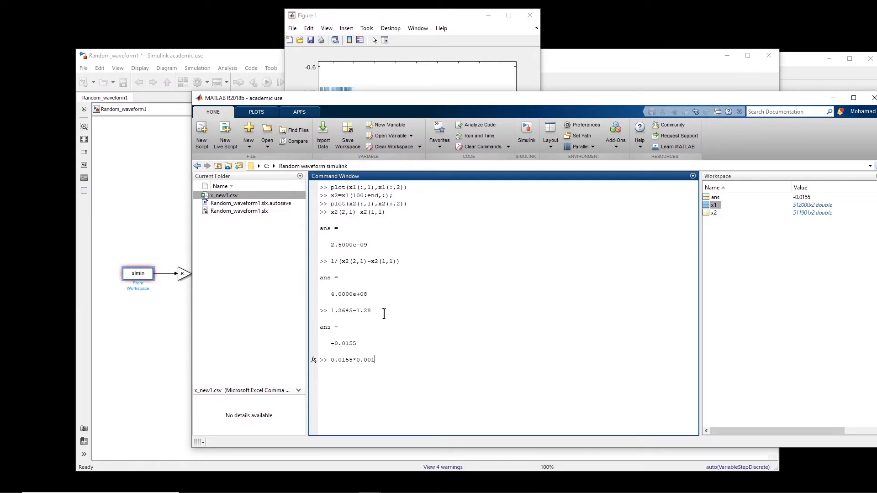
pyautogui.write('*4')
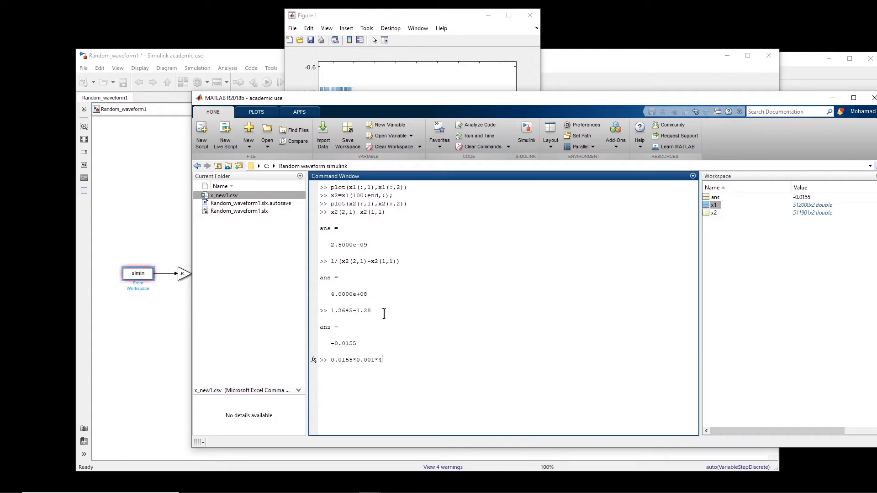
pyautogui.write('00')
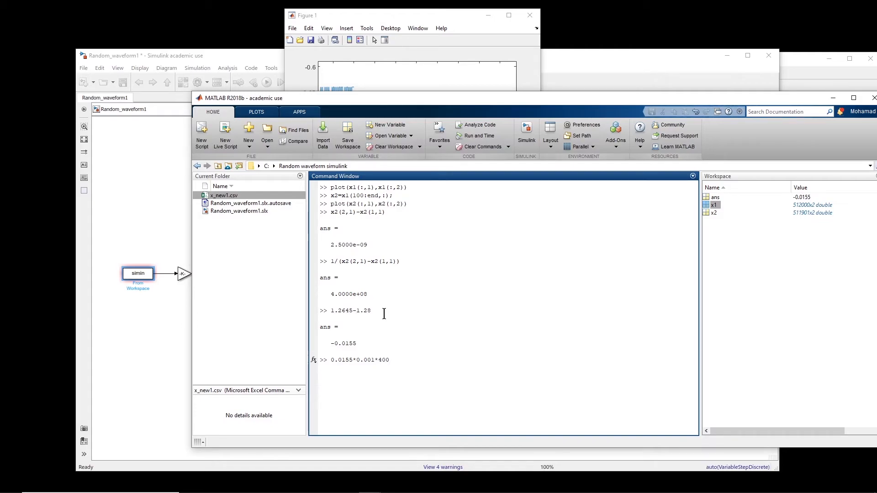
pyautogui.write('0')
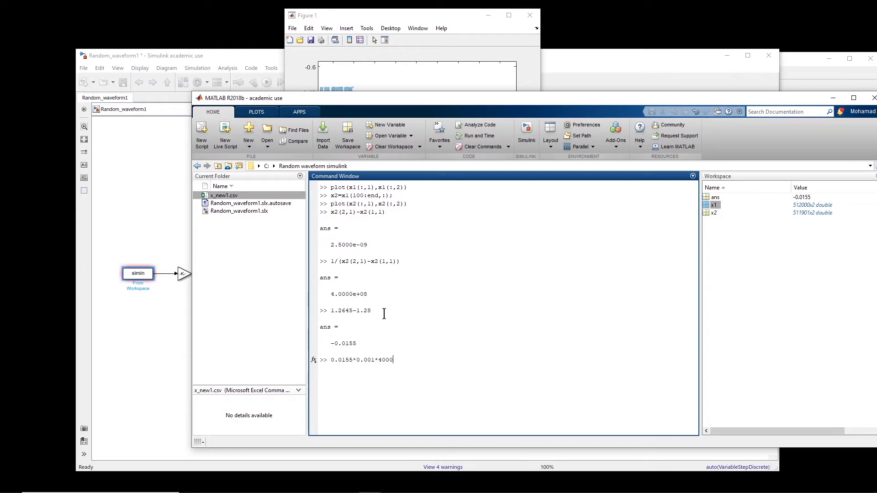
pyautogui.write('00000')
pyautogui.write('x2=x(end,:);')
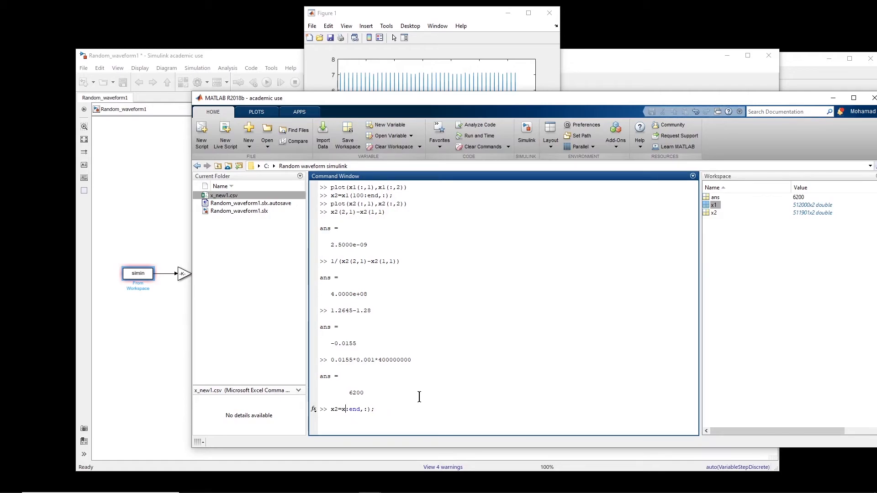
# - Edit the recalled command into x2=x2(1:end-6200,:) to drop the last 6200 rows
pyautogui.write('2(')
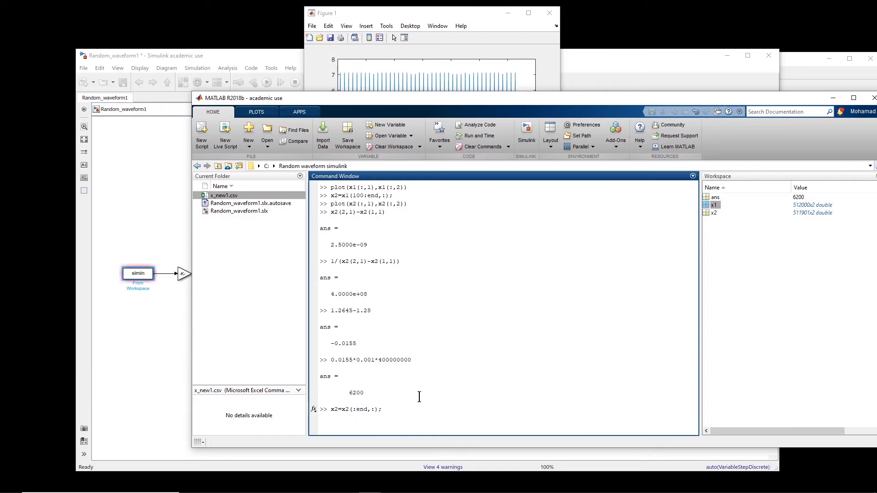
pyautogui.write('1')
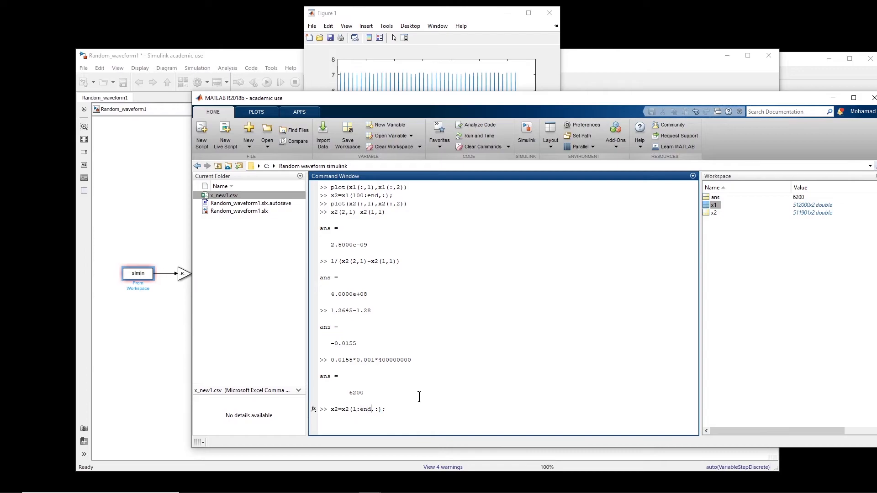
pyautogui.write('-6200')
pyautogui.write('plot(x2(:,1),x2(:,2))')
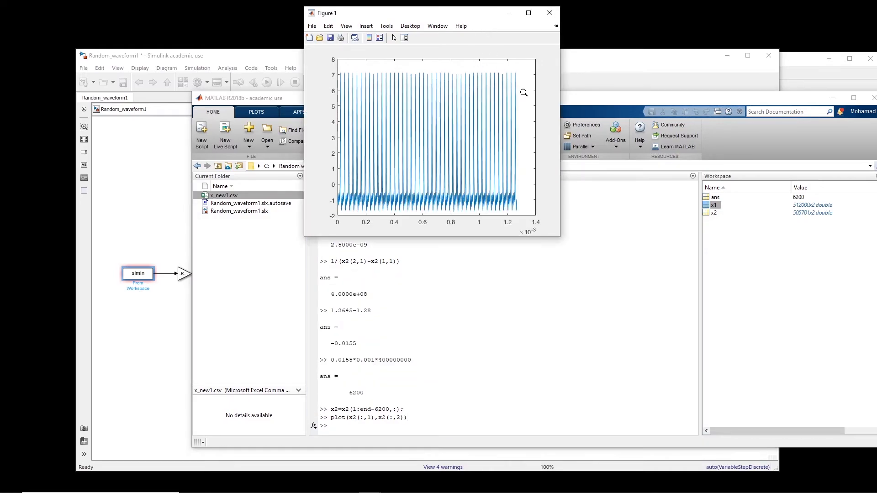
pyautogui.moveTo(511, 66)
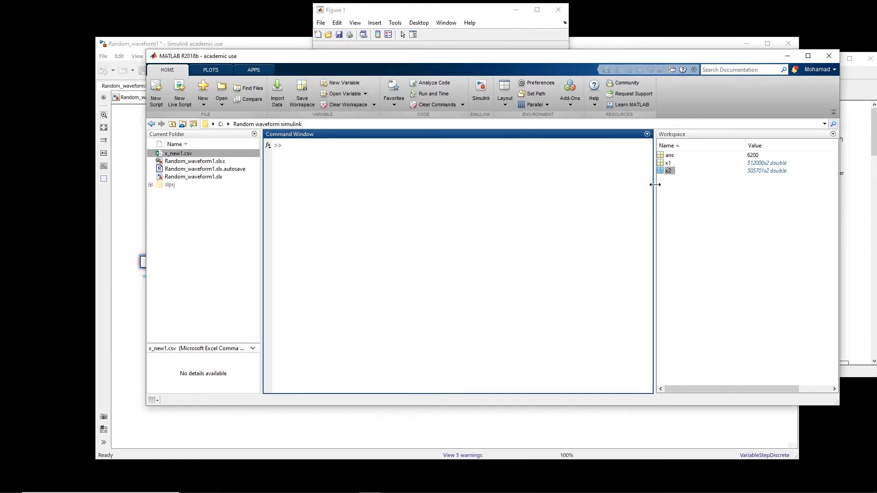
# - Create struct y with an empty time field via y.time=[];
pyautogui.click(151, 43)
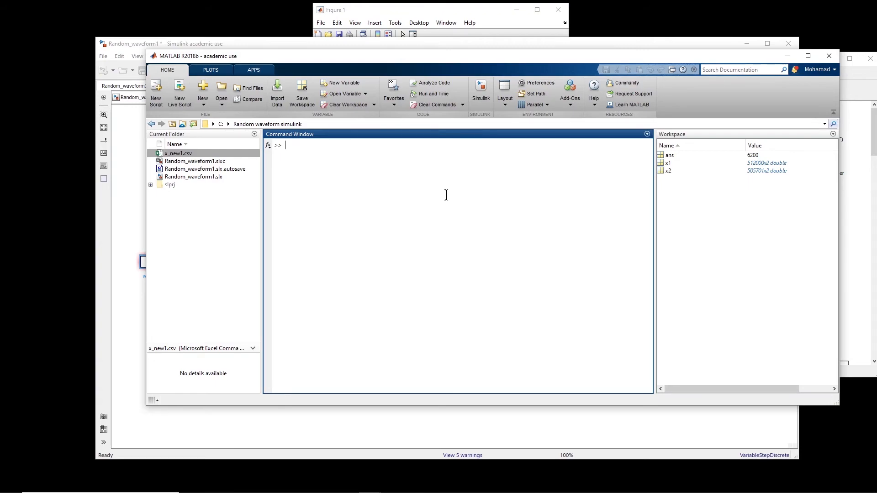
pyautogui.click(132, 43)
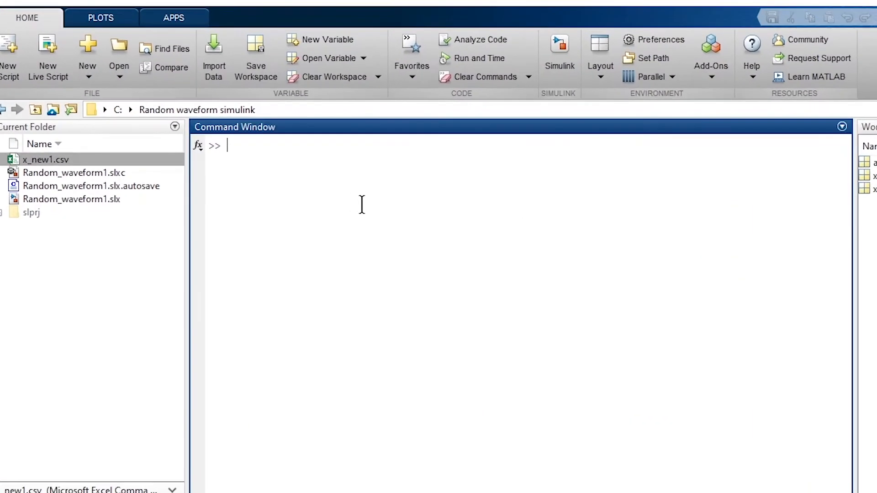
pyautogui.write('y.ti')
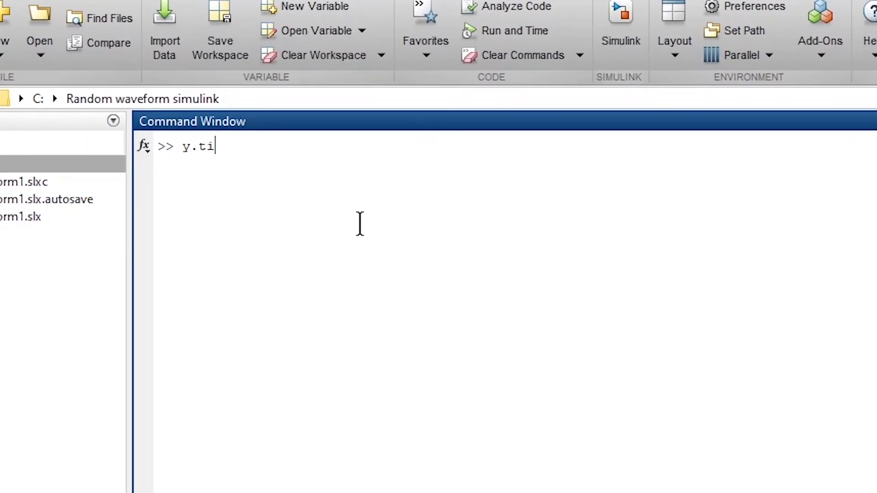
pyautogui.write('me=[];')
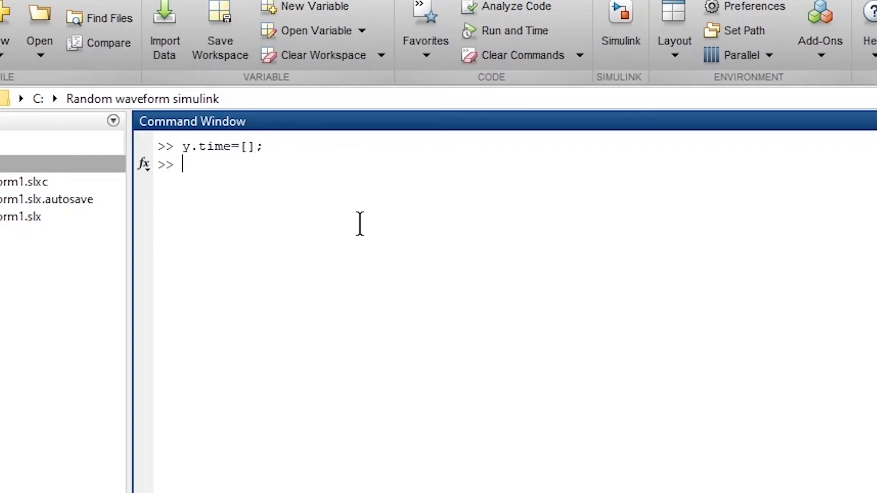
# - Assign y.signals.values=x2(:,2) so the second column becomes the signal data
pyautogui.write('y.')
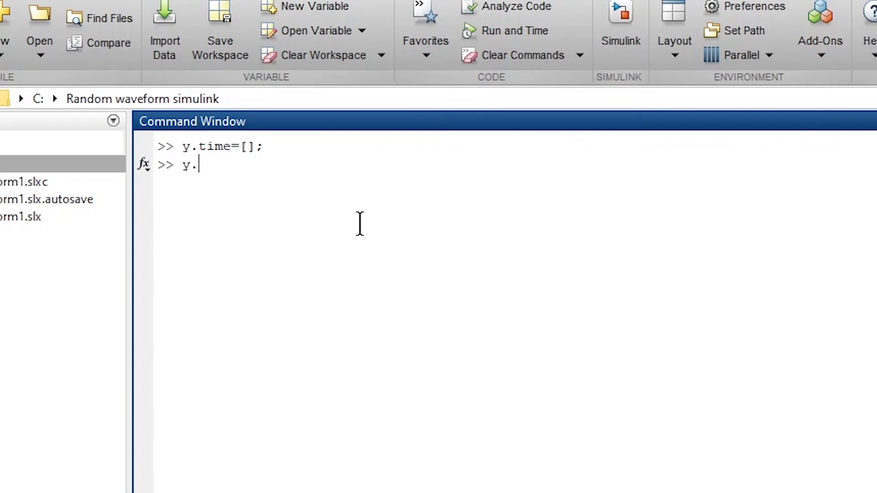
pyautogui.write('signals')
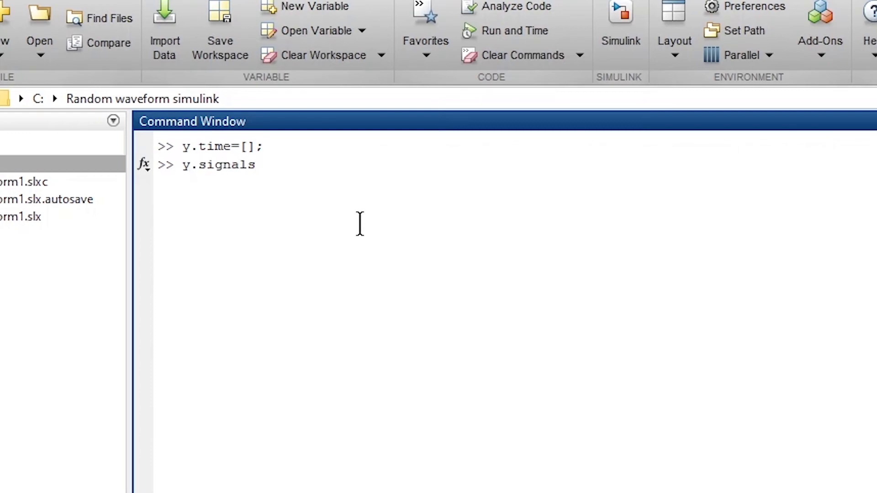
pyautogui.write('.values')
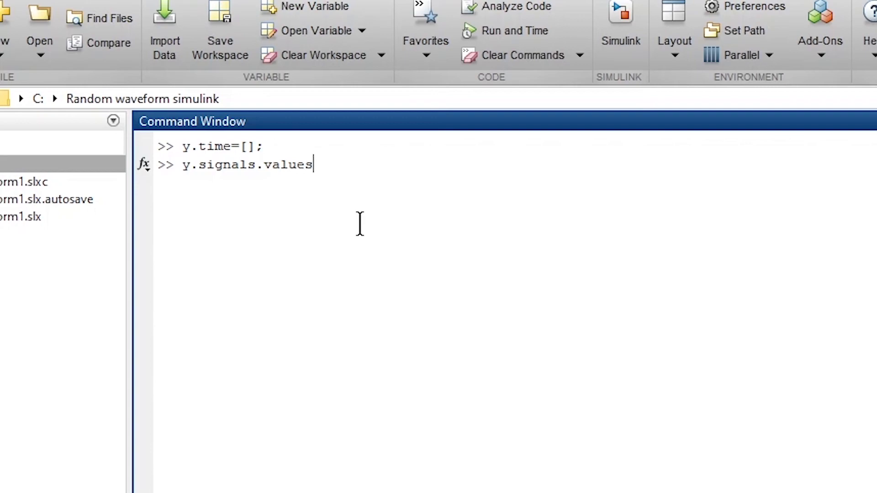
pyautogui.press('Backspace')
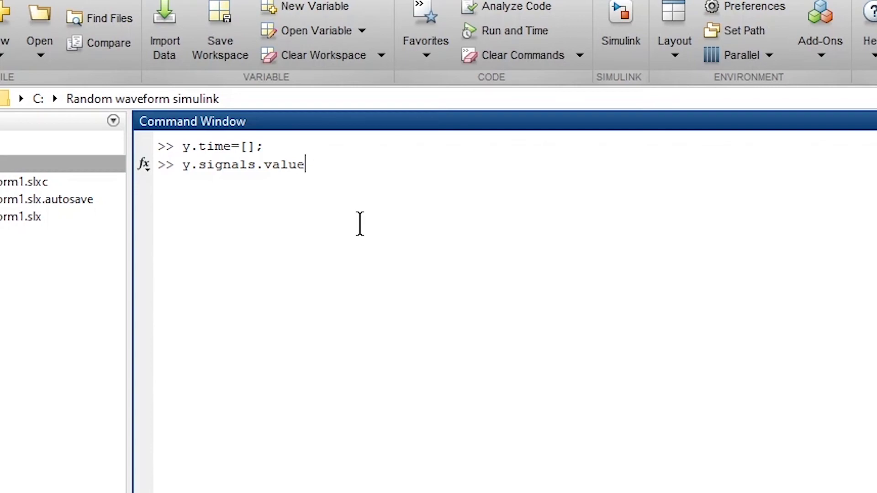
pyautogui.write('s=[]')
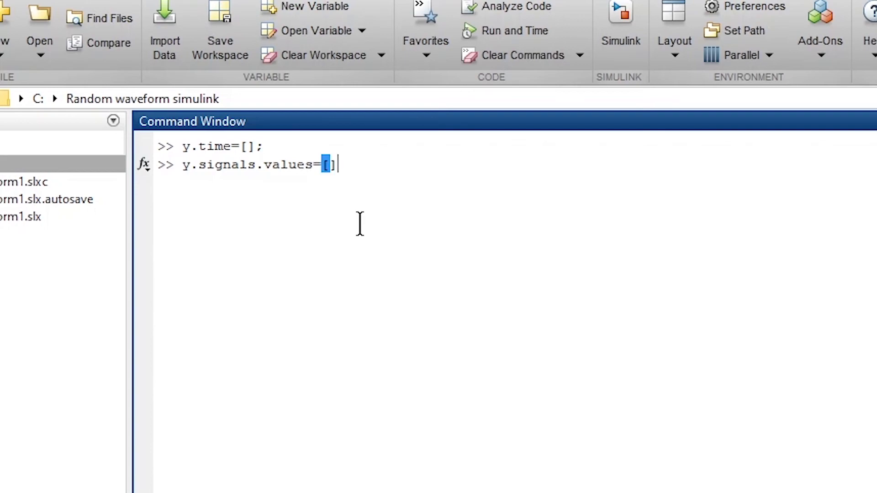
pyautogui.press('Backspace')
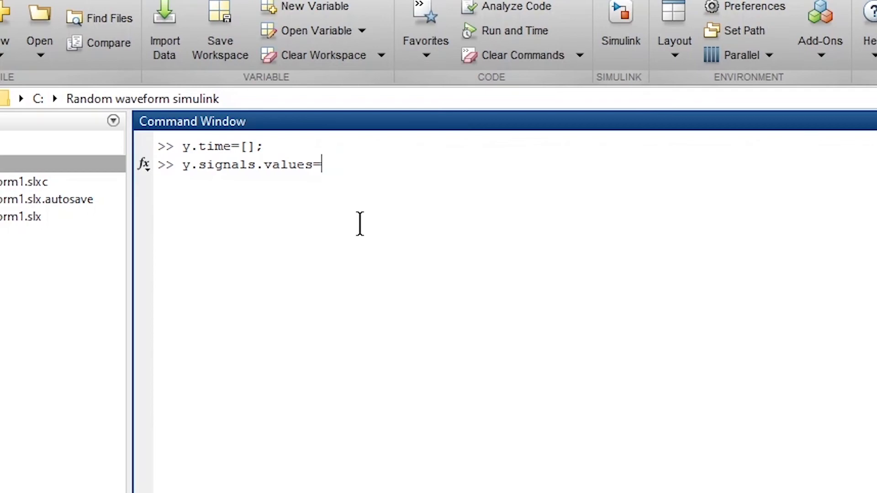
pyautogui.write('x2(')
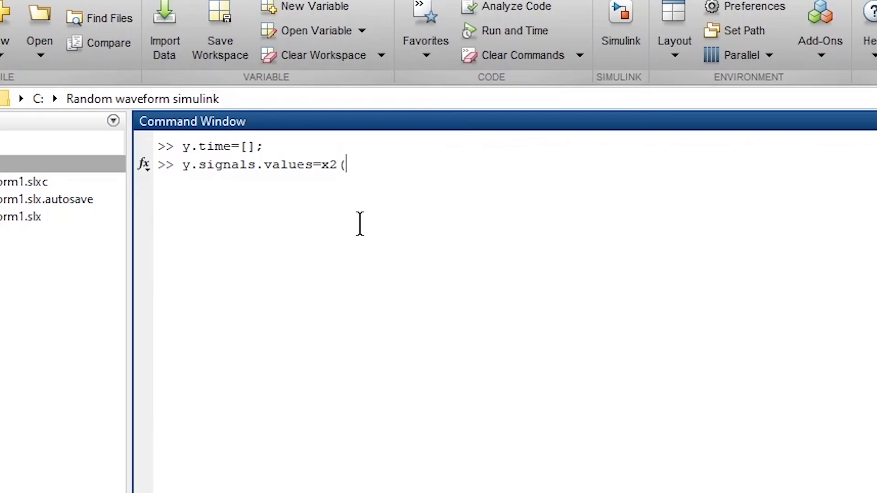
pyautogui.write(')')
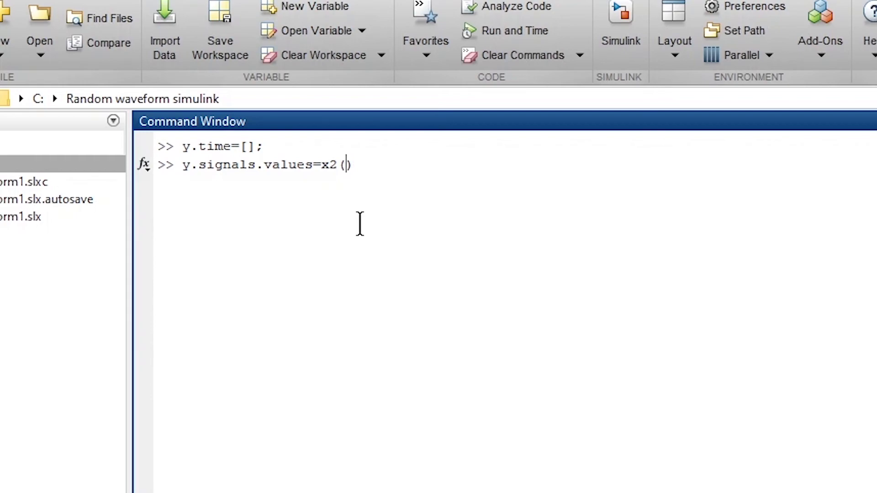
pyautogui.write(':,')
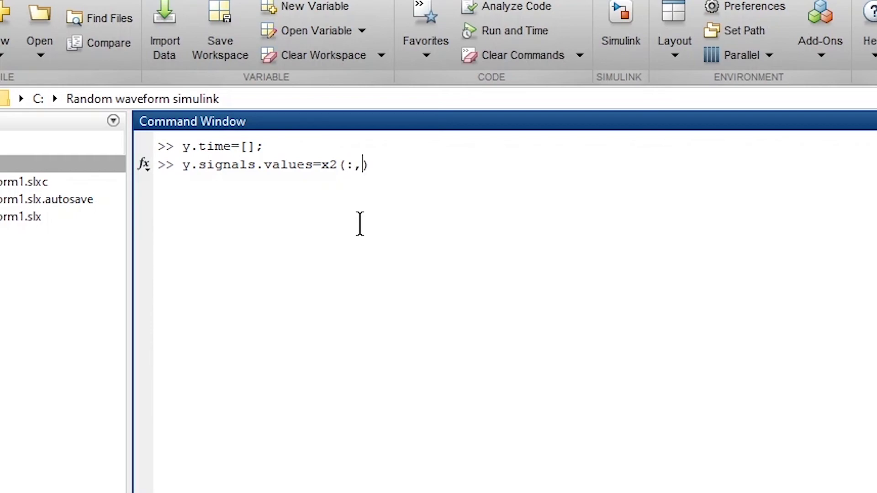
pyautogui.write('2')
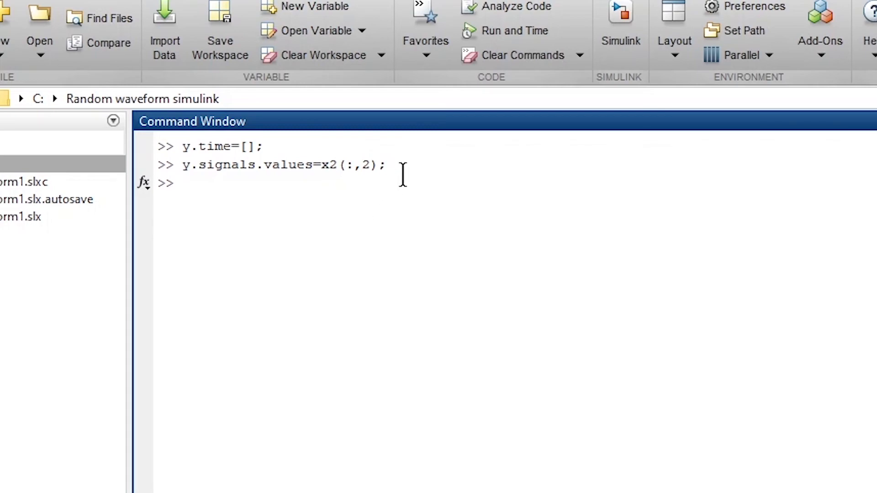
# - Begin the y.signals.dimentions= assignment for the signal dimensions
pyautogui.write('y.')
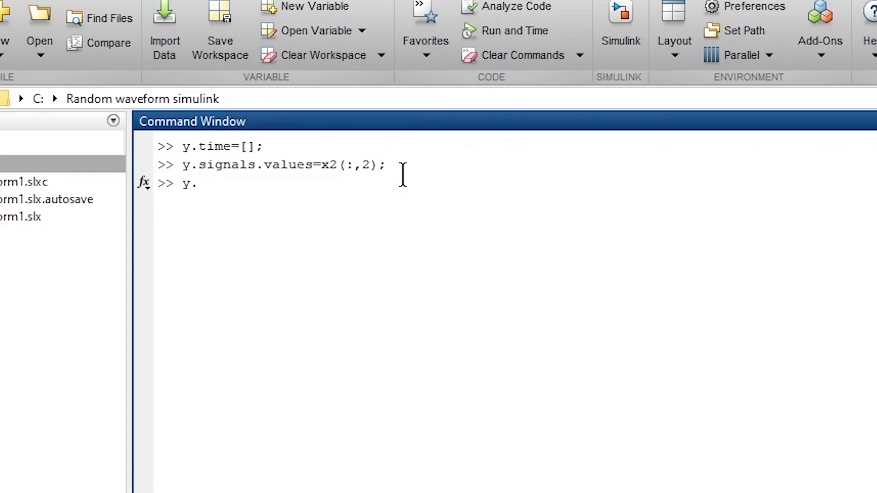
pyautogui.write('signa')
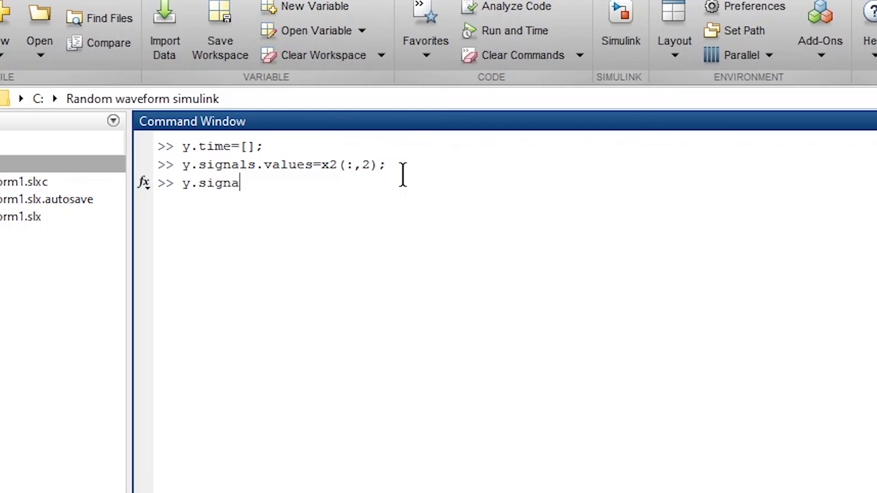
pyautogui.write('ls.dime')
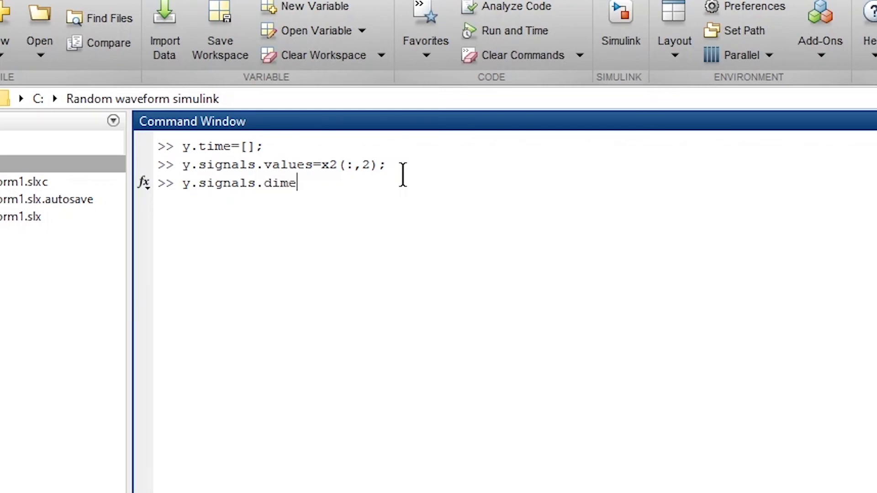
pyautogui.write('ntions=')
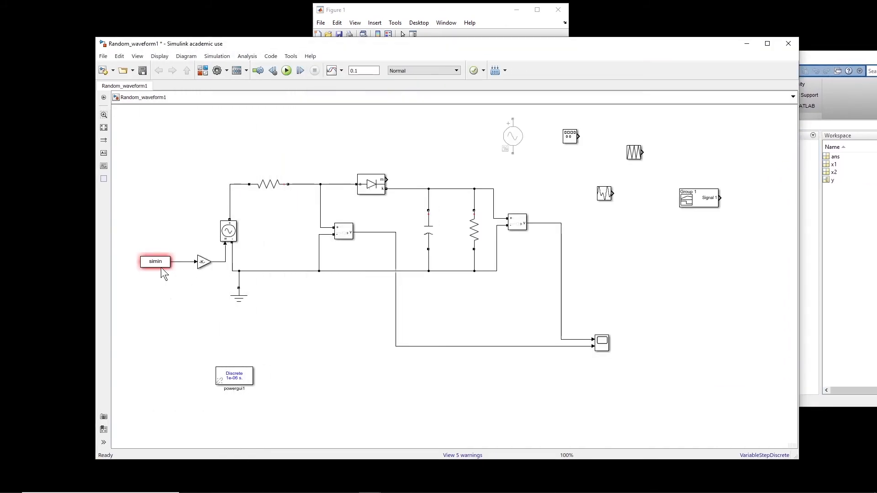
# - Make From Workspace read y at 2.5e-9 s, cyclic repetition, no interpolation or zero-crossing
pyautogui.doubleClick(154, 262)
pyautogui.write('y')
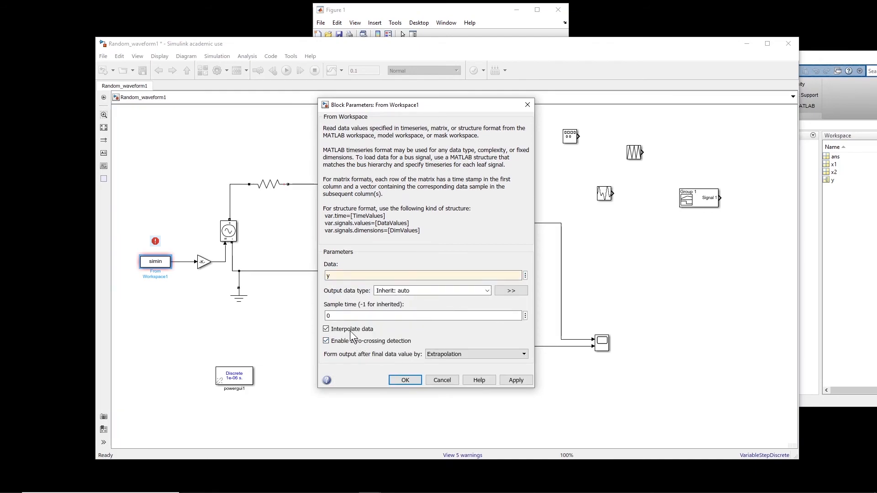
pyautogui.click(325, 329)
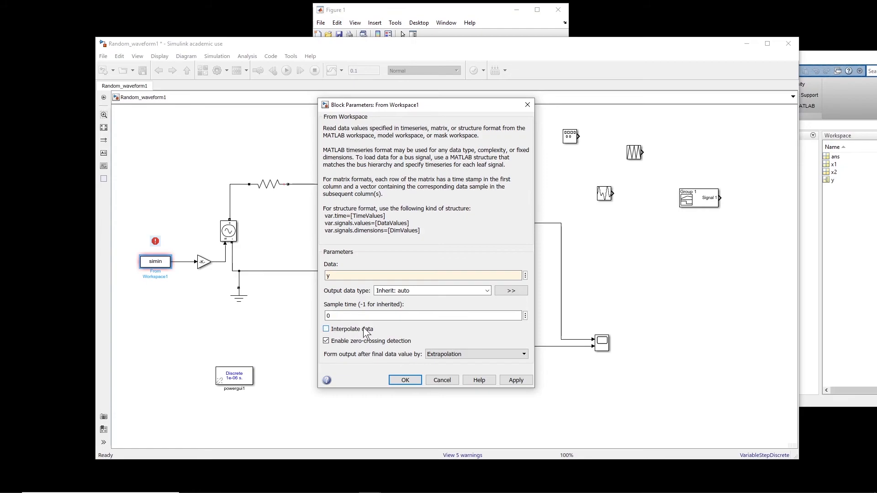
pyautogui.click(325, 341)
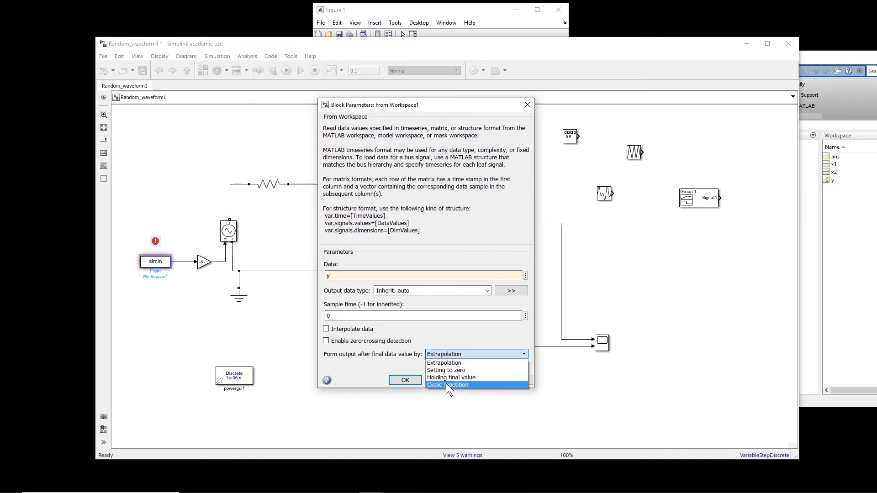
pyautogui.click(448, 385)
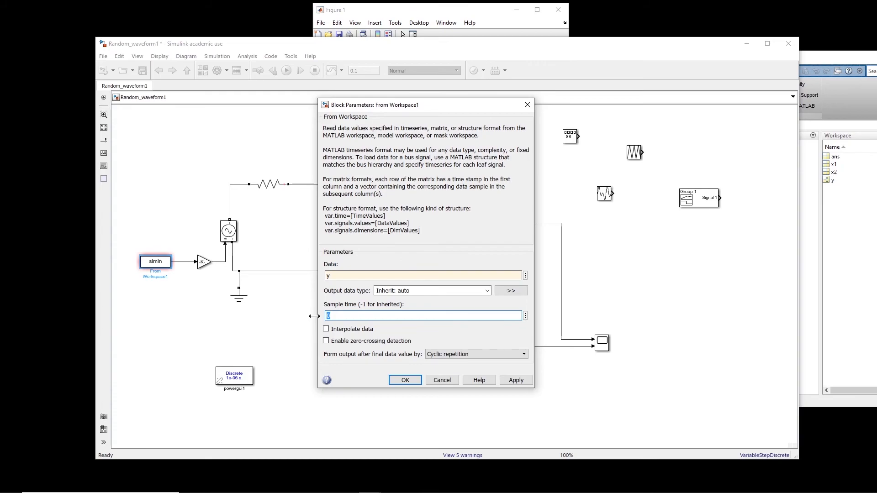
pyautogui.write('2.5e-9')
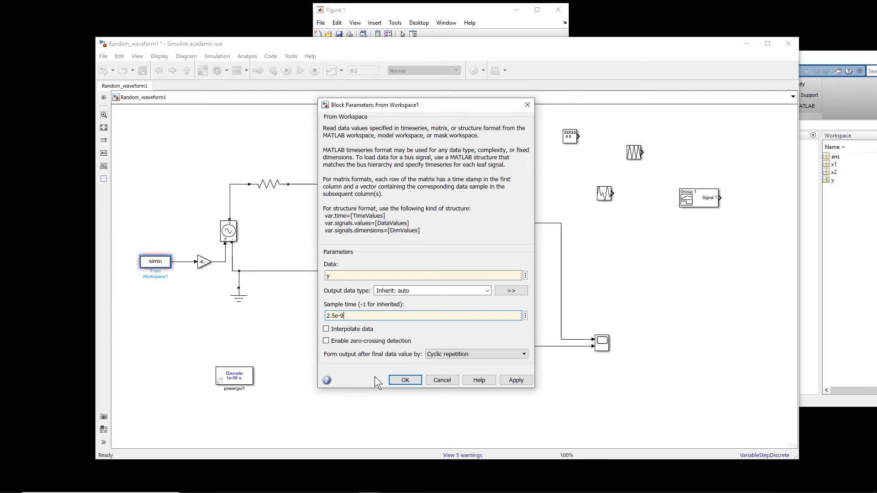
pyautogui.click(405, 380)
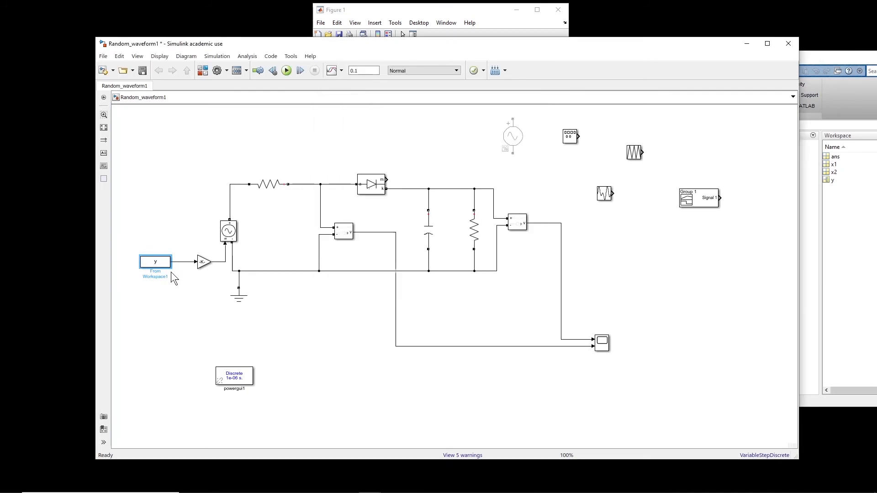
# - Run the simulation briefly, watch the scope peaks near 7000, stop it and close the scope
pyautogui.click(286, 70)
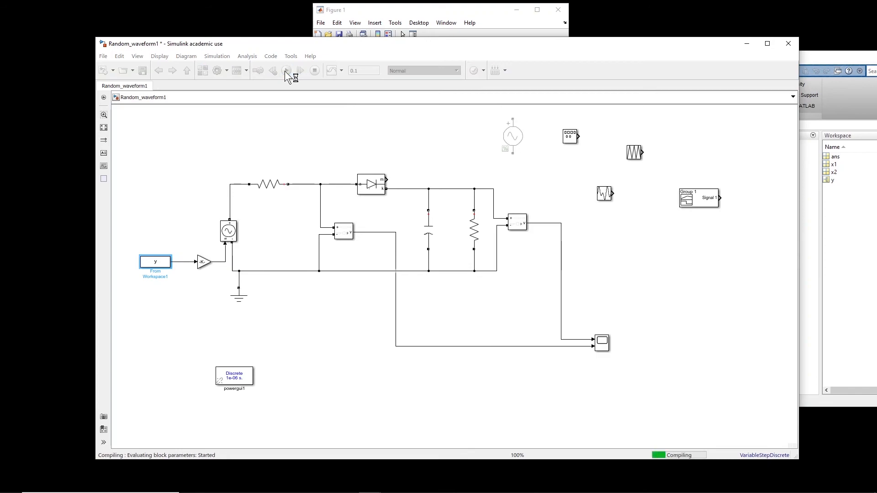
pyautogui.click(286, 70)
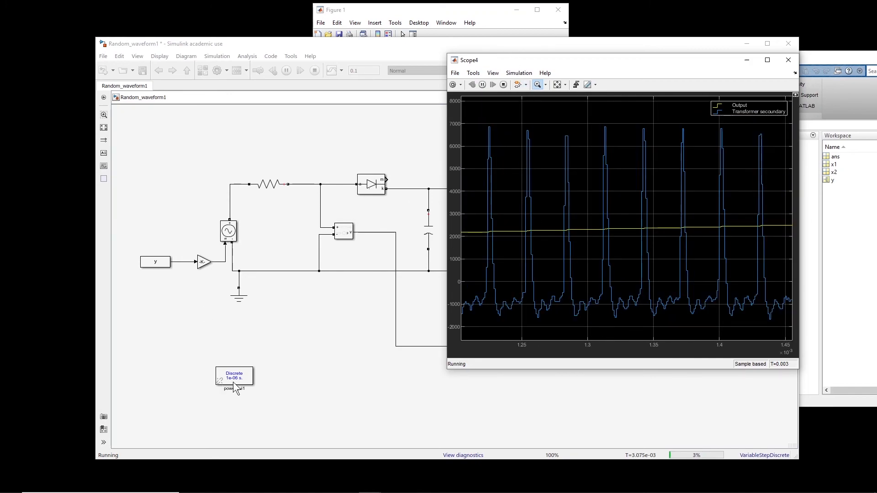
pyautogui.click(503, 84)
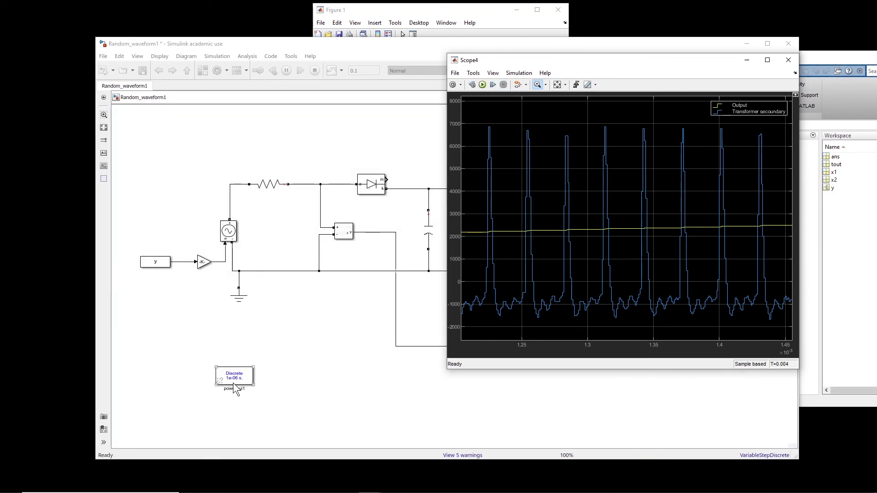
pyautogui.moveTo(236, 390)
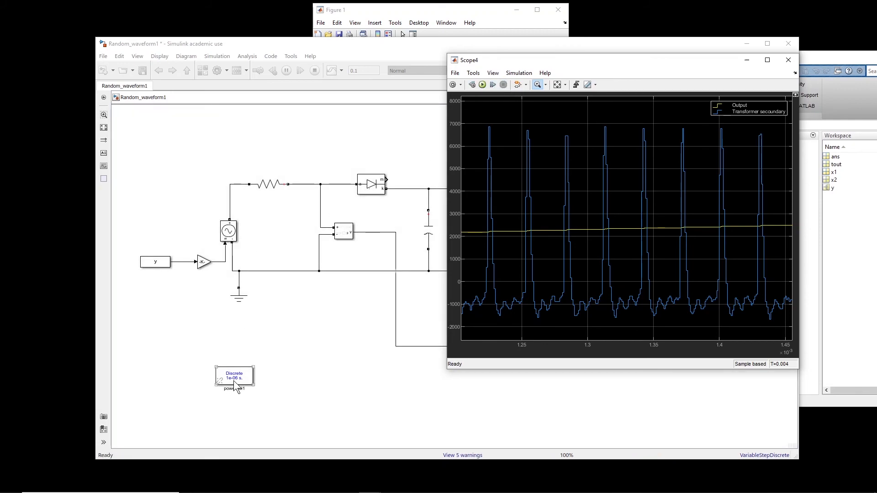
pyautogui.click(787, 60)
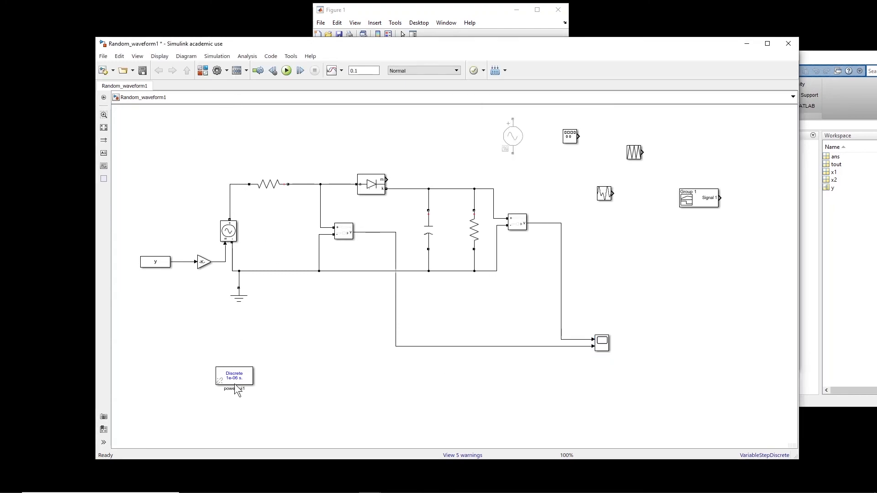
# - Set powergui sample time to 1e-7 s and review the solver choices in Configuration Parameters
pyautogui.doubleClick(234, 377)
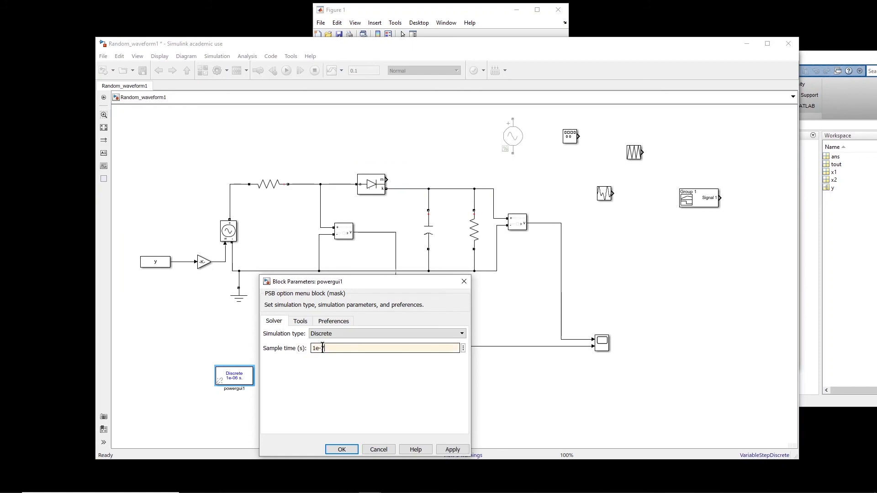
pyautogui.click(341, 449)
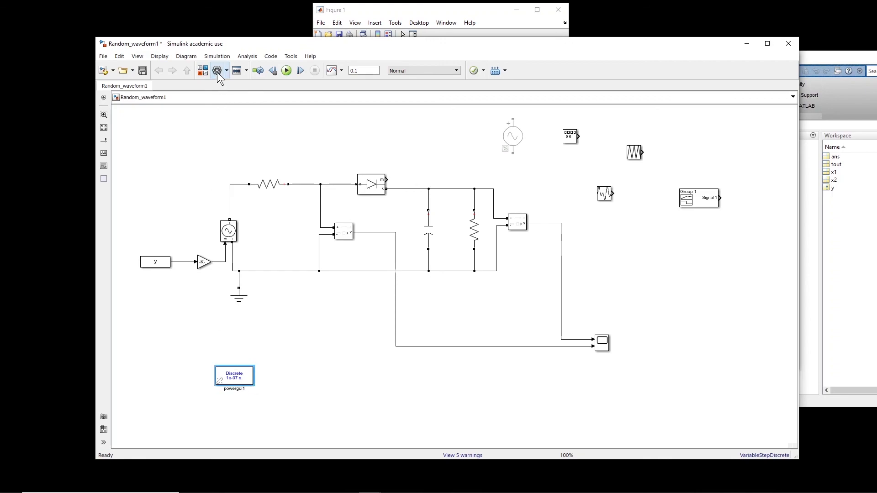
pyautogui.click(216, 69)
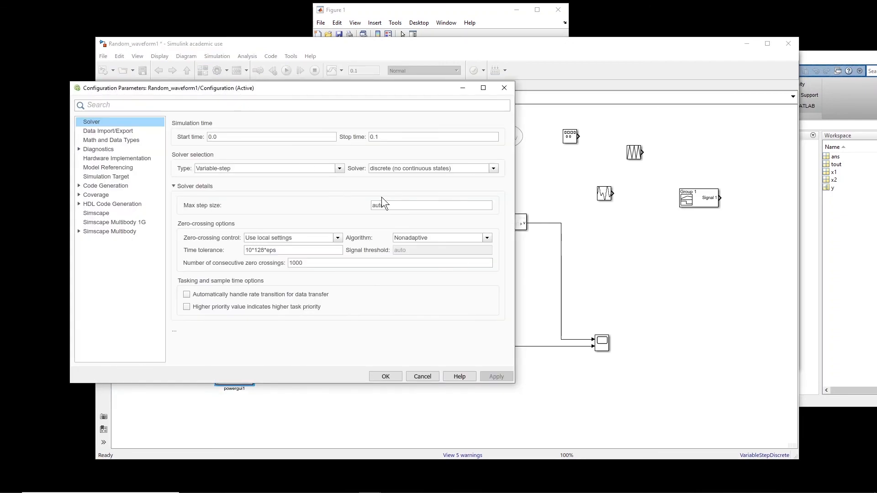
pyautogui.click(493, 168)
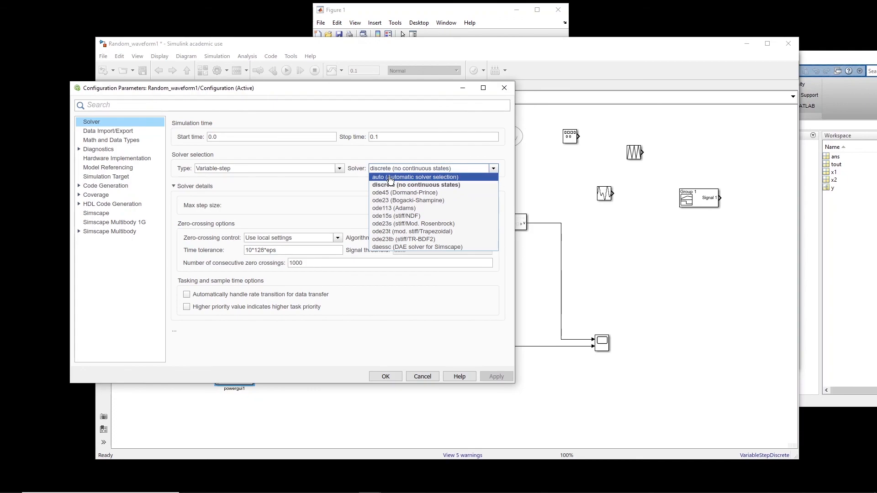
pyautogui.moveTo(424, 413)
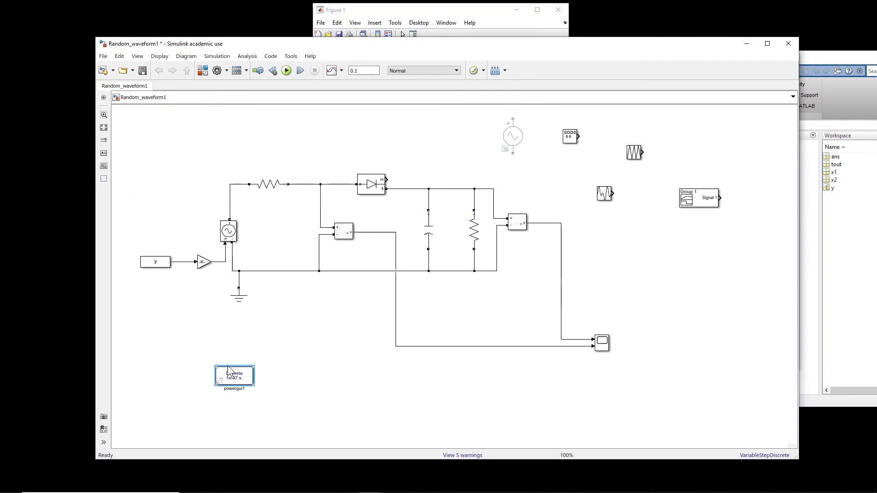
# - Rerun the simulation and fit Scope4's X-axis to show the full repeated waveform
pyautogui.click(286, 71)
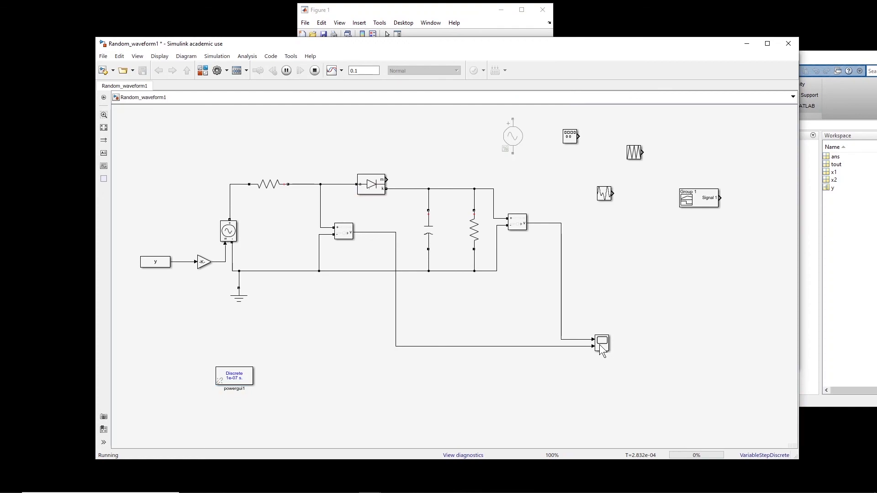
pyautogui.doubleClick(601, 340)
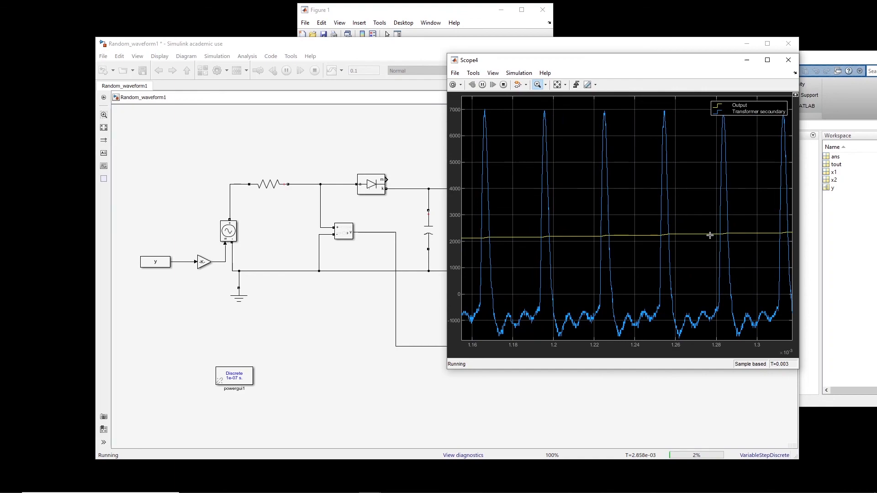
pyautogui.click(537, 84)
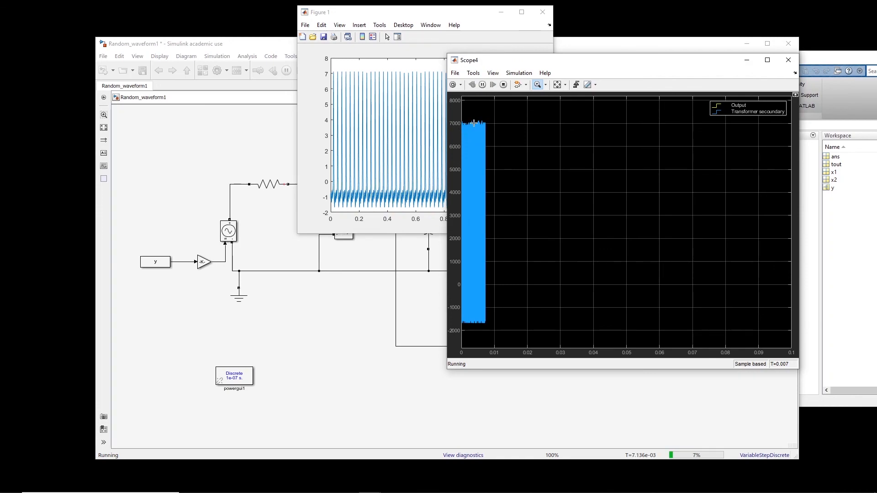
pyautogui.moveTo(739, 117)
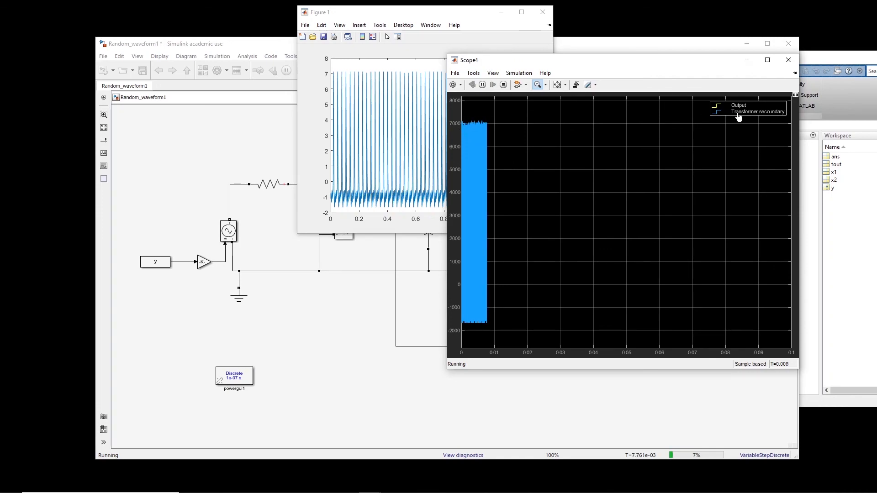
pyautogui.moveTo(498, 131)
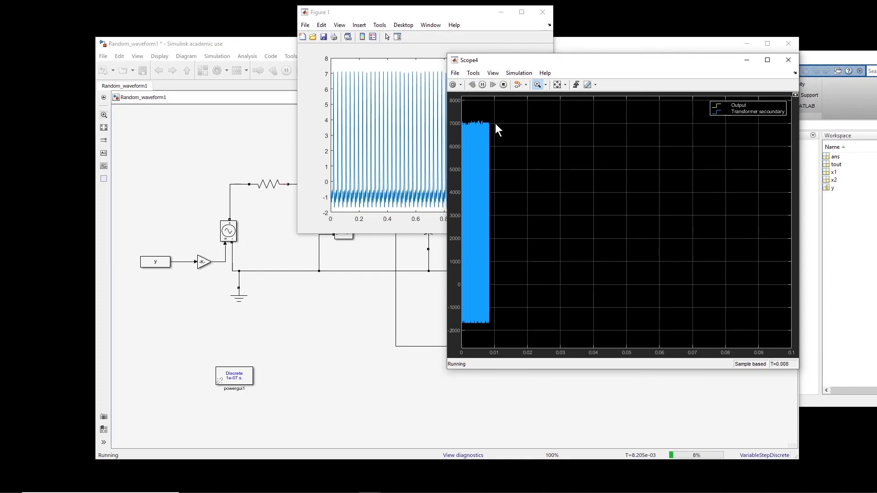